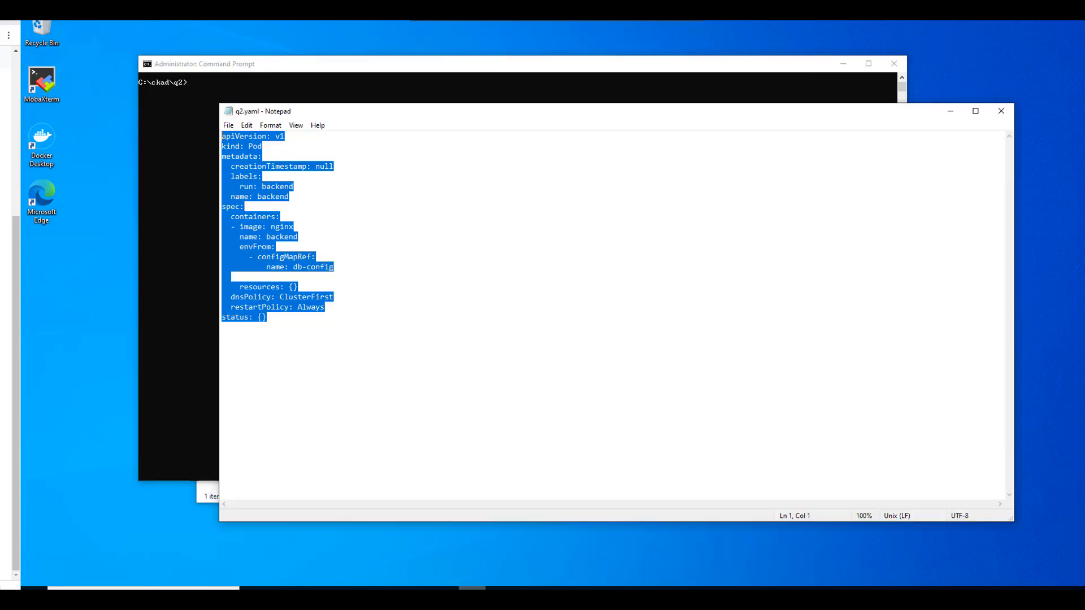
{"action": "mouse_move", "coordinate": [975, 111]}
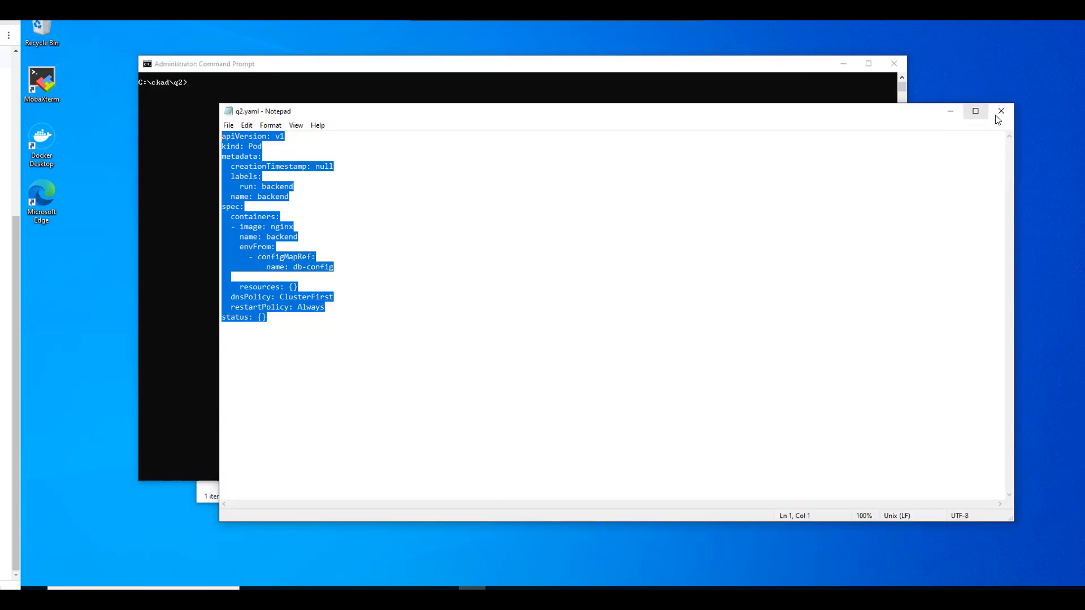
Close q2.yaml and bring up the open-with options for conifg.txt in the q2 folder.
{"action": "left_click", "coordinate": [1000, 111]}
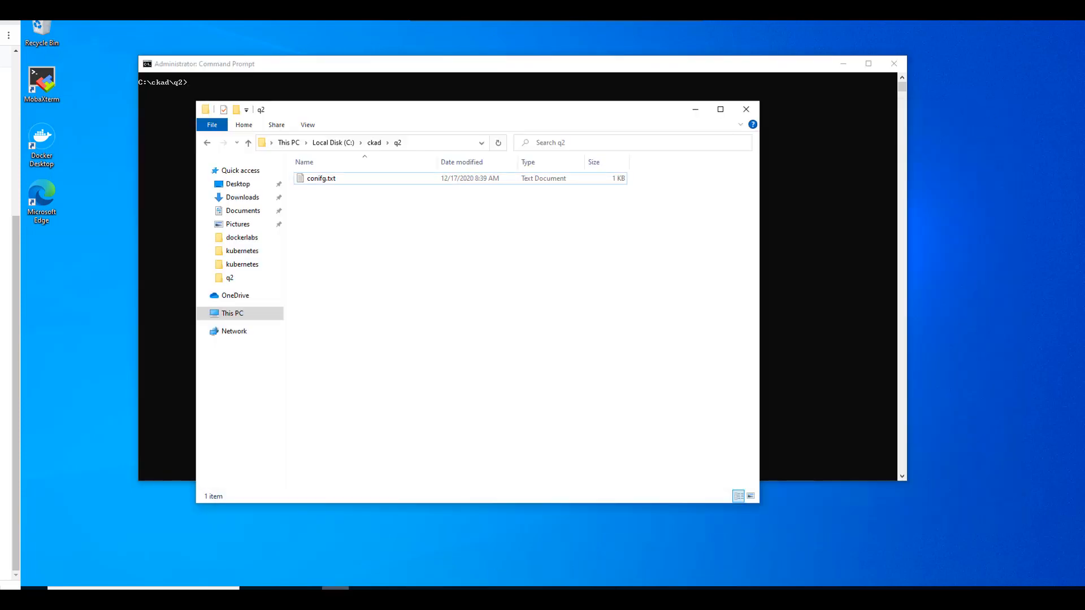
{"action": "left_click", "coordinate": [320, 177]}
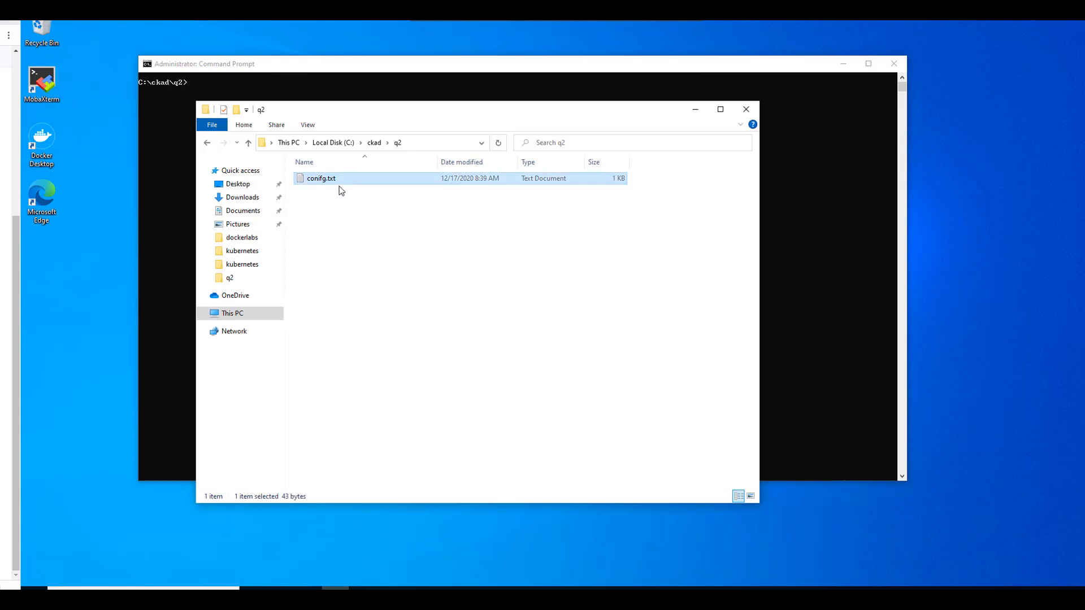
{"action": "right_click", "coordinate": [320, 179]}
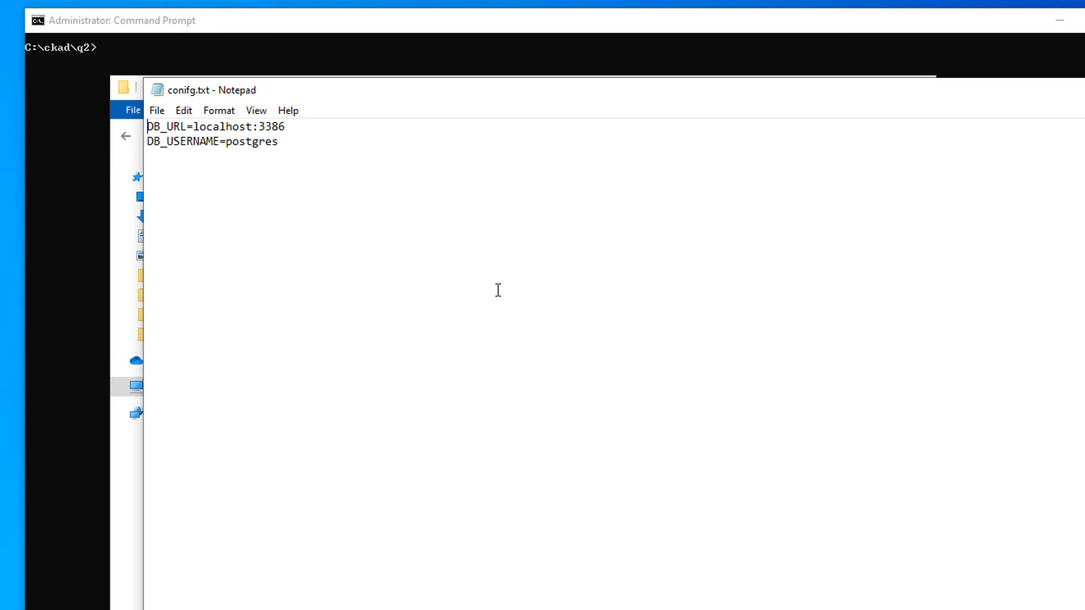
{"action": "mouse_move", "coordinate": [304, 125]}
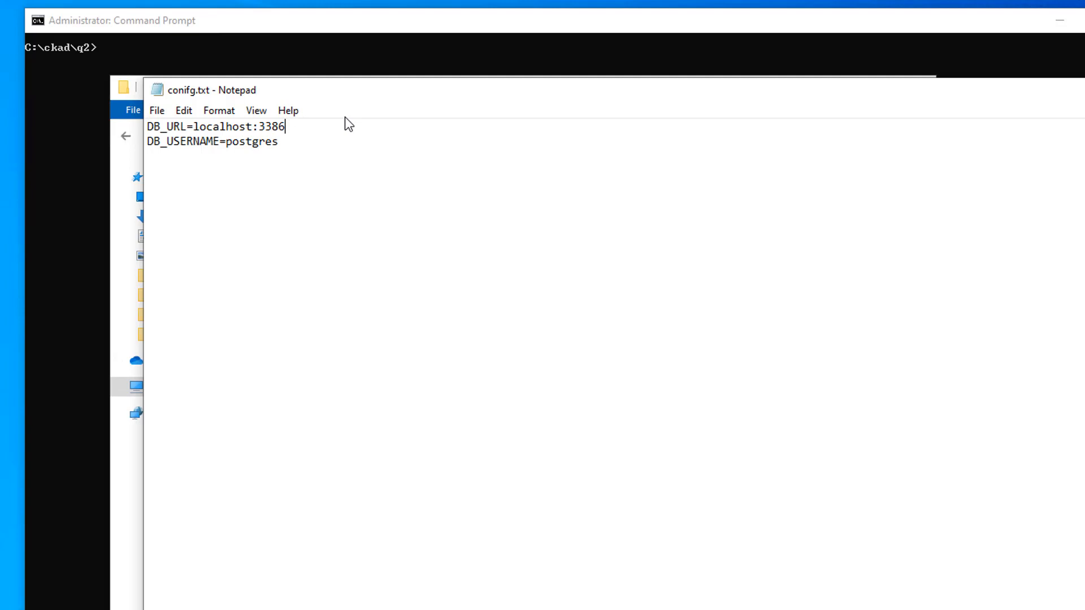
Change DB_URL to localhost:1433 and replace the postgres username with 'speed'.
{"action": "type", "text": "14"}
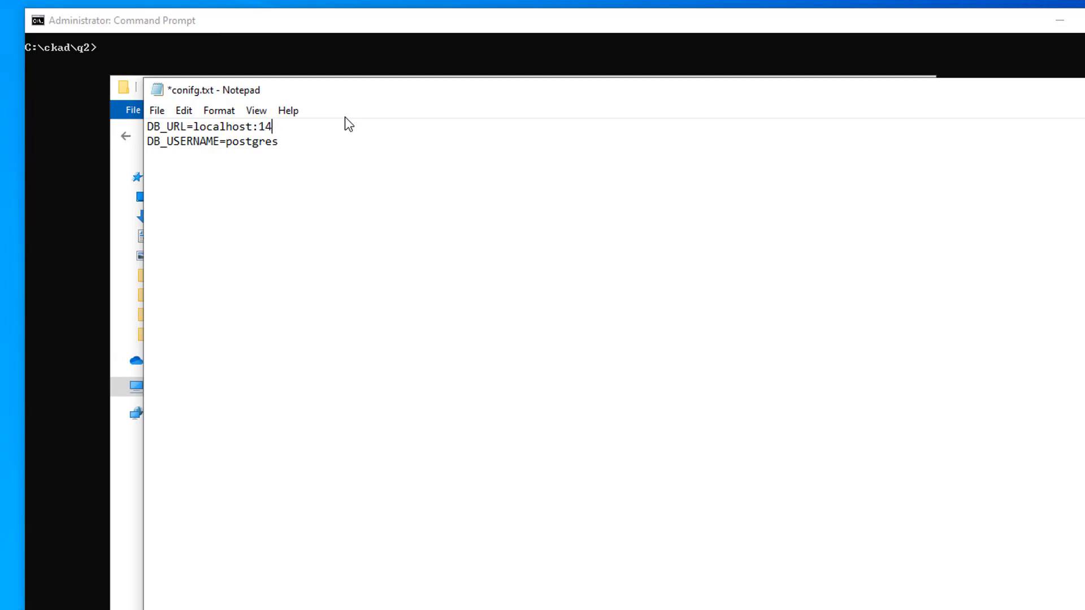
{"action": "type", "text": "33"}
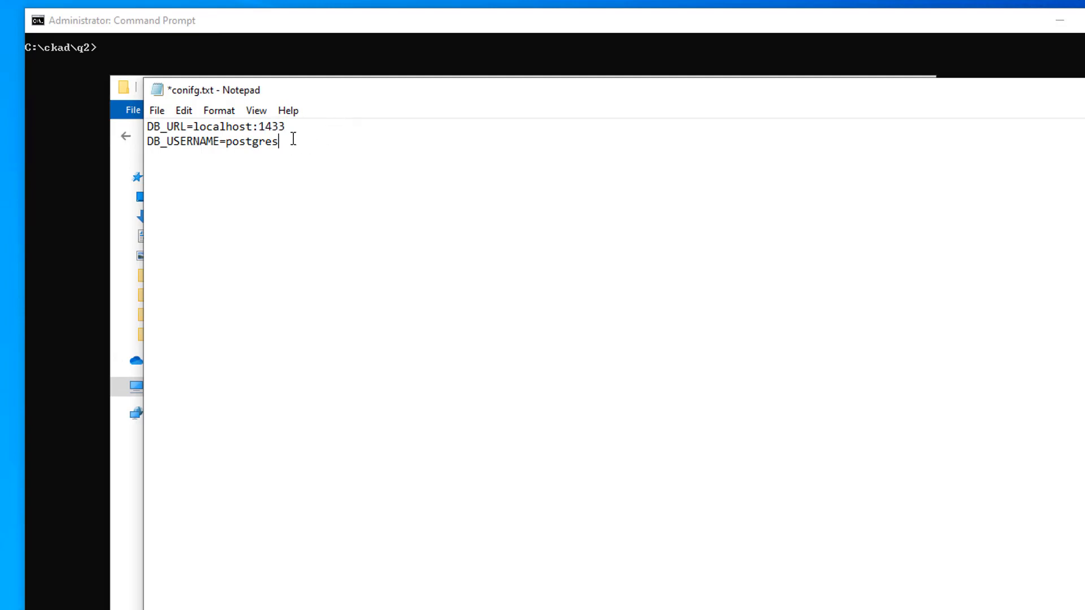
{"action": "key", "text": "Backspace"}
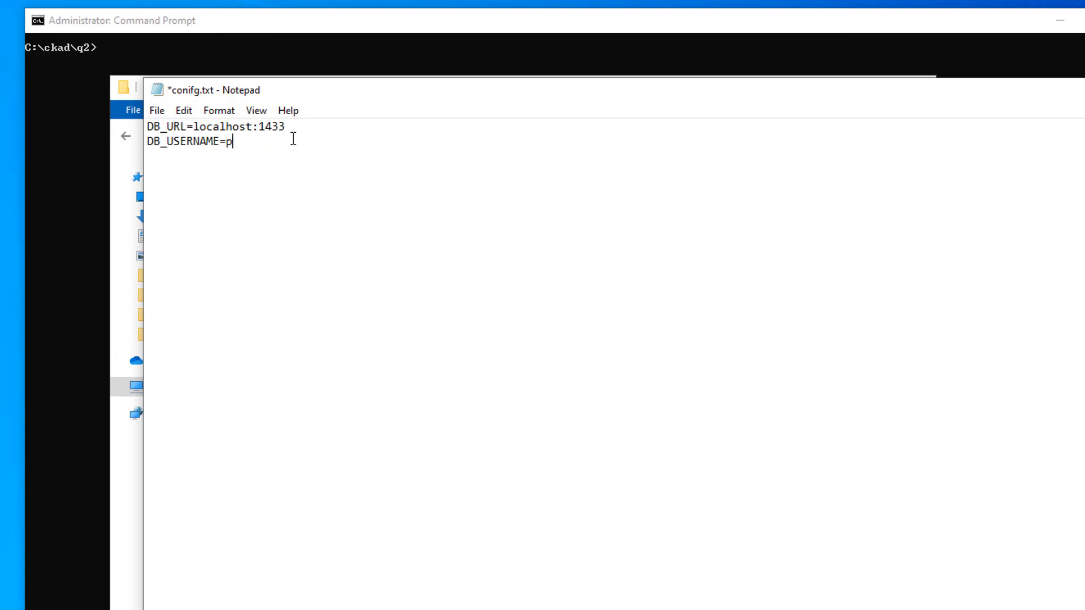
{"action": "type", "text": "speed"}
{"action": "left_click", "coordinate": [553, 47]}
{"action": "type", "text": "kubec"}
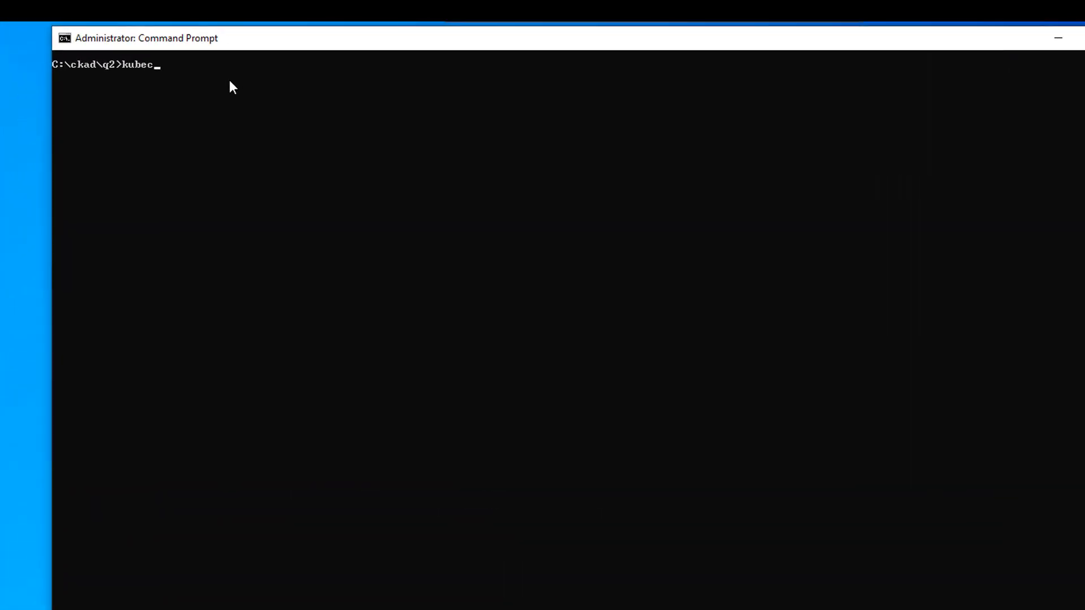
Enter the kubectl create configmap help command.
{"action": "type", "text": "tl"}
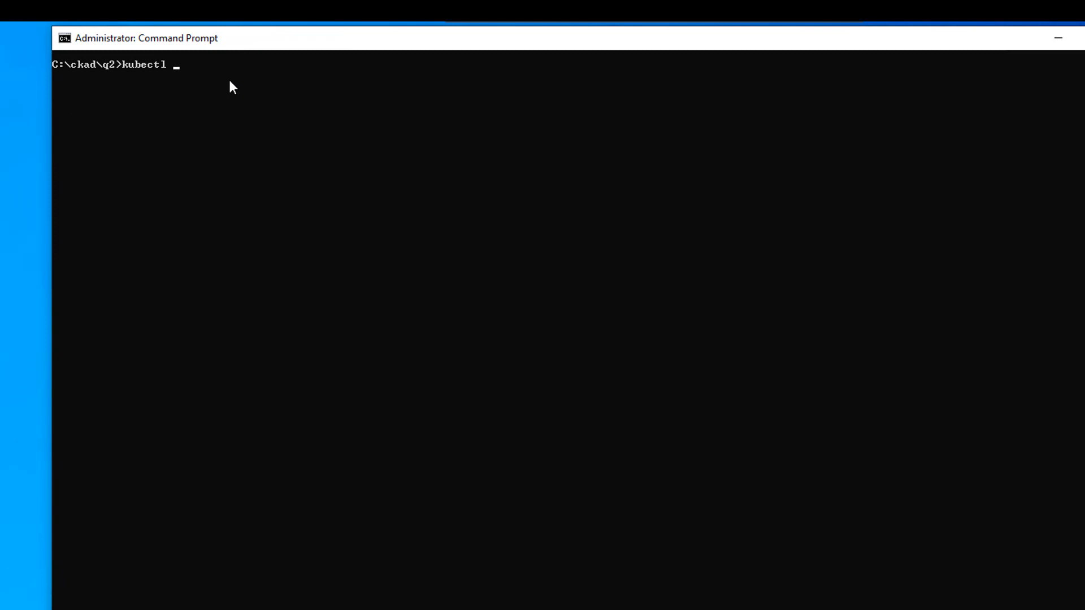
{"action": "type", "text": "c"}
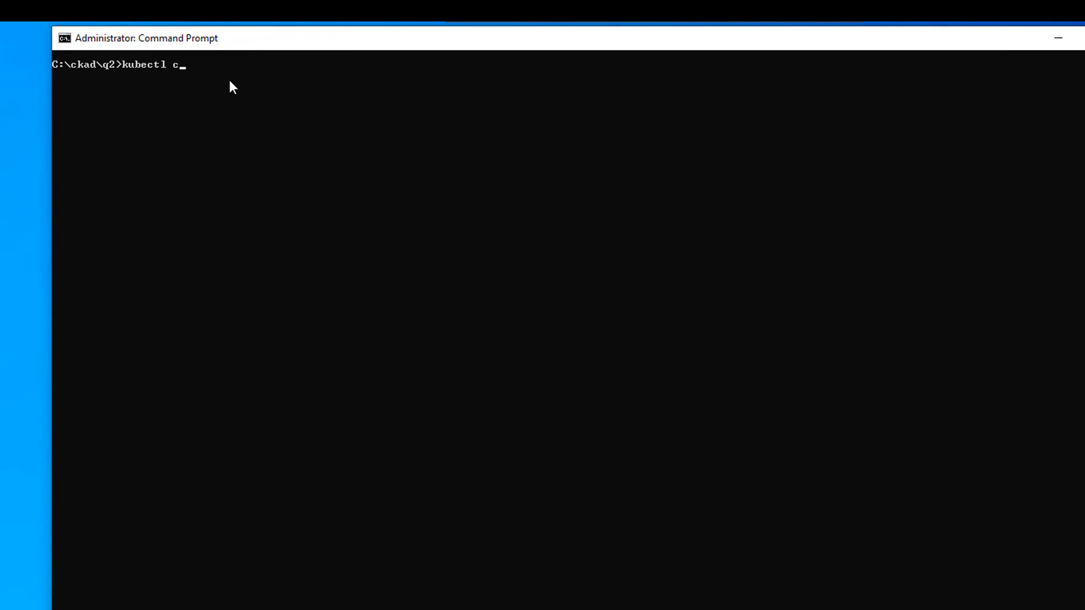
{"action": "type", "text": "reate configm"}
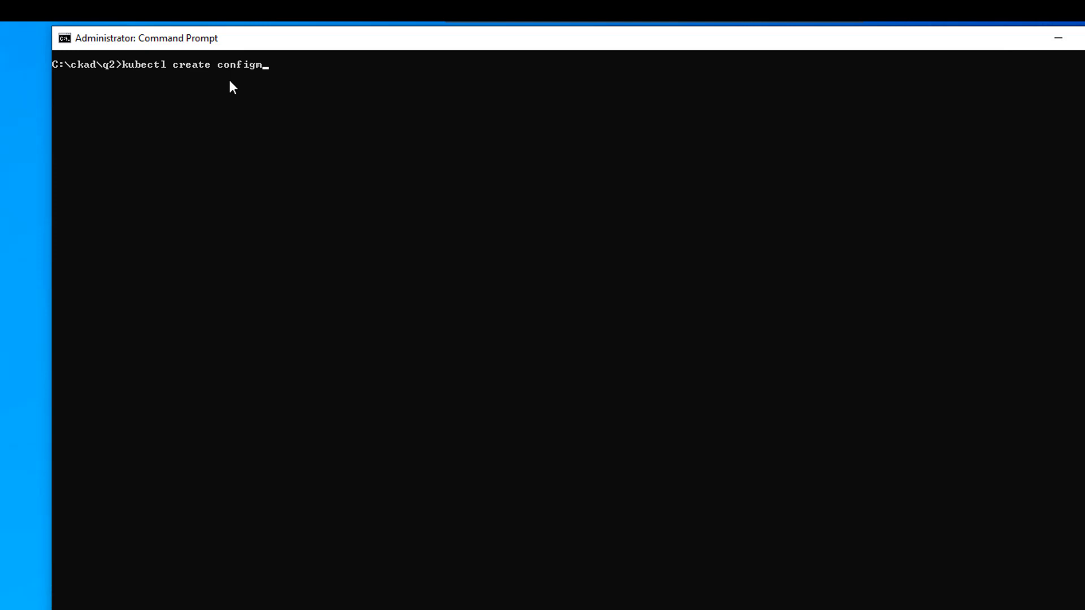
{"action": "type", "text": "ap --help"}
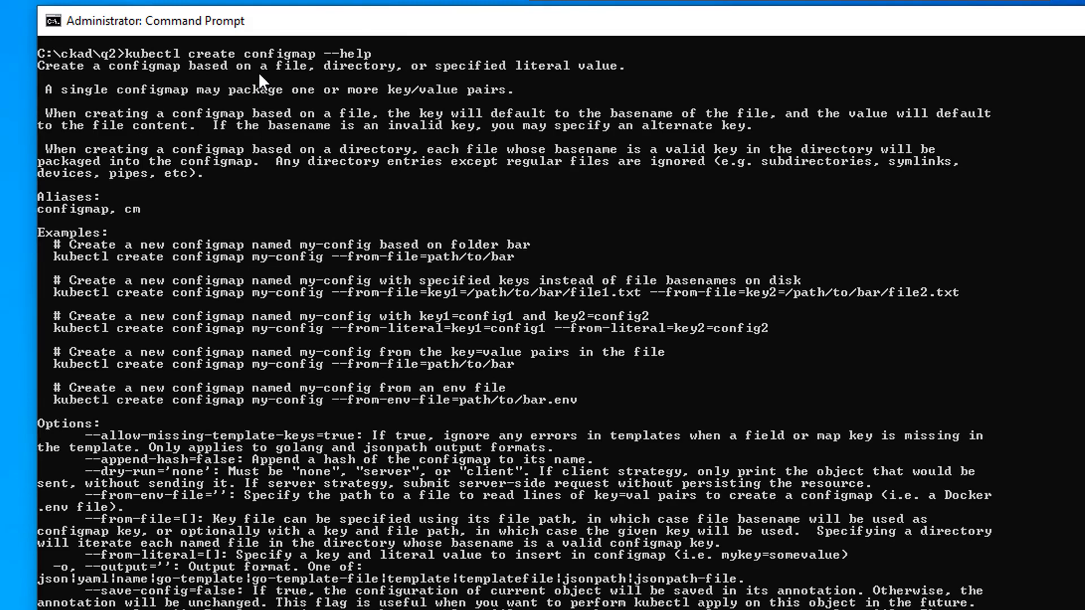
{"action": "mouse_move", "coordinate": [146, 251]}
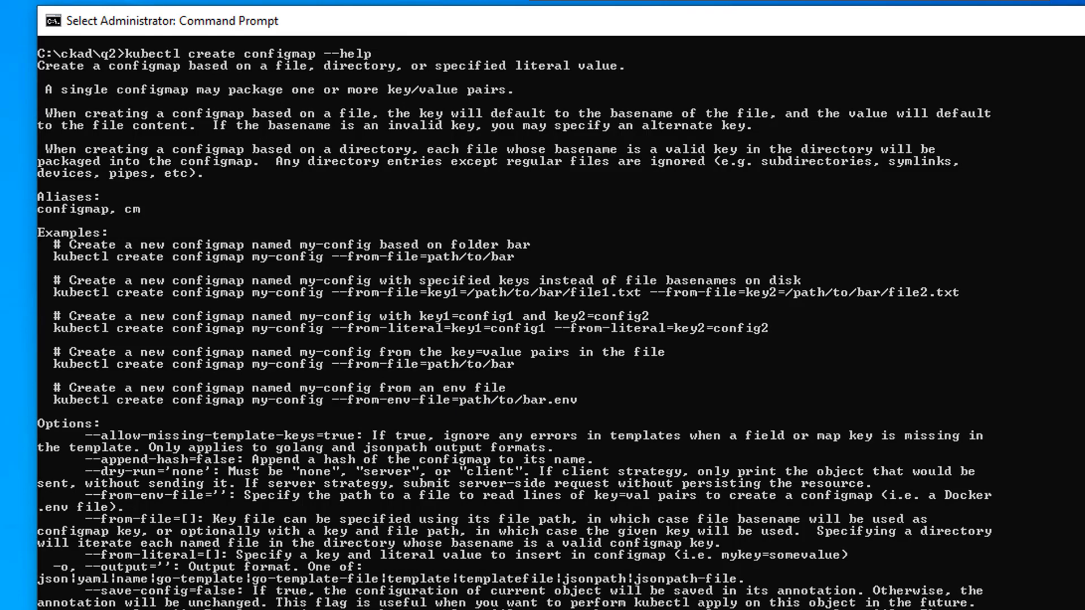
Run kubectl create configmap db-config --from-env-file=config.txt to create the configmap.
{"action": "type", "text": "kubectl cr"}
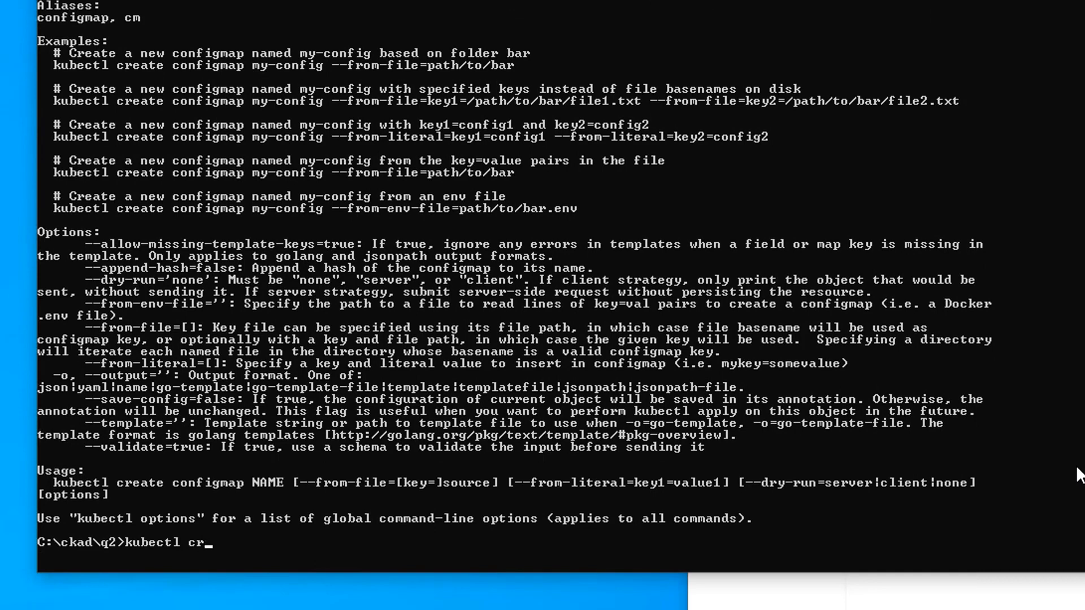
{"action": "type", "text": "eate configm"}
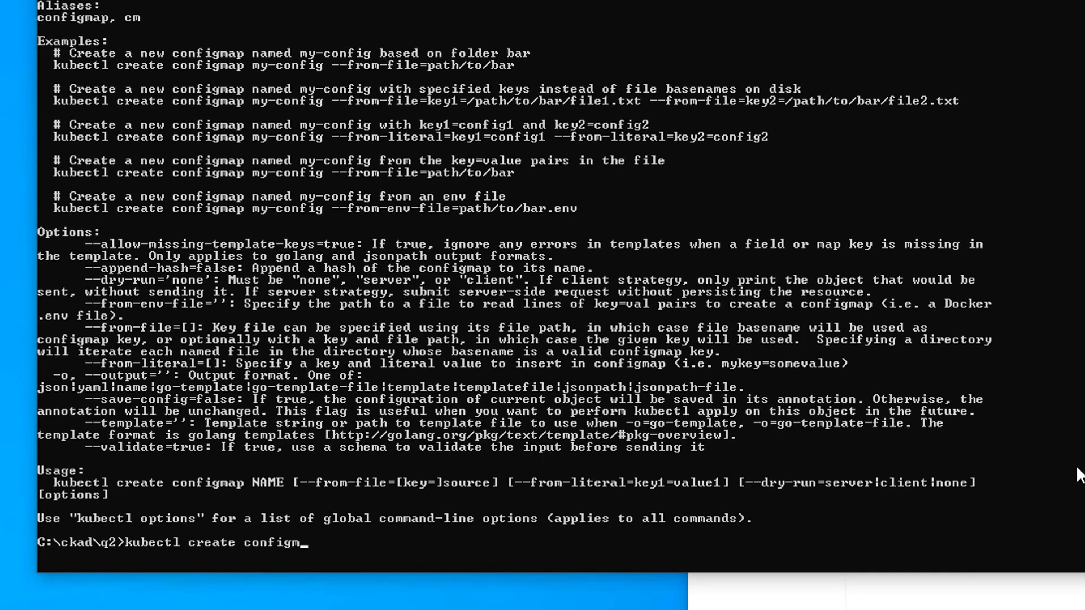
{"action": "type", "text": "ap db-config"}
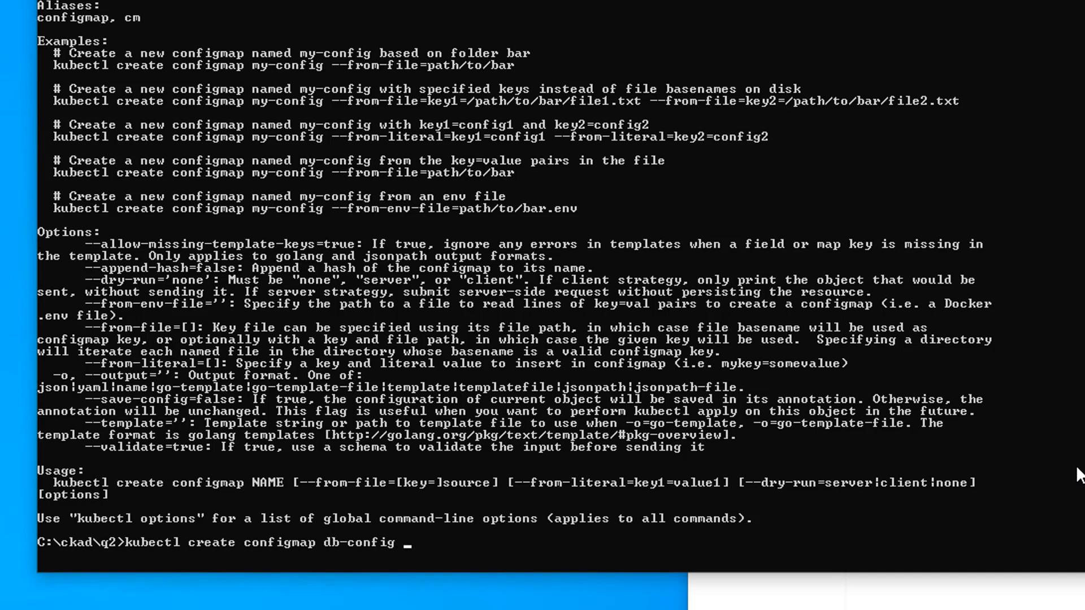
{"action": "type", "text": "--fro"}
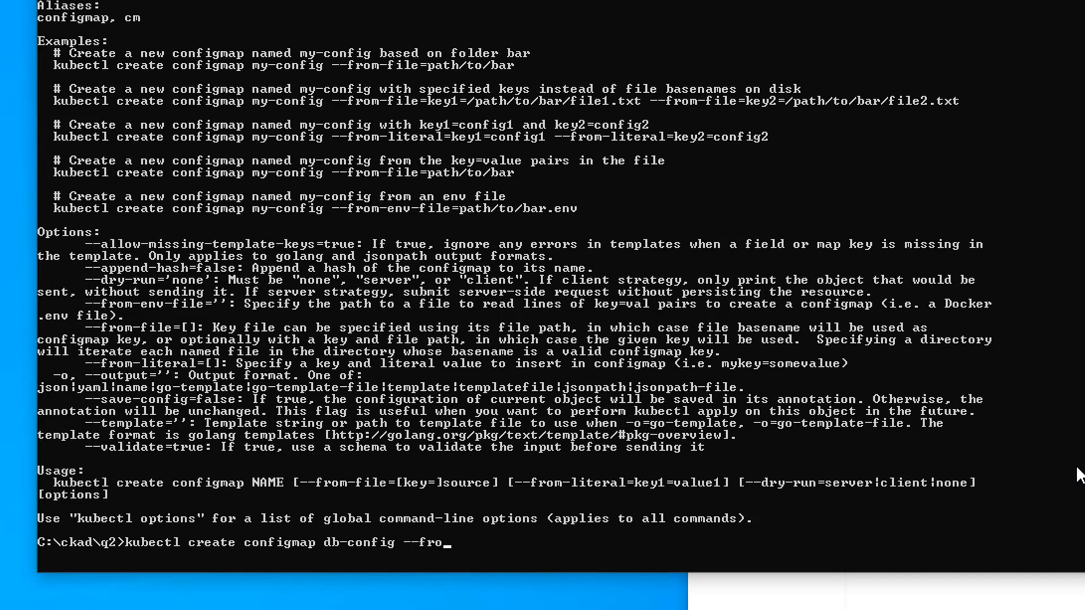
{"action": "type", "text": "m-e"}
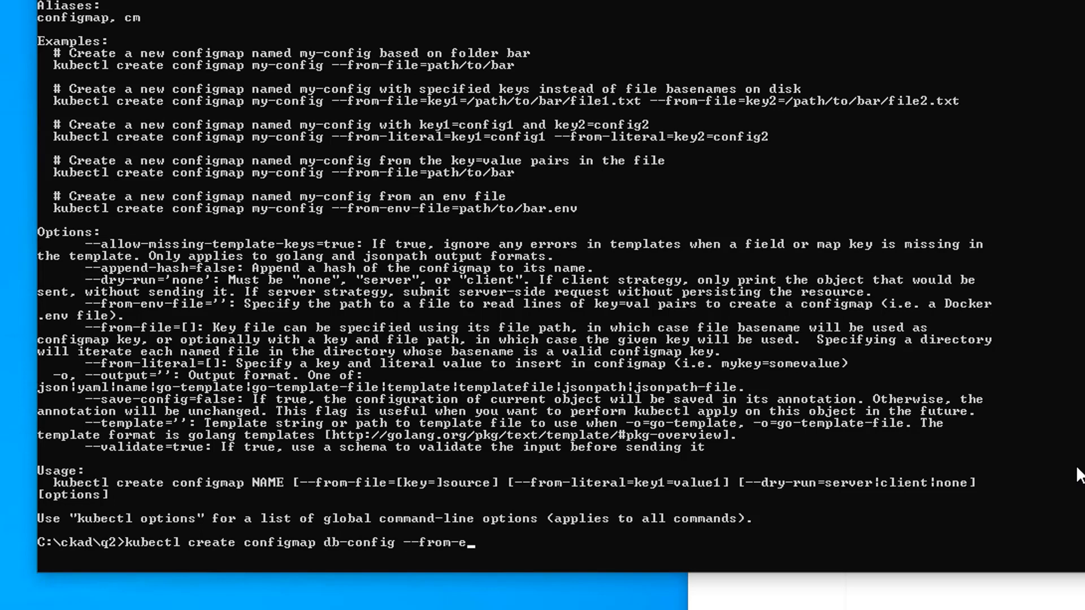
{"action": "type", "text": "nv-file"}
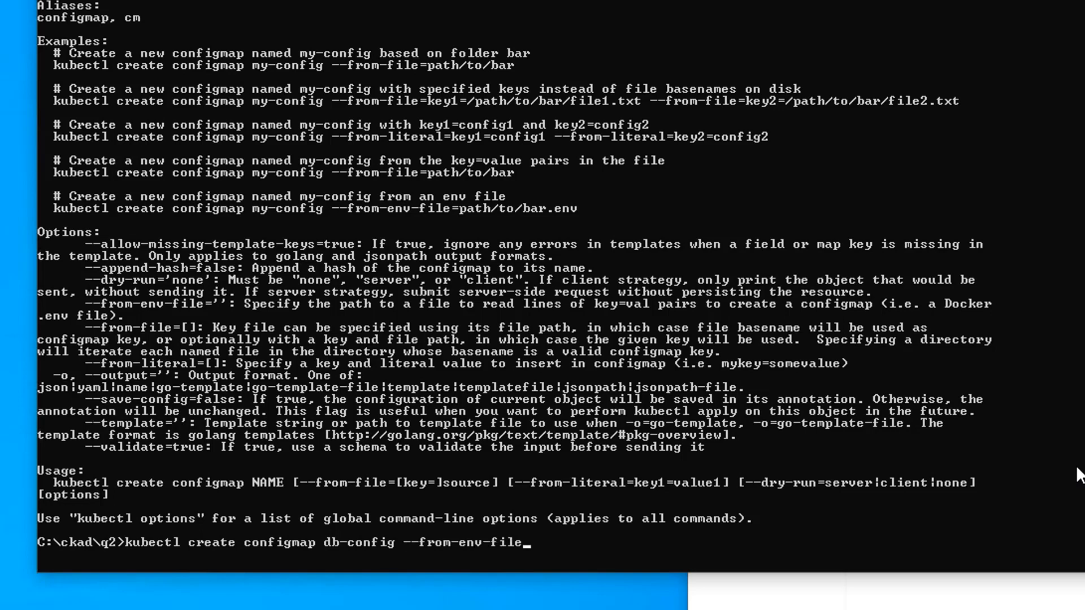
{"action": "type", "text": "="}
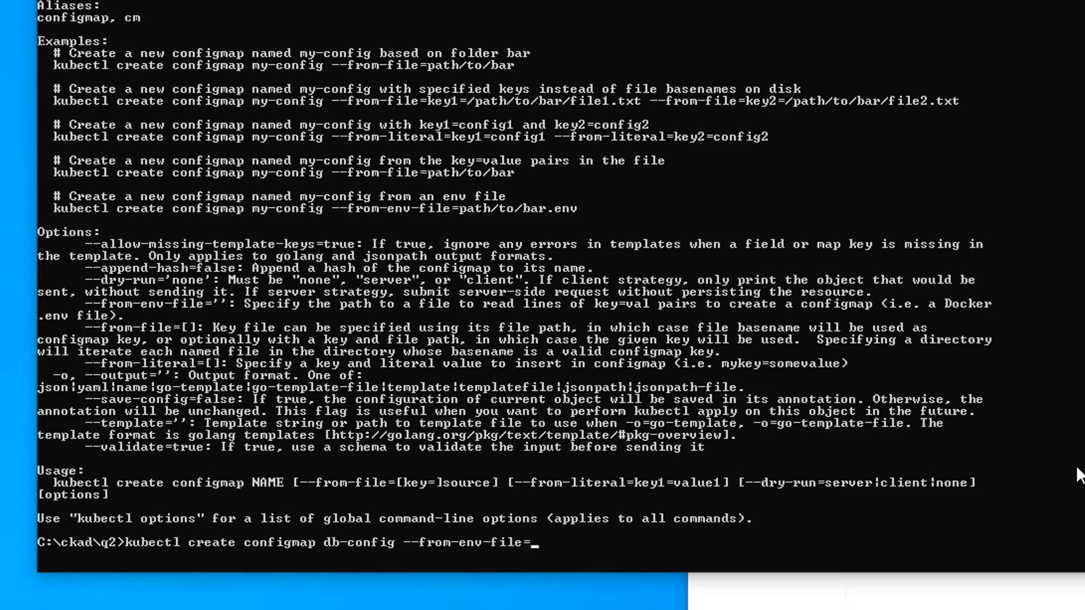
{"action": "type", "text": "config."}
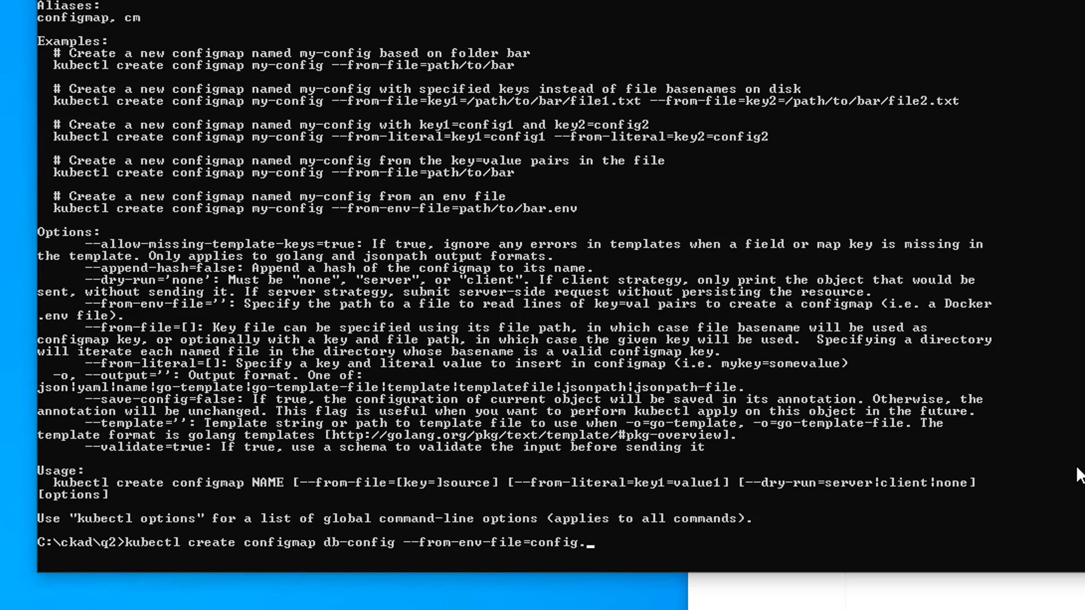
{"action": "key", "text": "Return"}
{"action": "type", "text": "kubectl"}
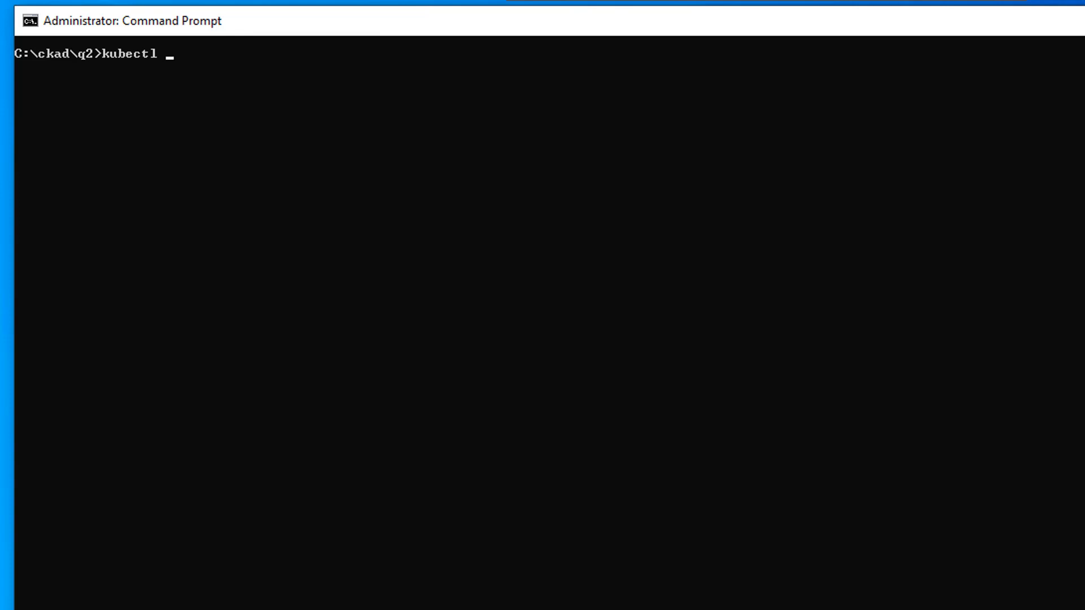
List the configmaps with kubectl get configmap, then query db-config by name.
{"action": "type", "text": "get c"}
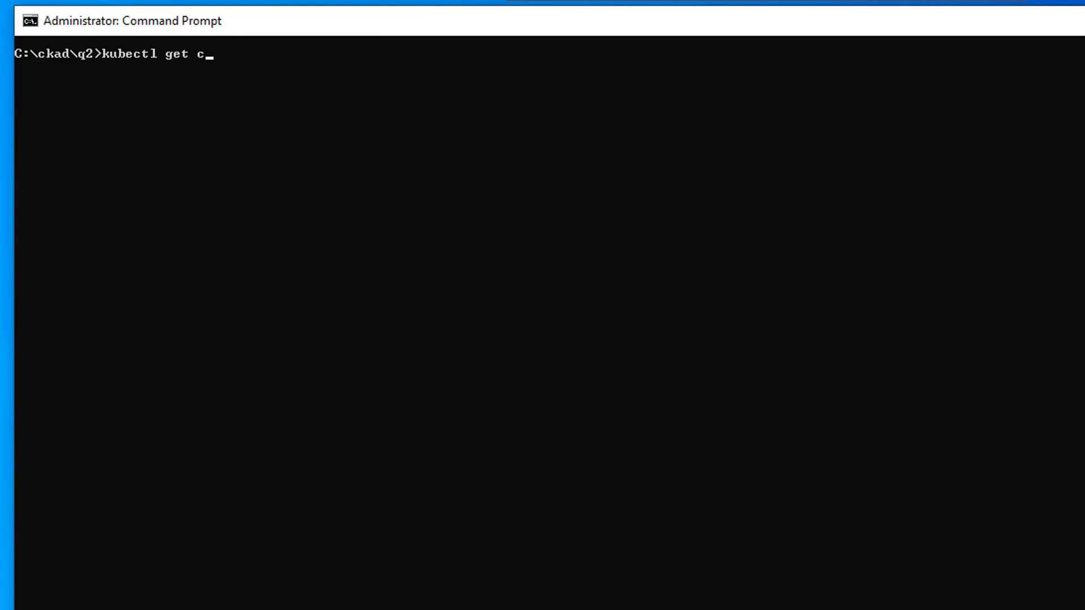
{"action": "type", "text": "o"}
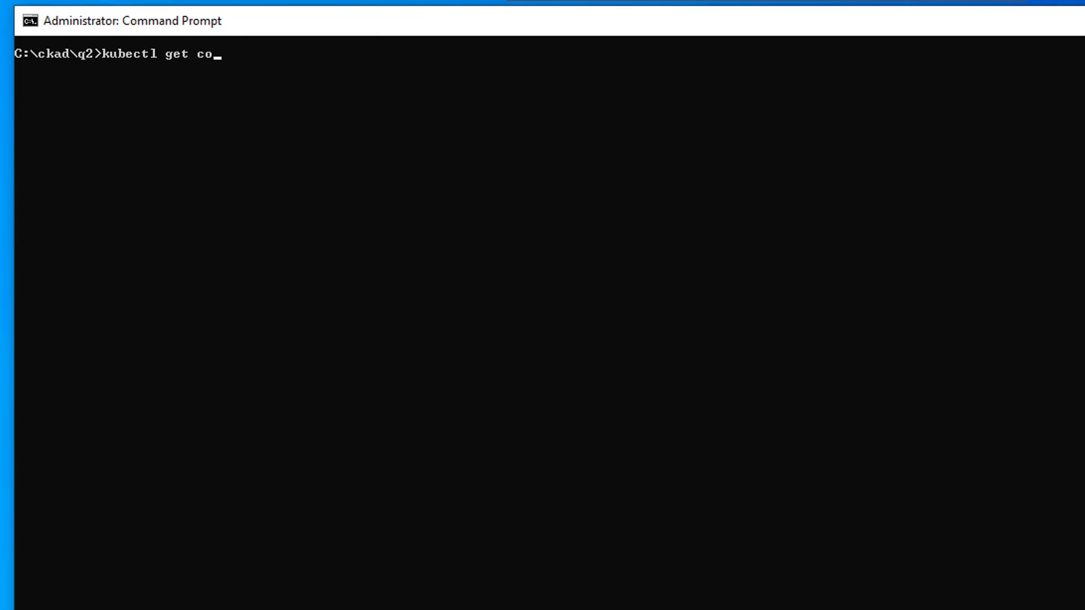
{"action": "type", "text": "nfigma"}
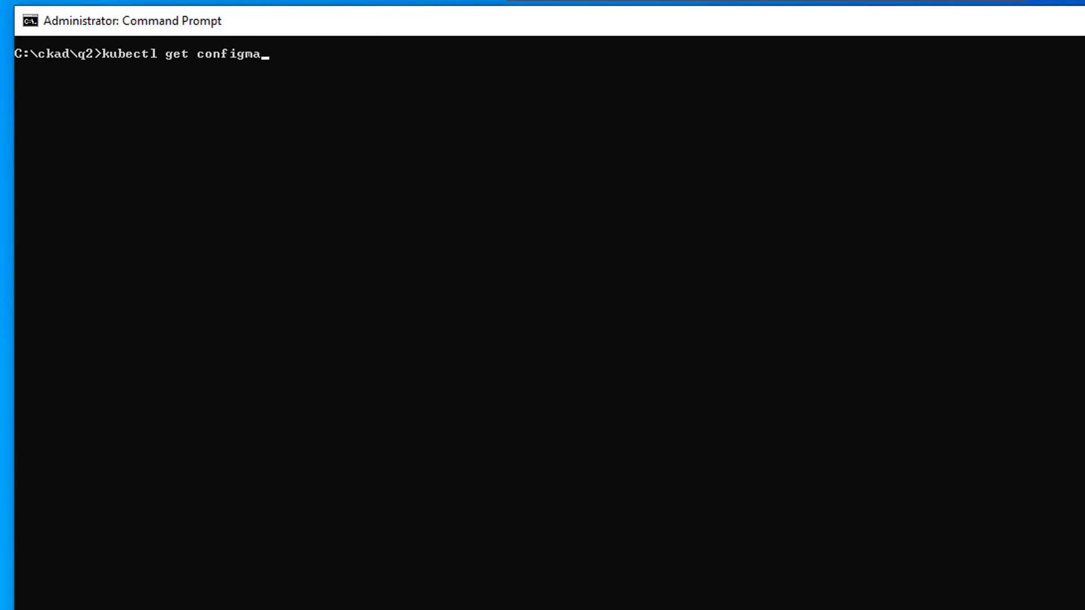
{"action": "key", "text": "Return"}
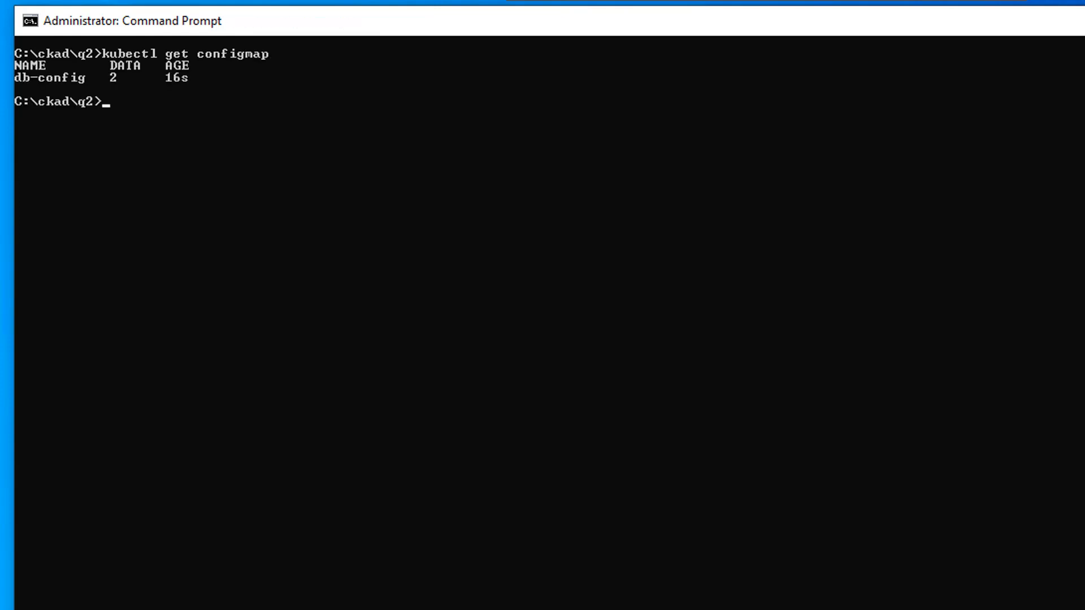
{"action": "type", "text": "kubectl get configmap db-config"}
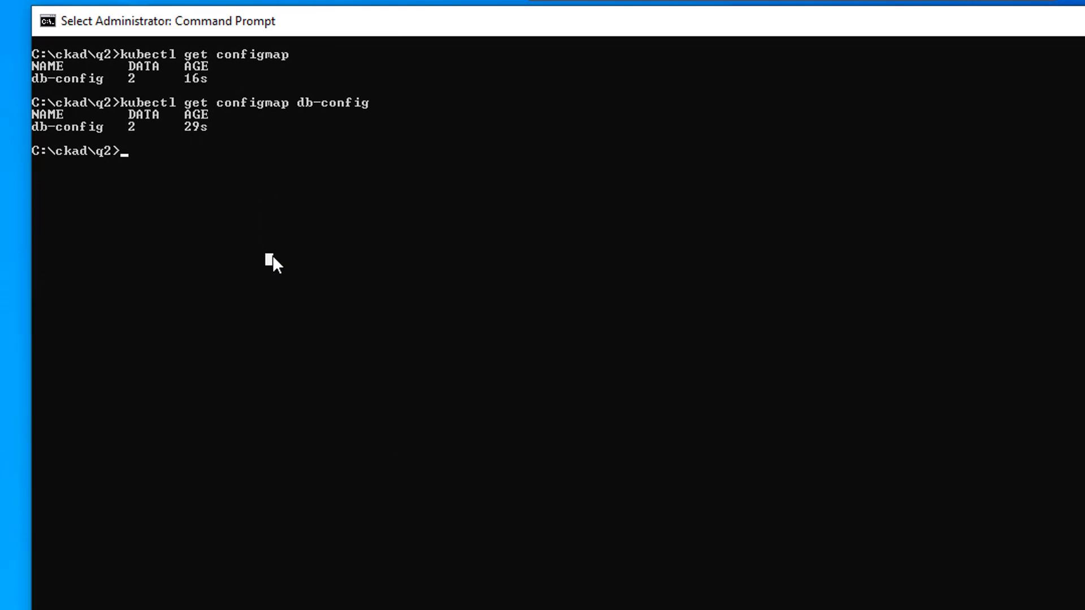
{"action": "mouse_move", "coordinate": [337, 205]}
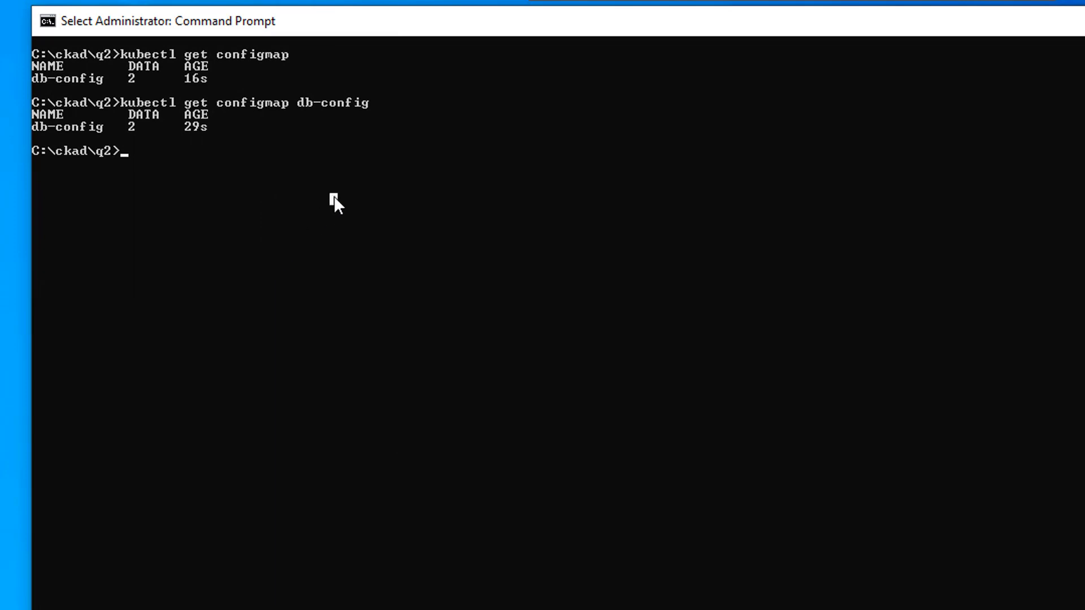
Enter kubectl run sqlsrv --image=nginx --dry-run=client for the pod manifest.
{"action": "type", "text": "kube"}
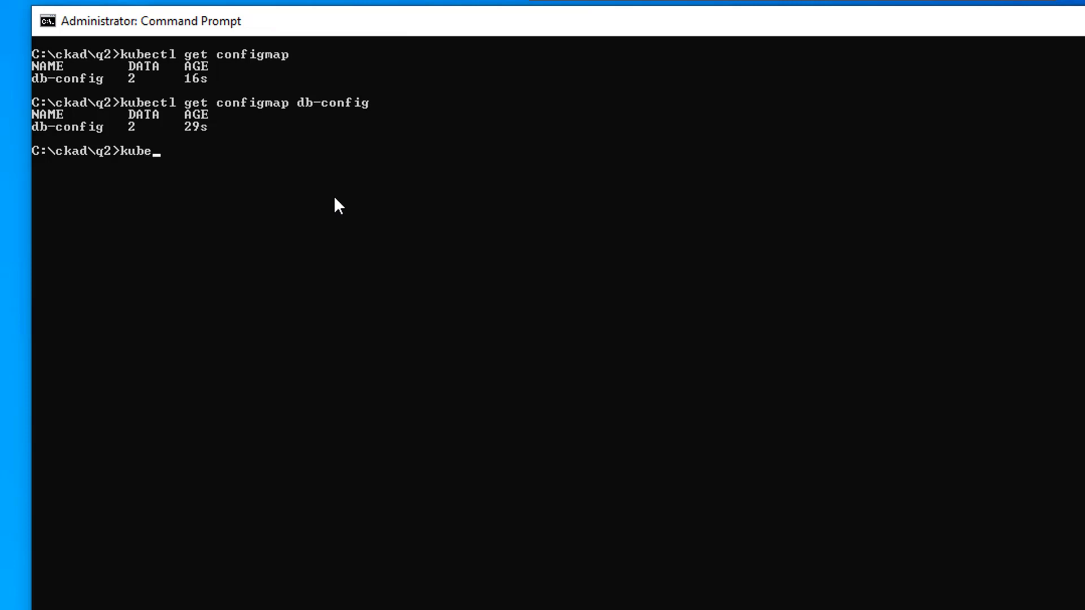
{"action": "type", "text": "ctl"}
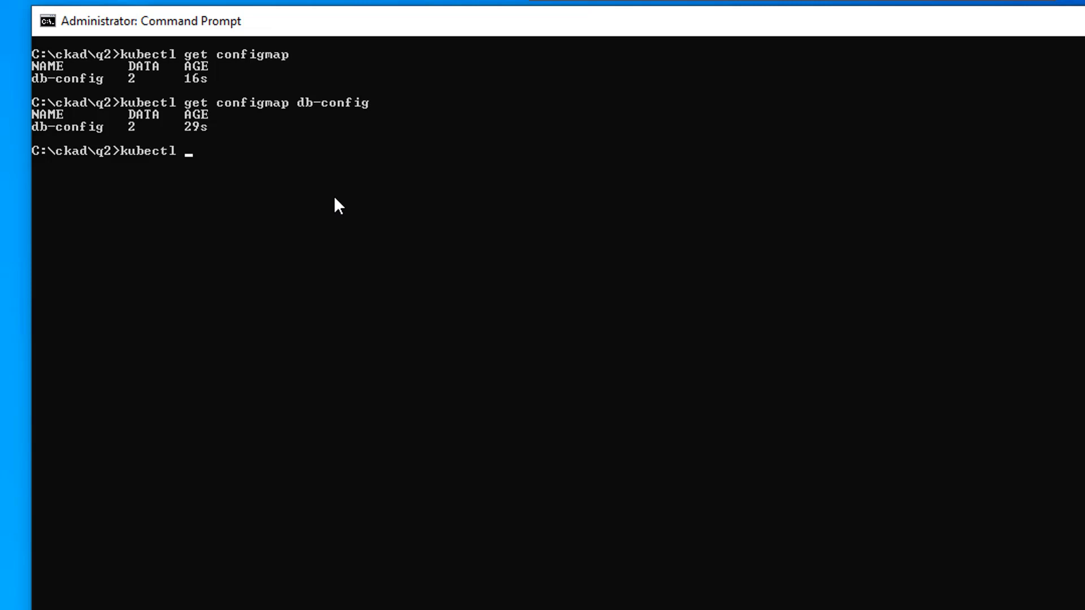
{"action": "type", "text": "run"}
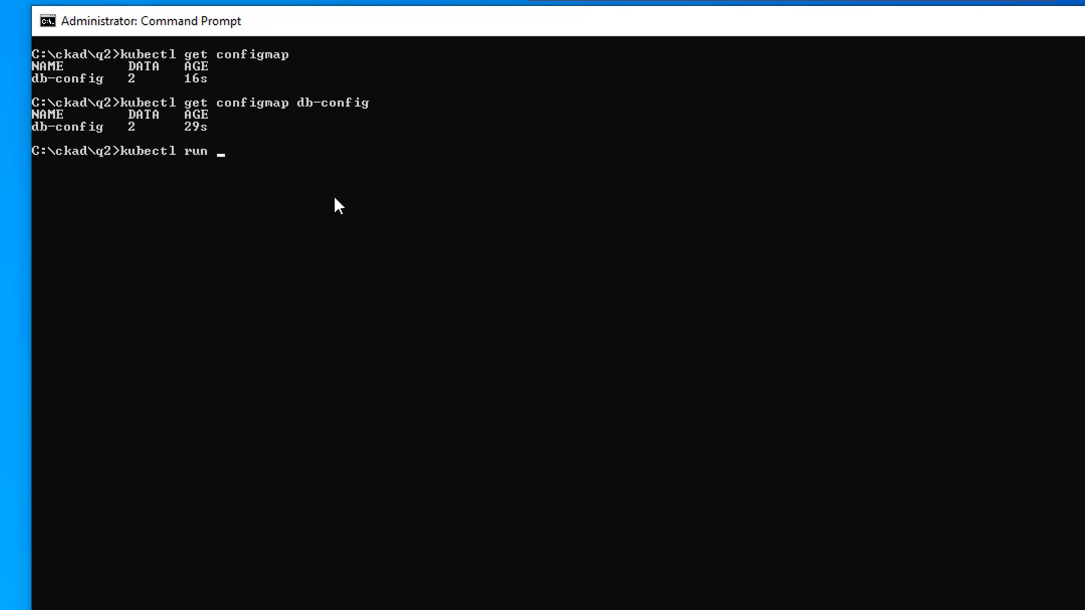
{"action": "type", "text": "sq"}
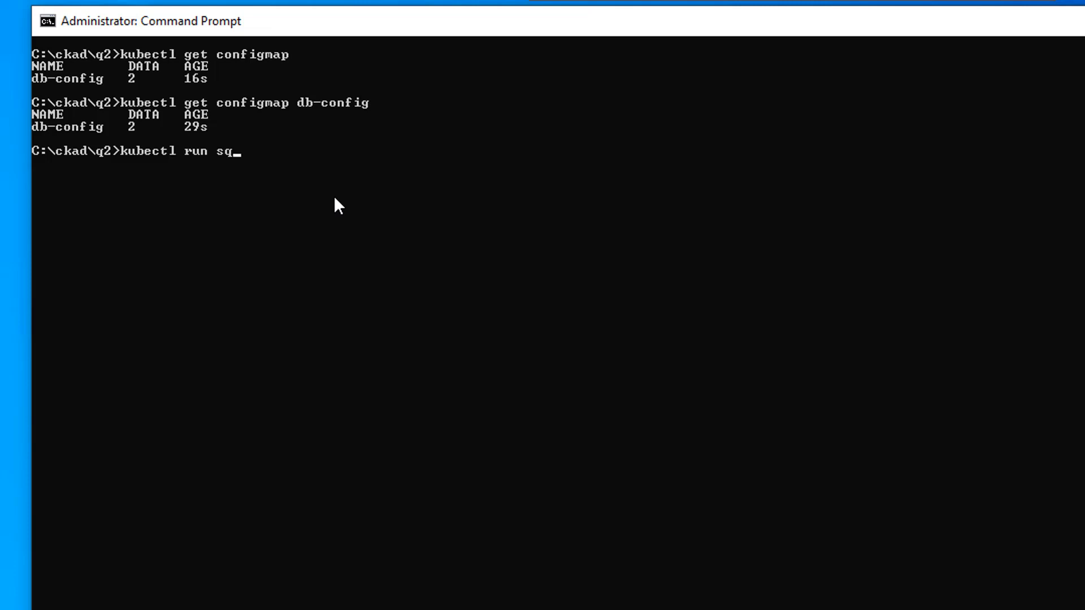
{"action": "type", "text": "lsrv"}
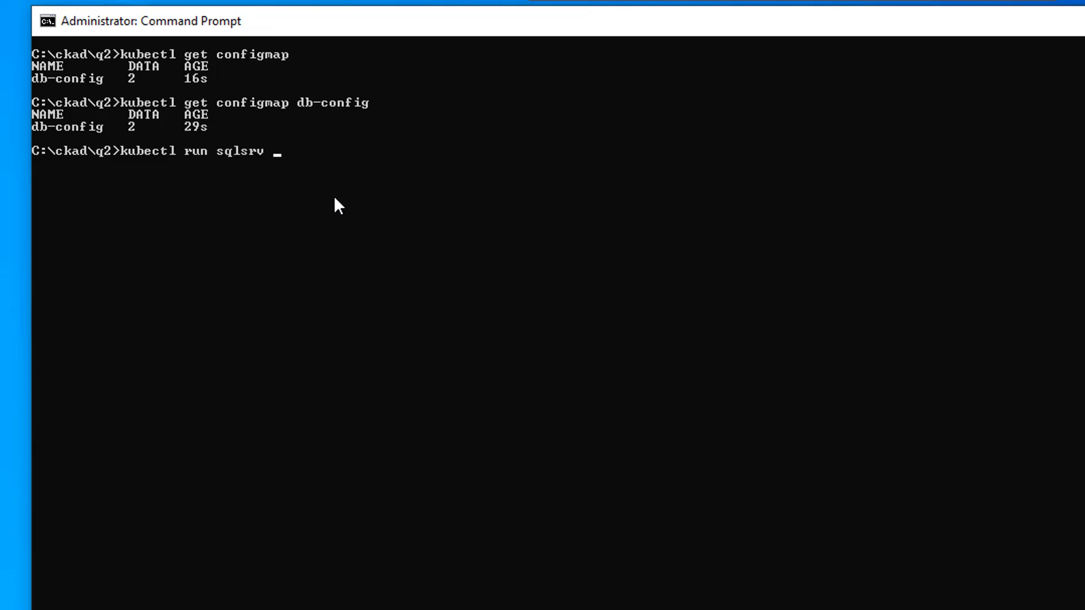
{"action": "type", "text": "--ima"}
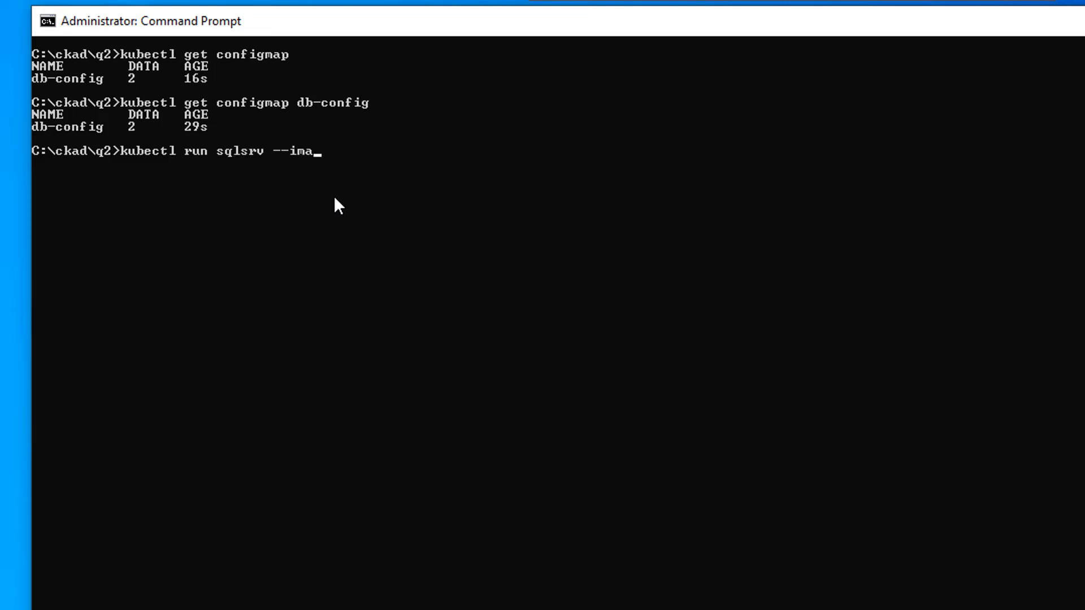
{"action": "type", "text": "ge=n"}
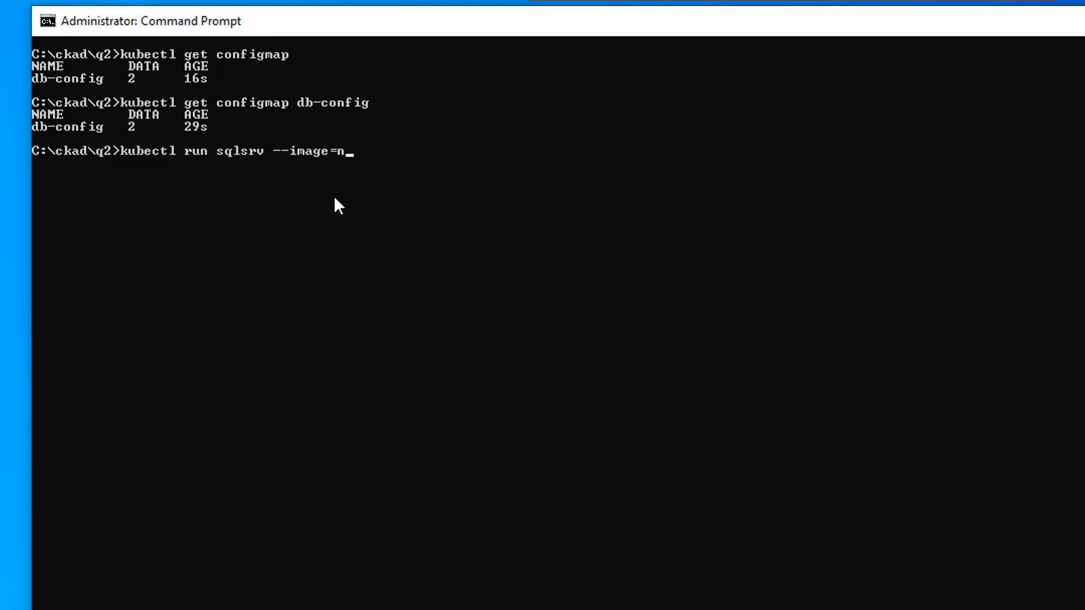
{"action": "type", "text": "ginx -"}
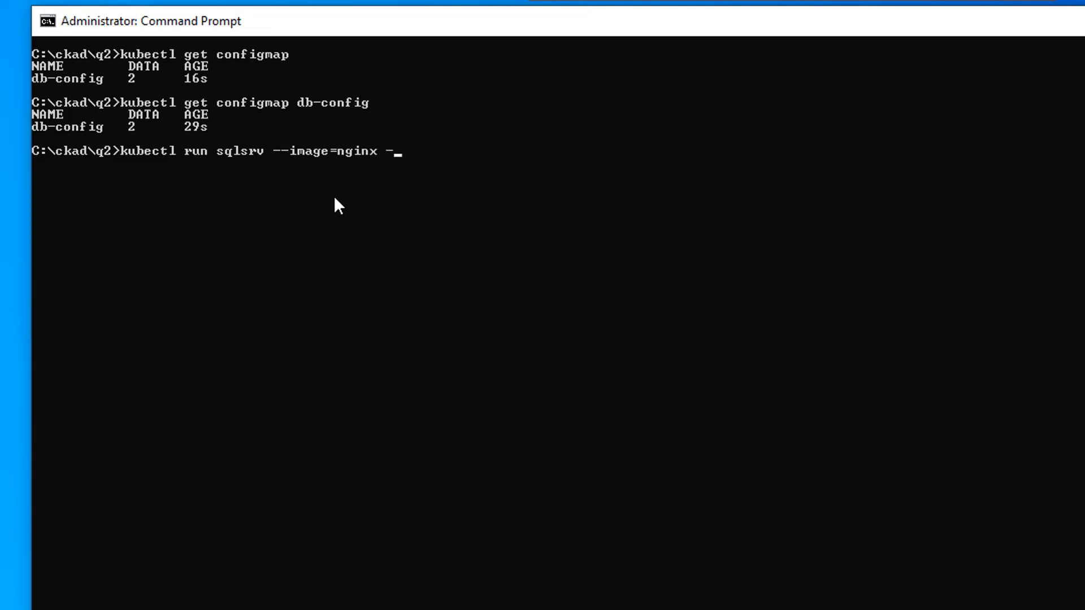
{"action": "type", "text": "-dry-run"}
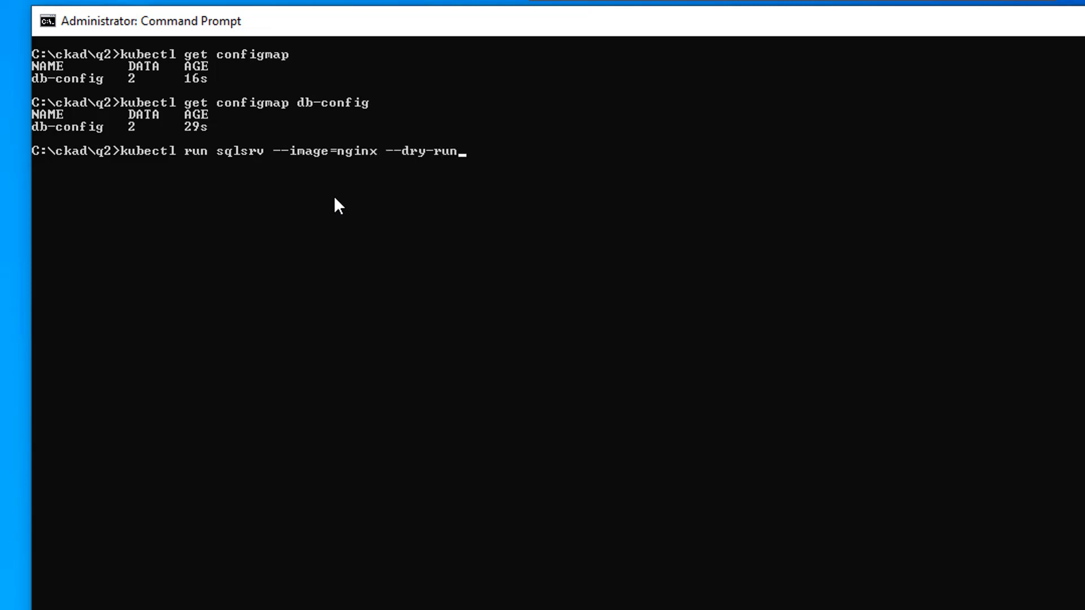
{"action": "type", "text": "=client"}
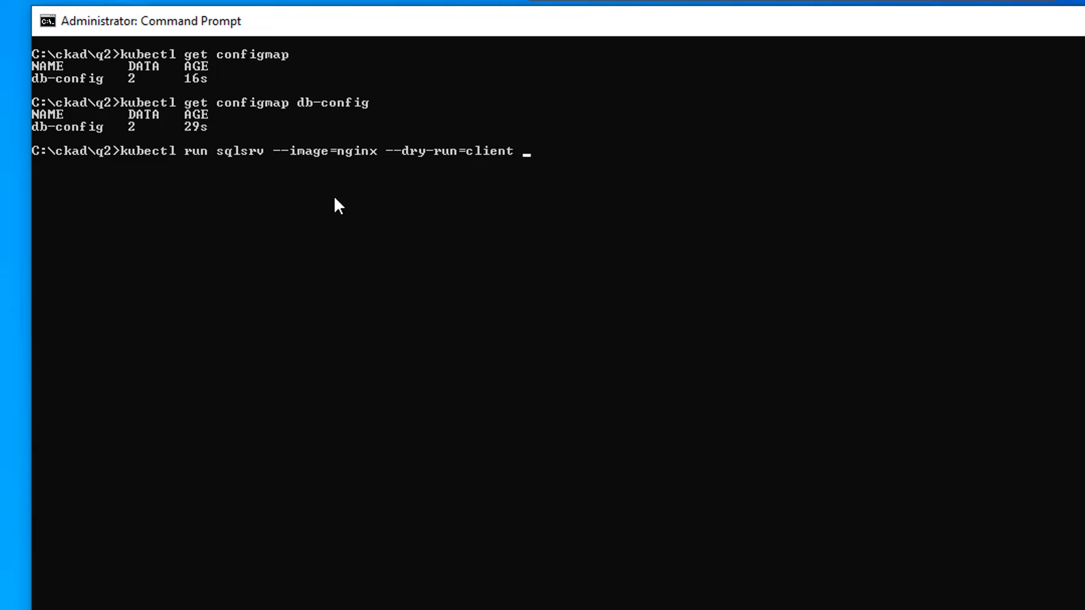
Output the manifest as YAML redirected into q2.yaml and run the command.
{"action": "type", "text": "-o"}
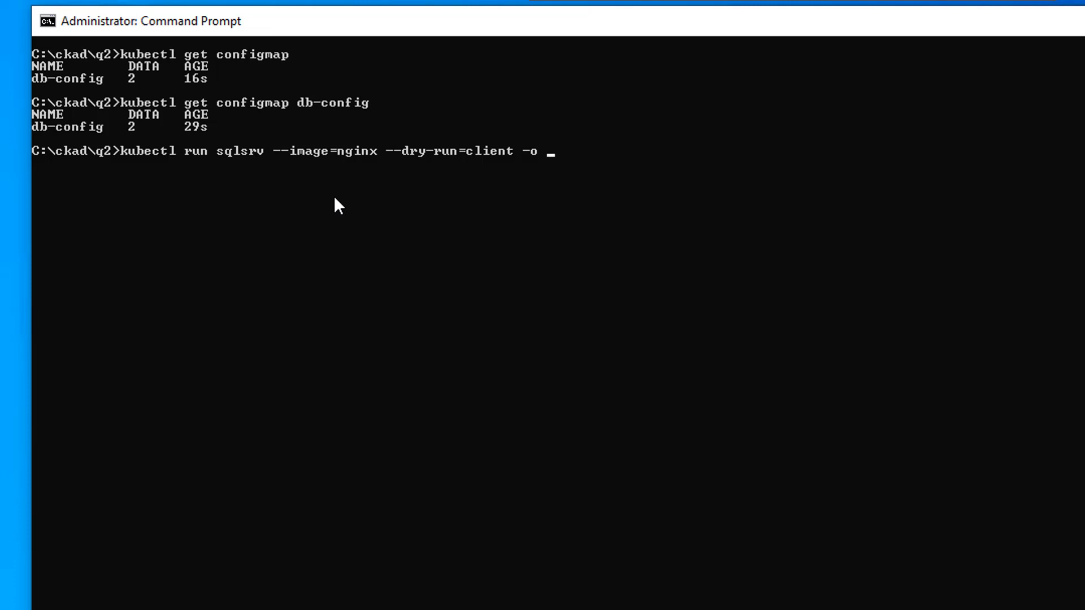
{"action": "type", "text": "yaml"}
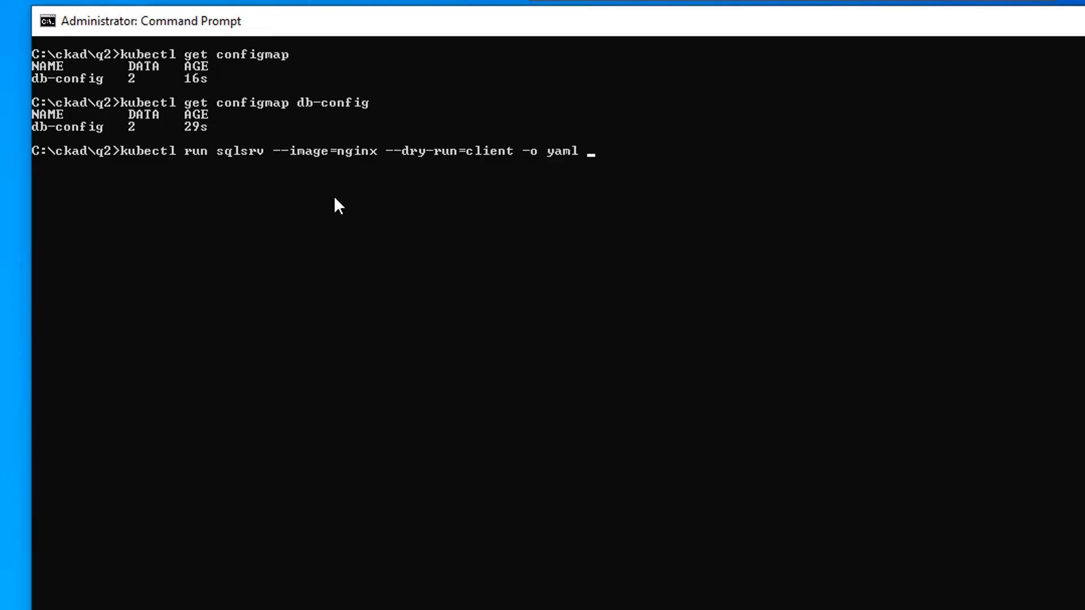
{"action": "type", "text": "> q1"}
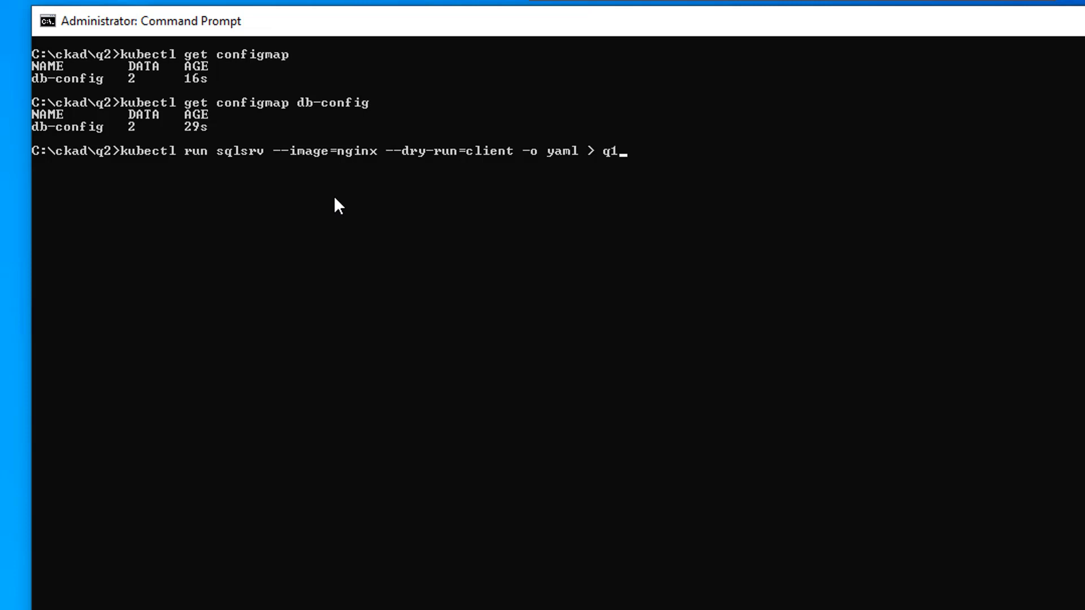
{"action": "type", "text": "2.yaml"}
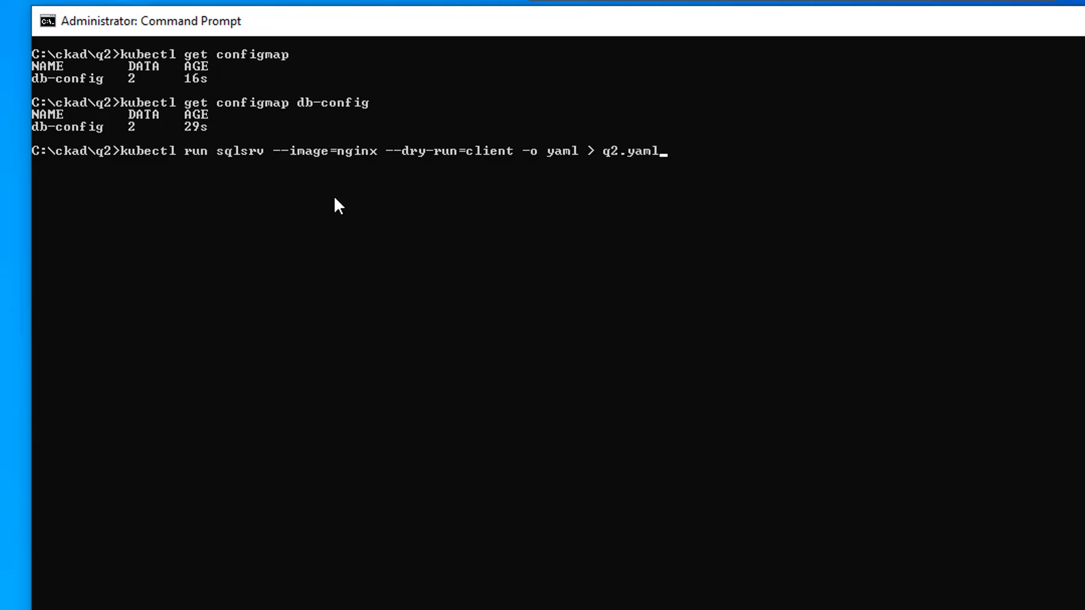
{"action": "key", "text": "Return"}
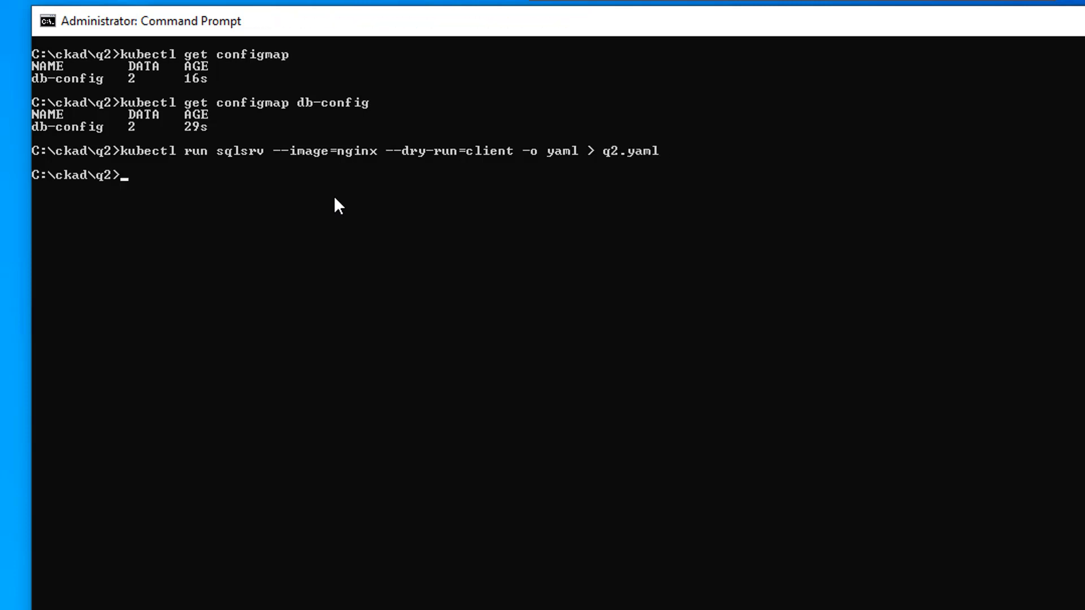
Show q2.yaml in the q2 folder, try opening it and dismiss the app-chooser dialog.
{"action": "left_click", "coordinate": [893, 45]}
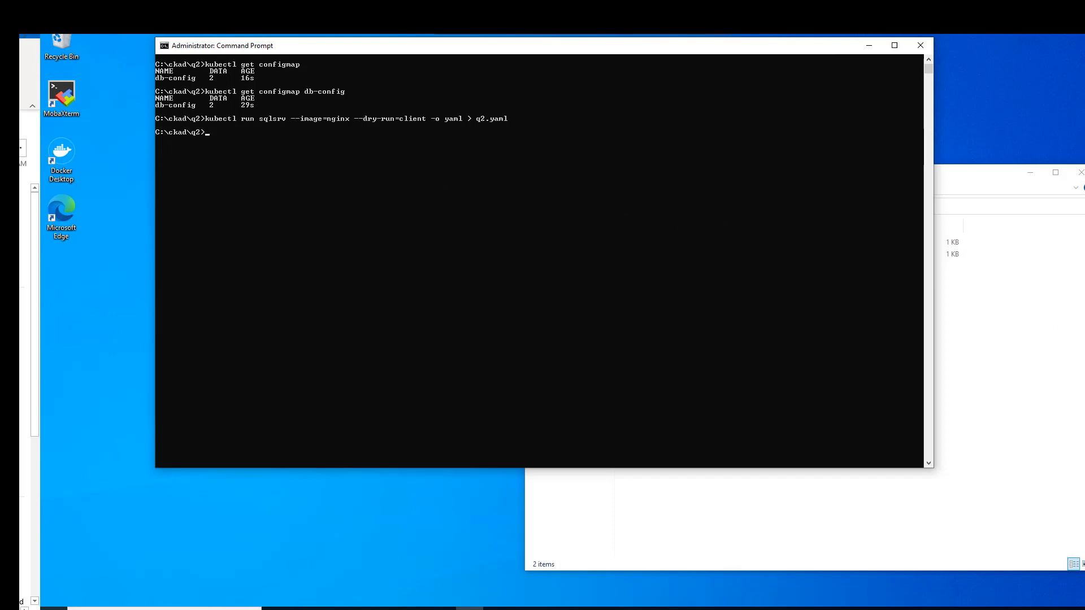
{"action": "left_click", "coordinate": [10, 606]}
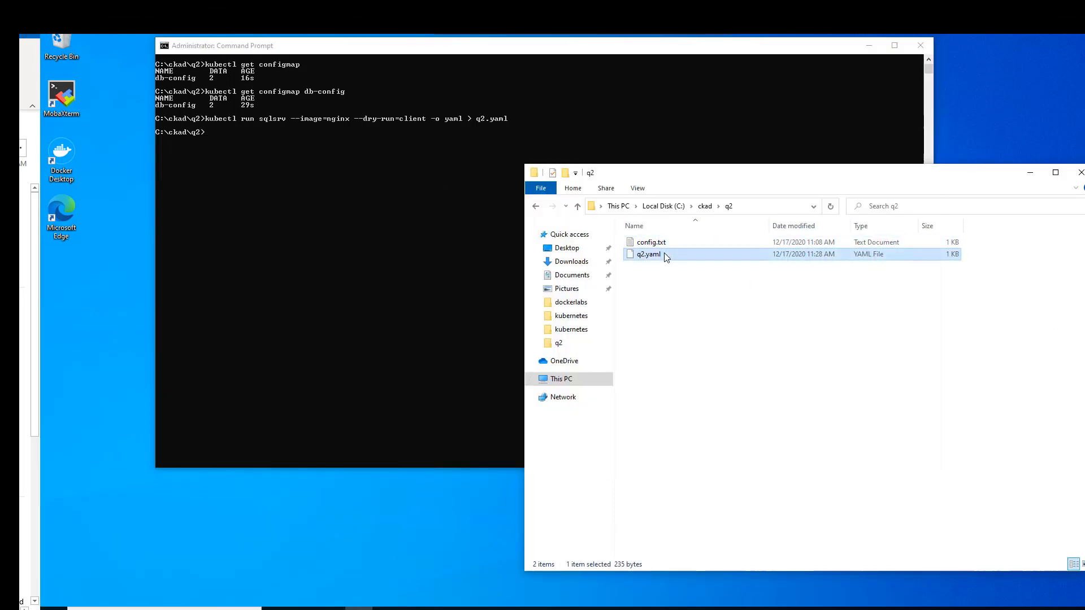
{"action": "mouse_move", "coordinate": [719, 265]}
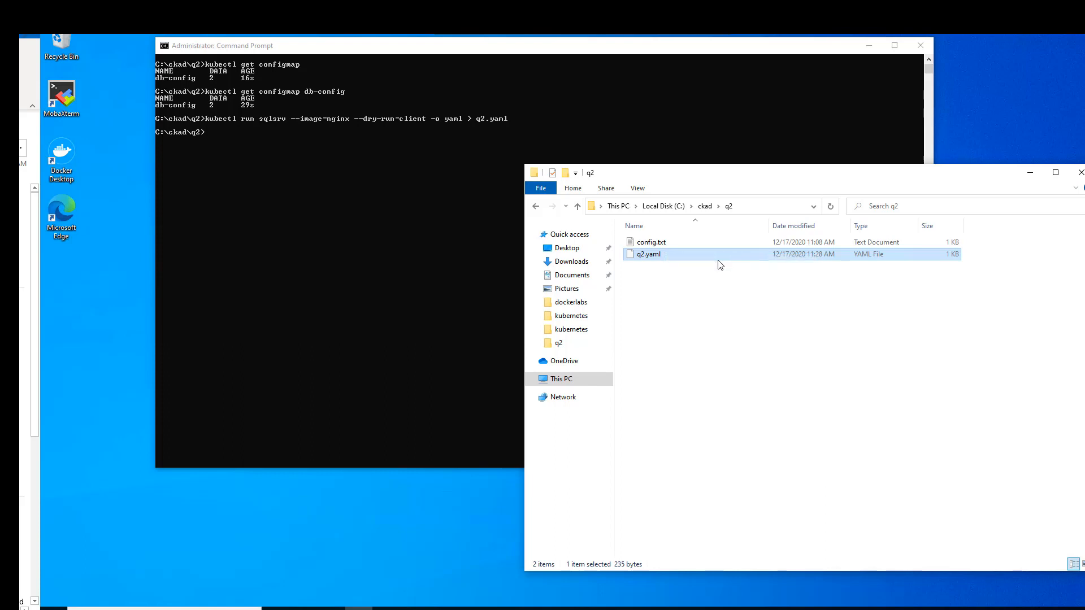
{"action": "double_click", "coordinate": [648, 254]}
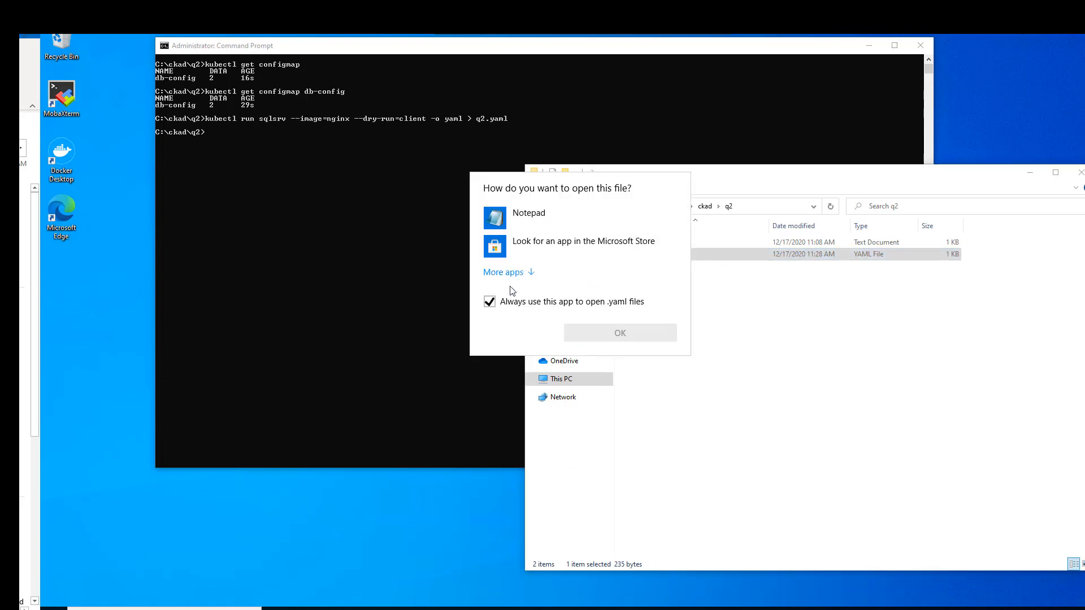
{"action": "left_click", "coordinate": [503, 272]}
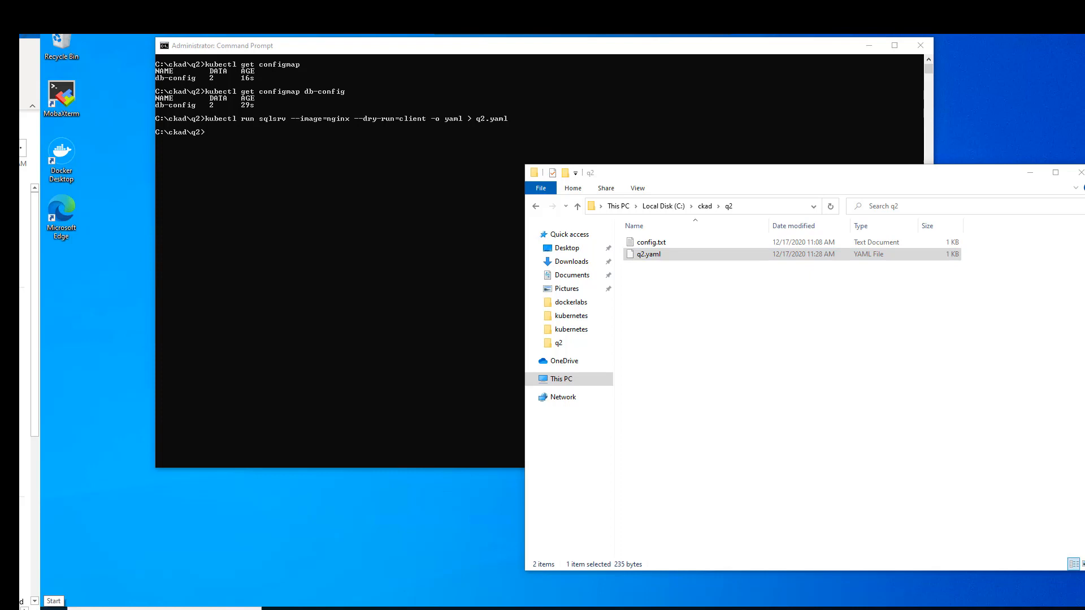
Launch Notepad++ from the Start menu and start File > Open.
{"action": "left_click", "coordinate": [53, 600]}
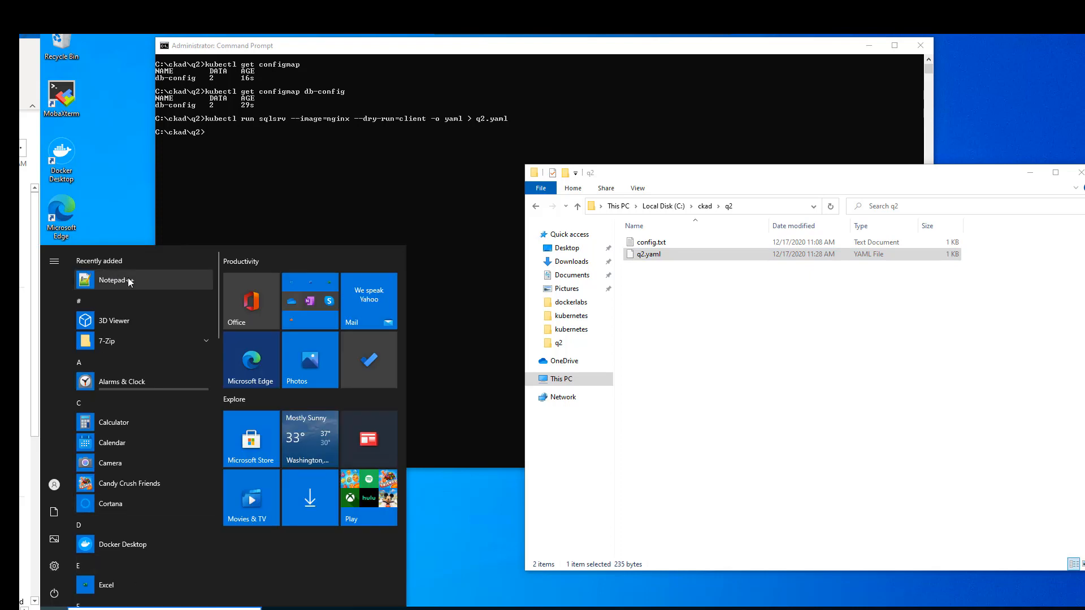
{"action": "left_click", "coordinate": [112, 280]}
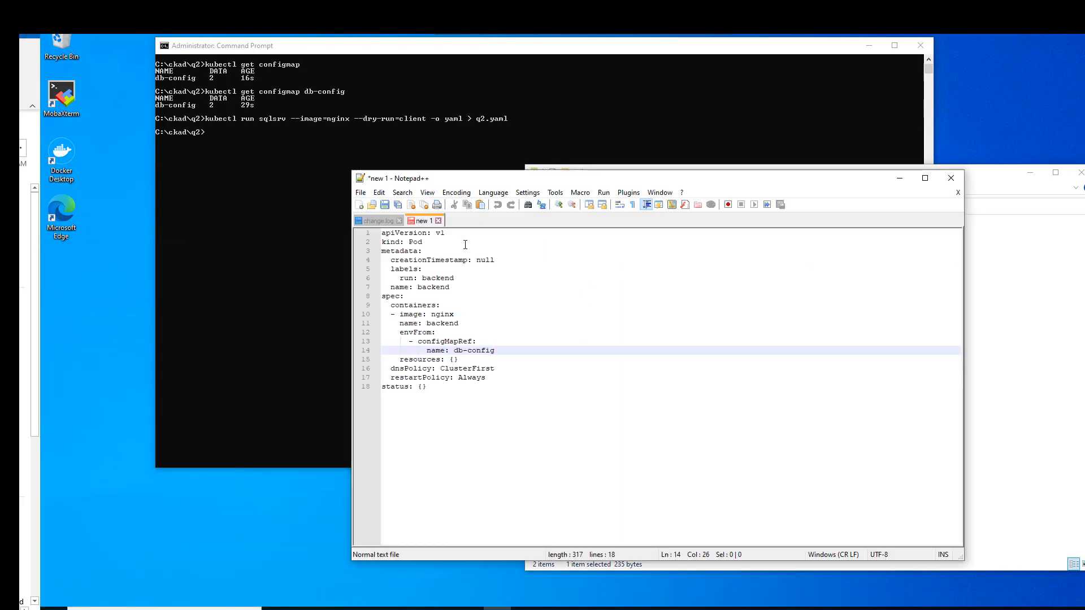
{"action": "left_click", "coordinate": [360, 192]}
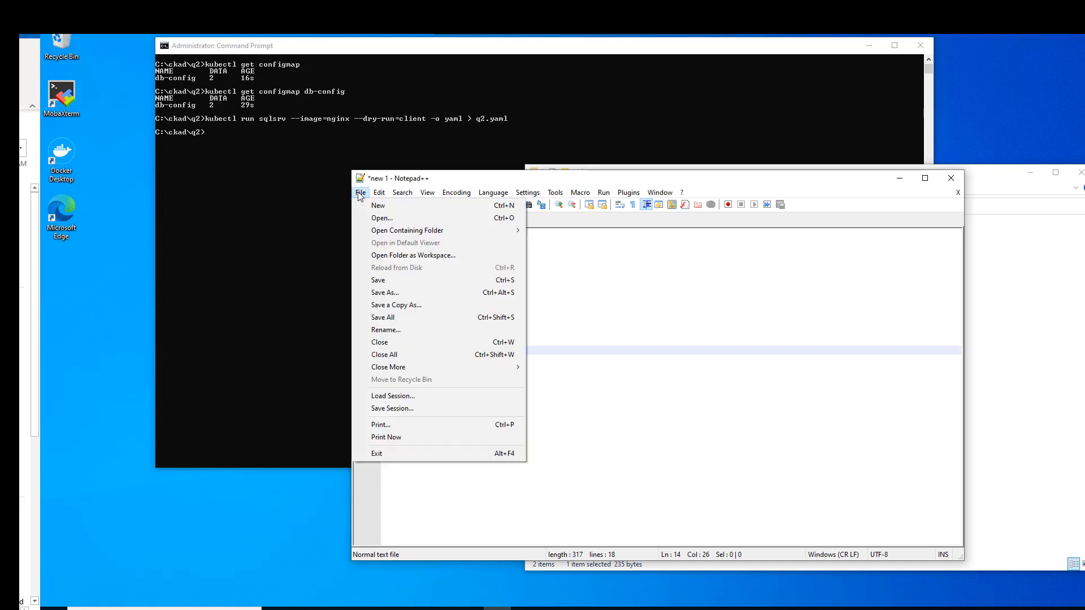
{"action": "left_click", "coordinate": [381, 218]}
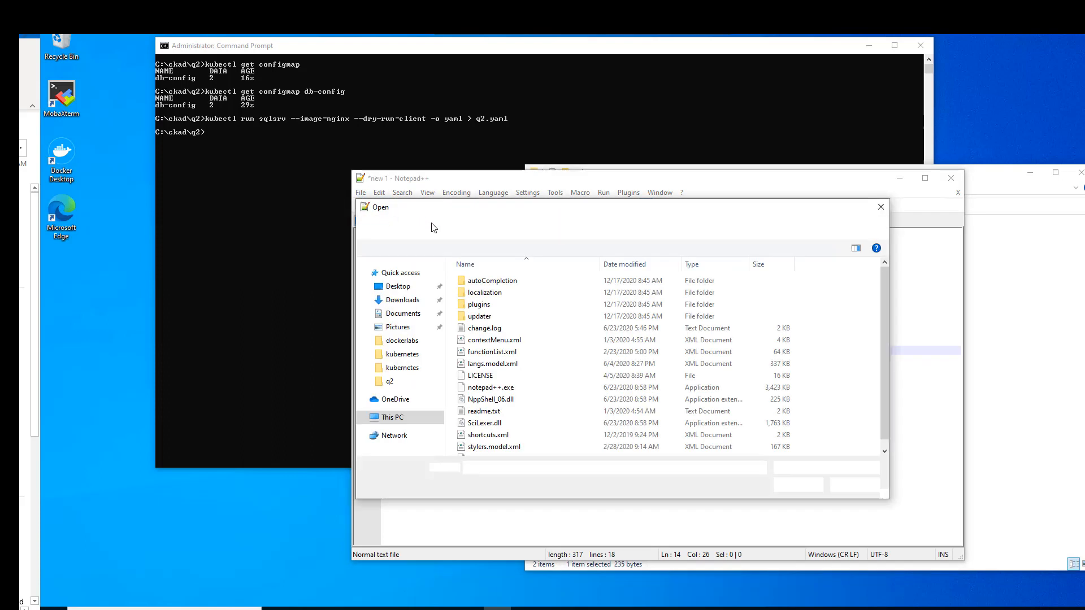
Browse This PC > C: > ckad > q2 to open q2.yaml, then return to Command Prompt.
{"action": "left_click", "coordinate": [392, 417]}
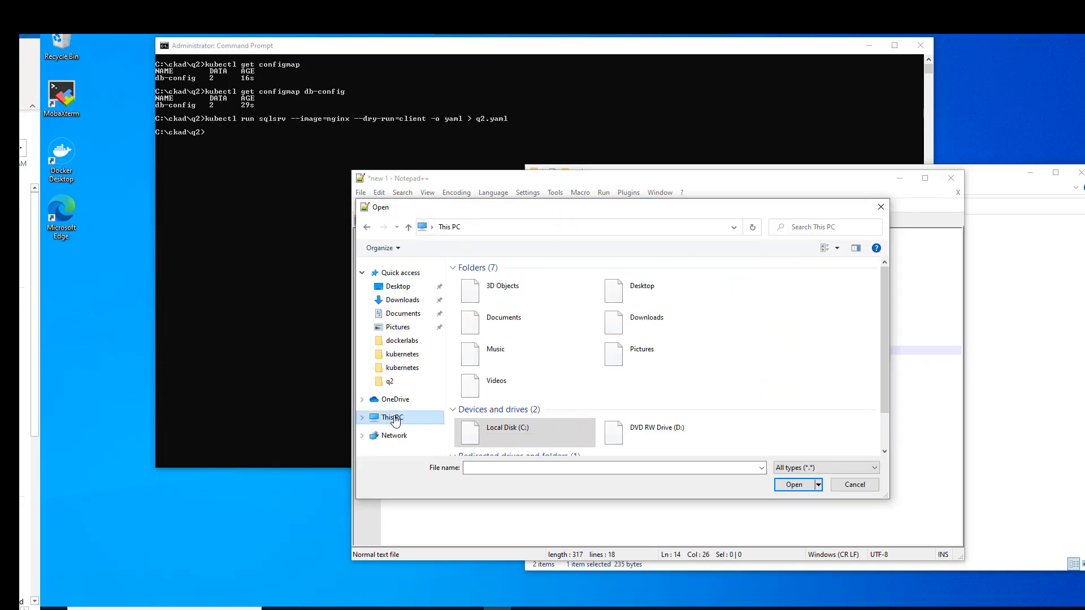
{"action": "double_click", "coordinate": [508, 427]}
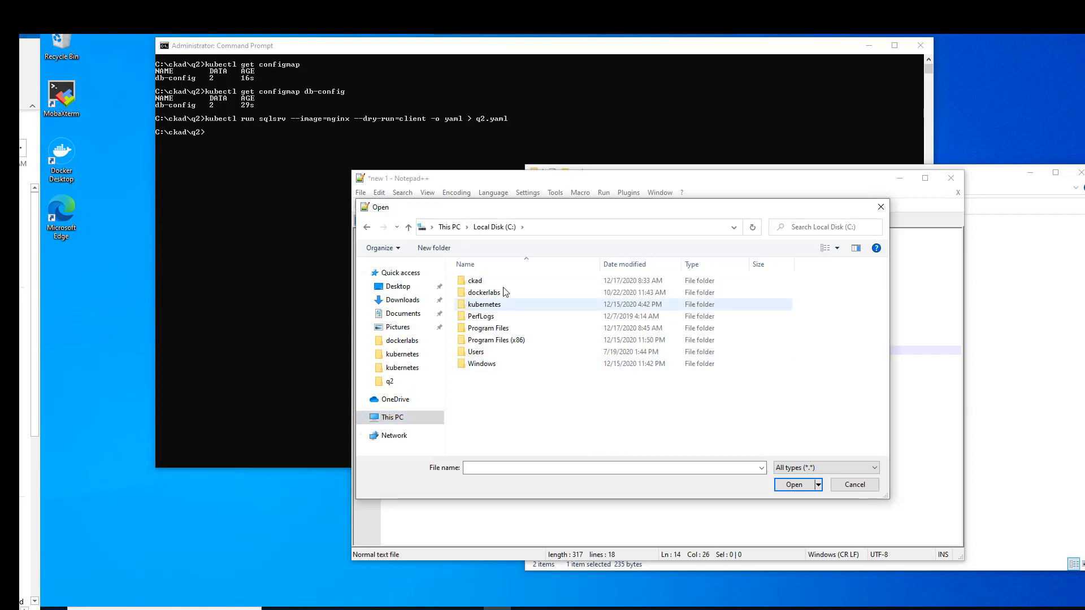
{"action": "double_click", "coordinate": [474, 281]}
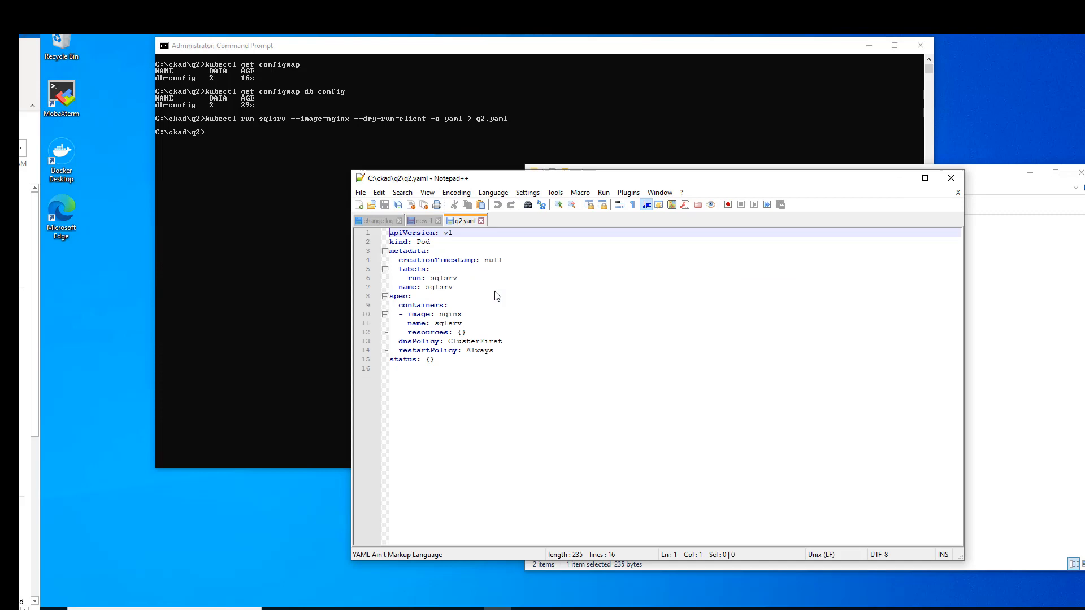
{"action": "mouse_move", "coordinate": [495, 160]}
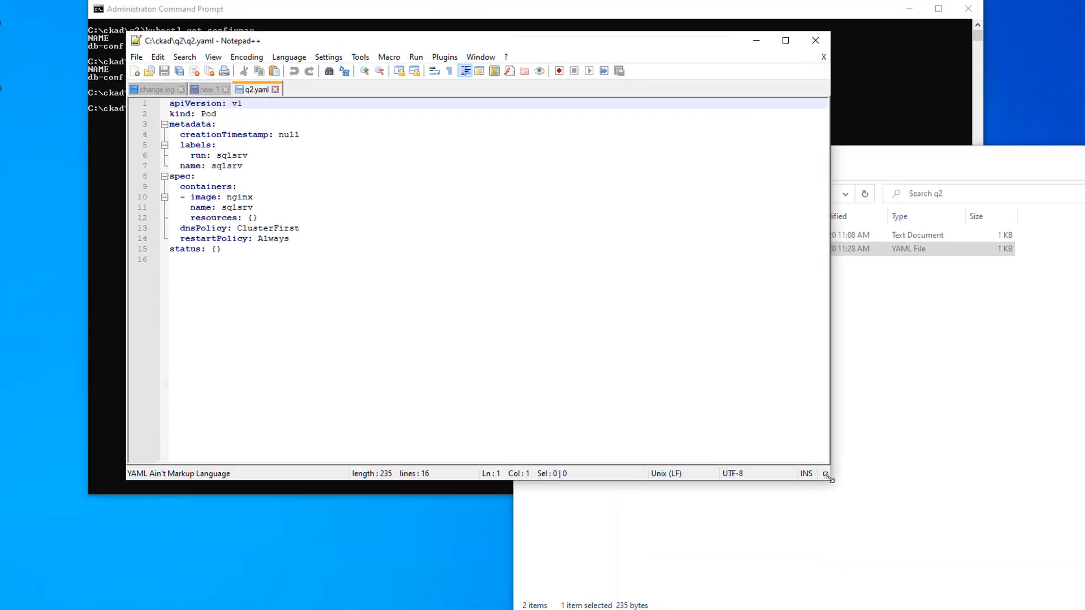
{"action": "left_click", "coordinate": [785, 41]}
{"action": "type", "text": "kubeclt"}
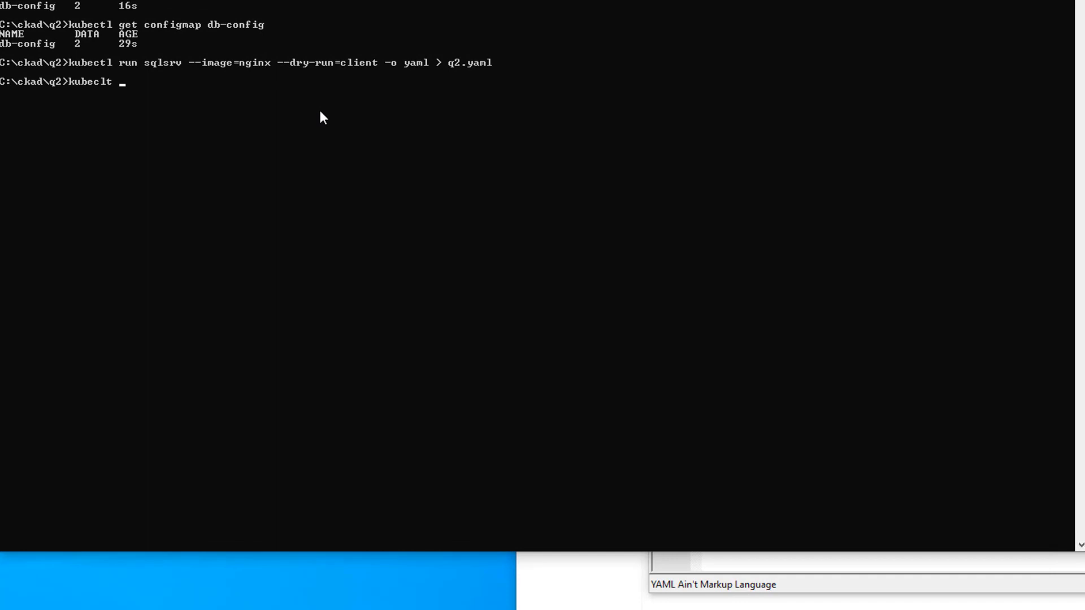
Run kubectl run --help and scroll through its usage examples and options.
{"action": "key", "text": "Backspace"}
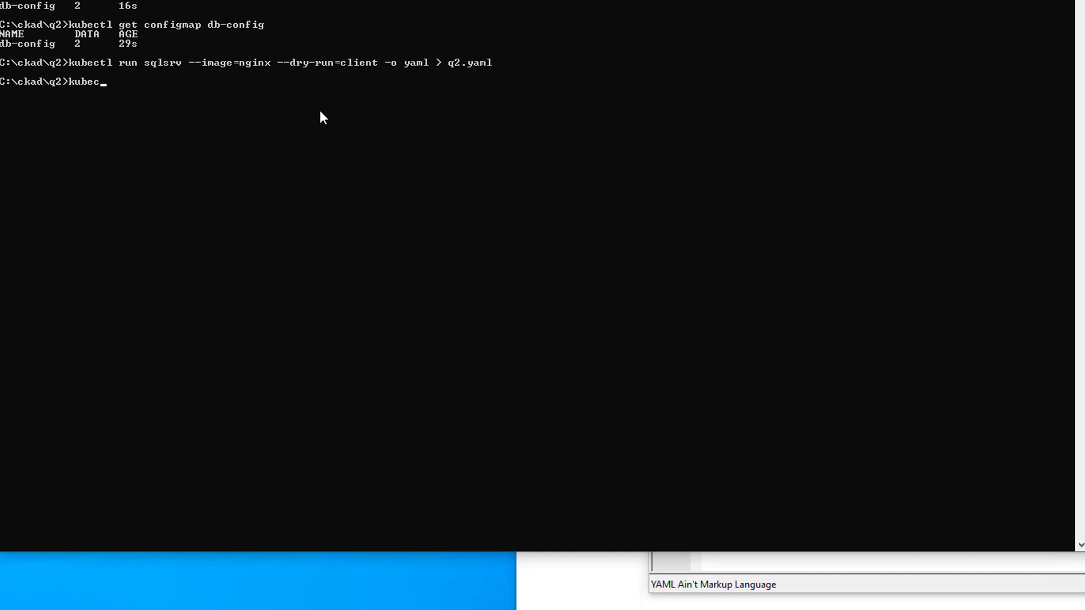
{"action": "type", "text": "tl"}
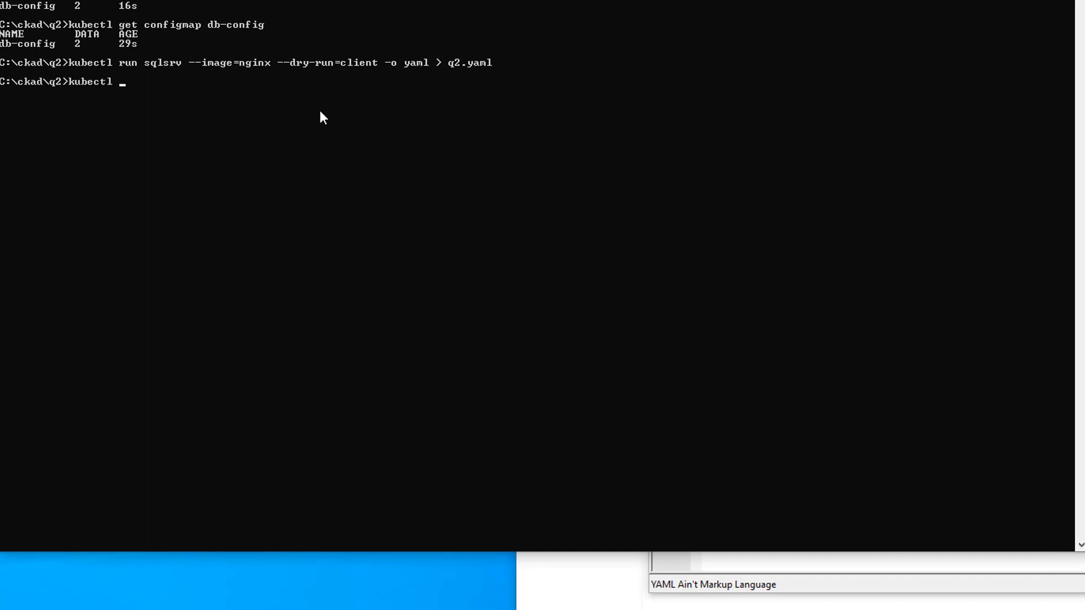
{"action": "type", "text": "run --"}
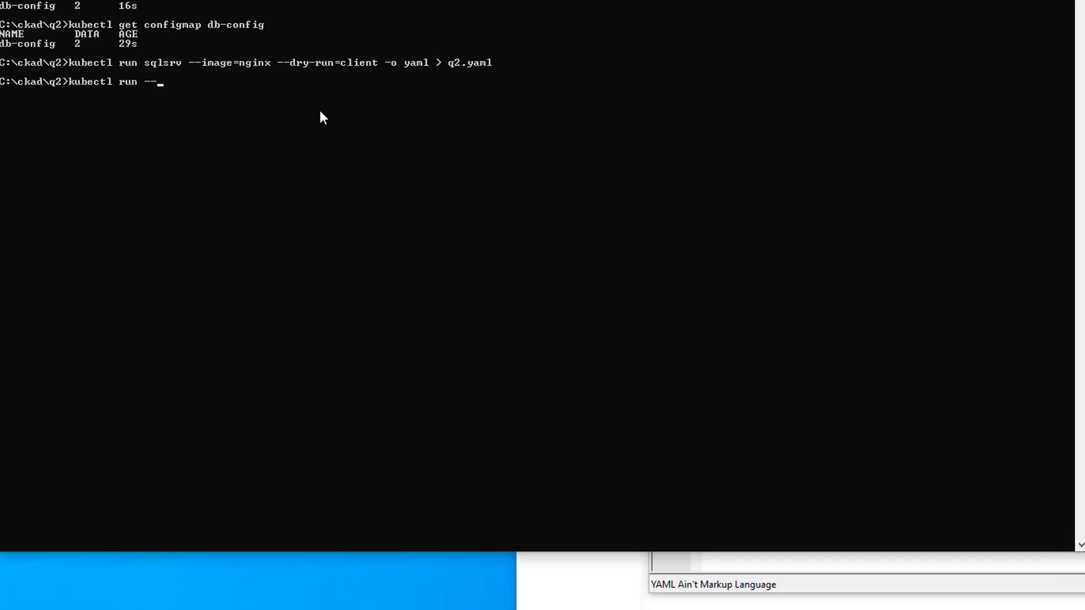
{"action": "type", "text": "help"}
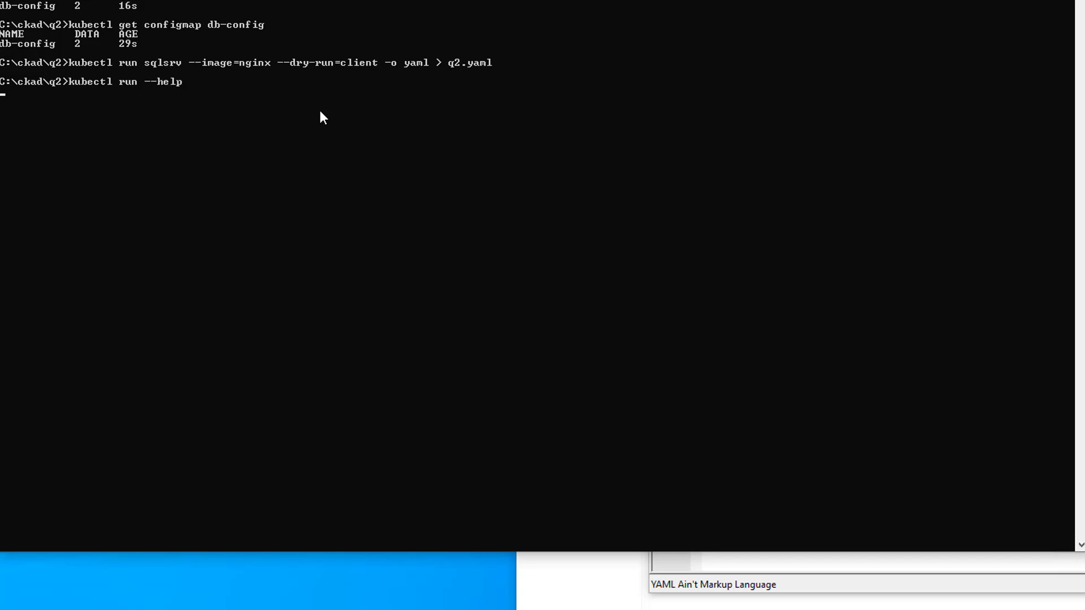
{"action": "key", "text": "Return"}
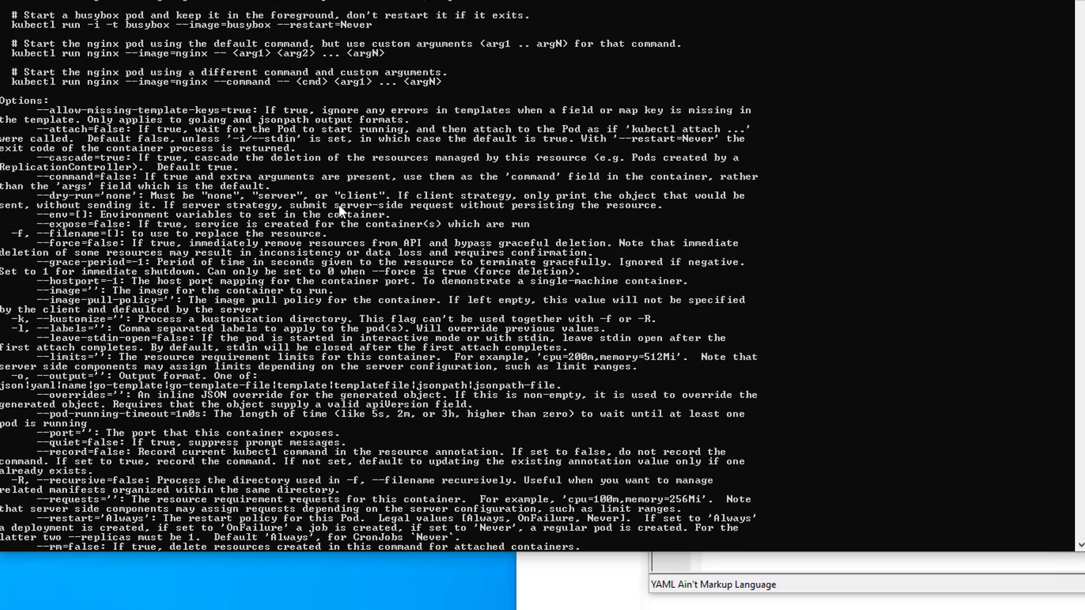
{"action": "scroll", "scroll_direction": "up", "scroll_amount": 3}
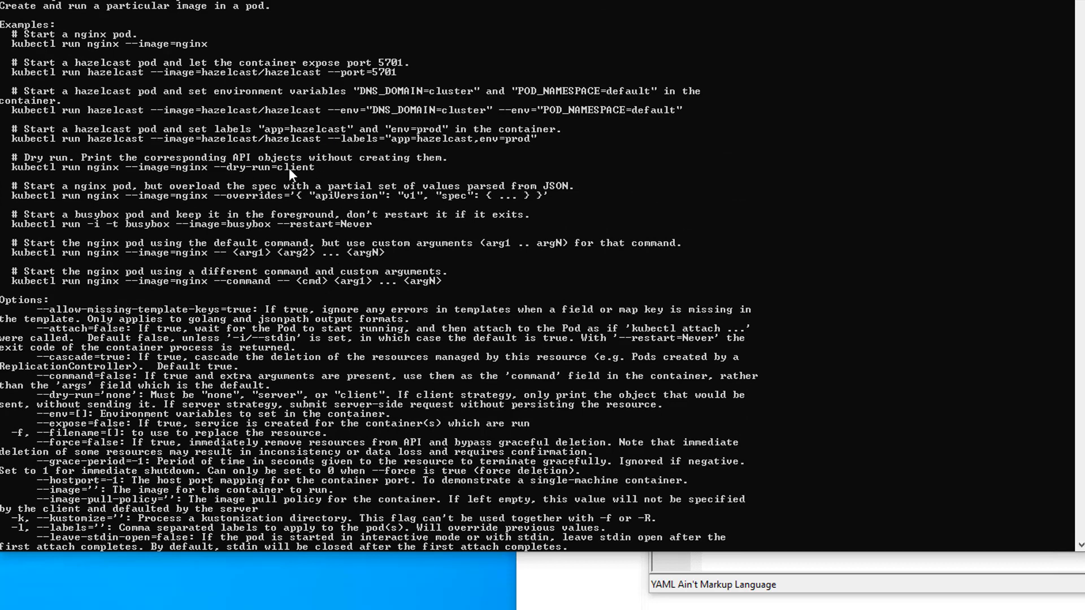
{"action": "mouse_move", "coordinate": [183, 63]}
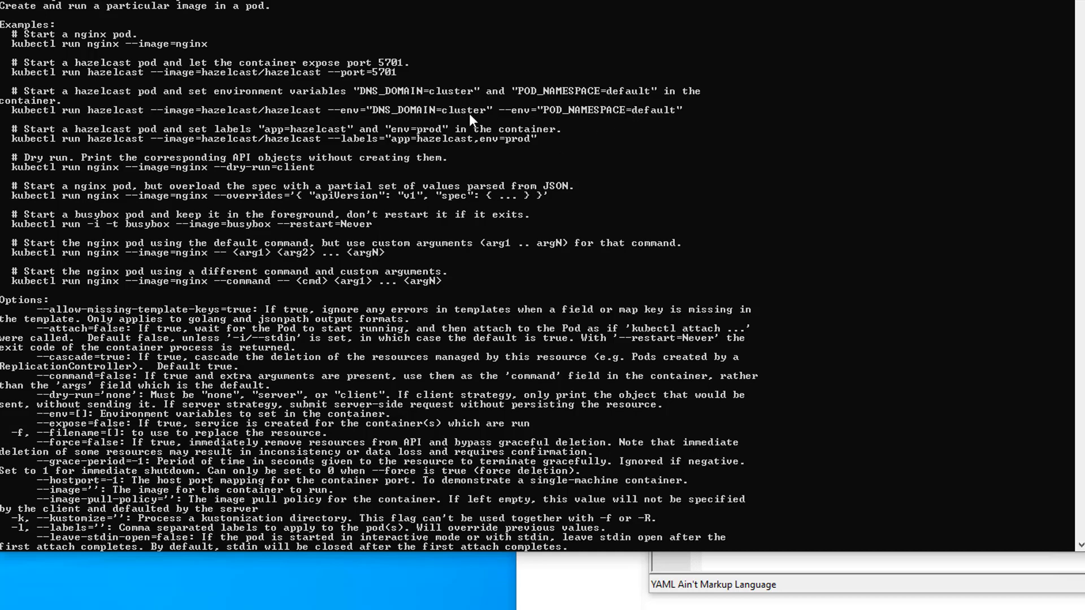
{"action": "scroll", "scroll_direction": "down", "scroll_amount": 3}
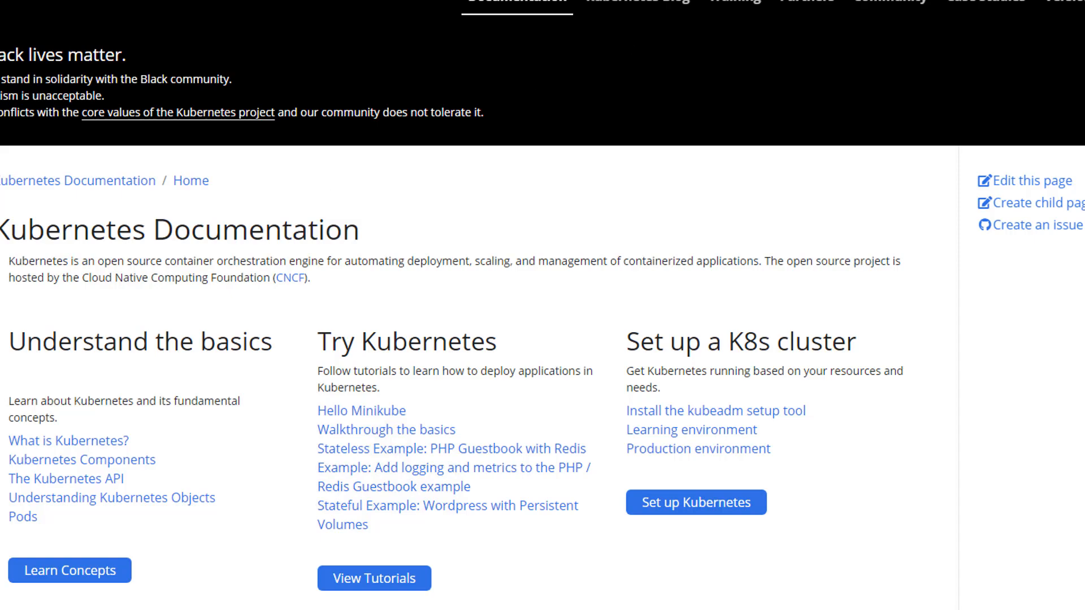
Search the docs for 'configmap' and open the Configure a Pod to Use a ConfigMap guide.
{"action": "type", "text": "cn"}
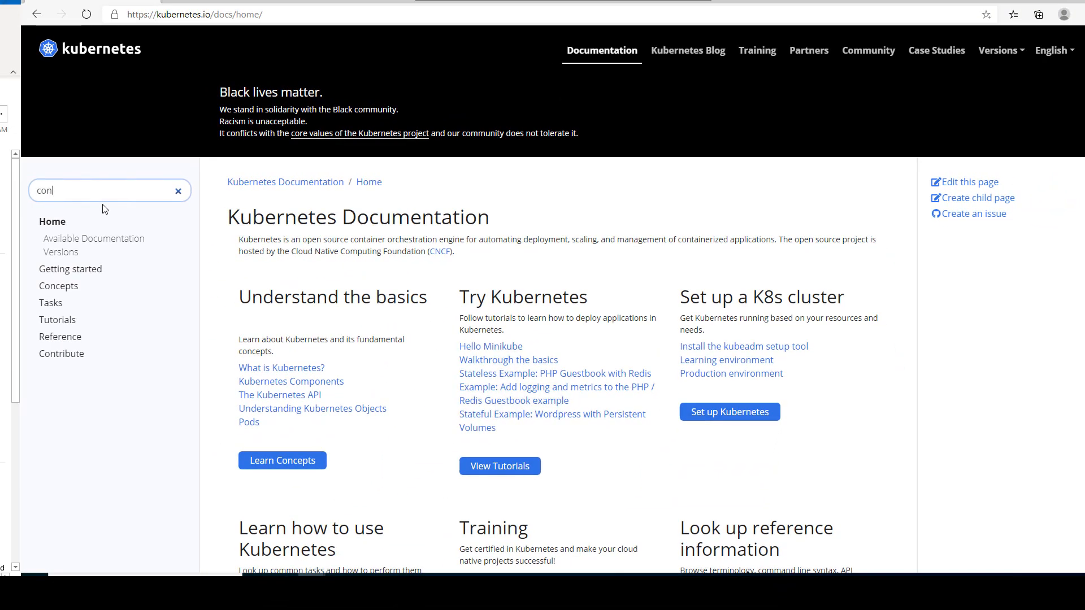
{"action": "type", "text": "figmap"}
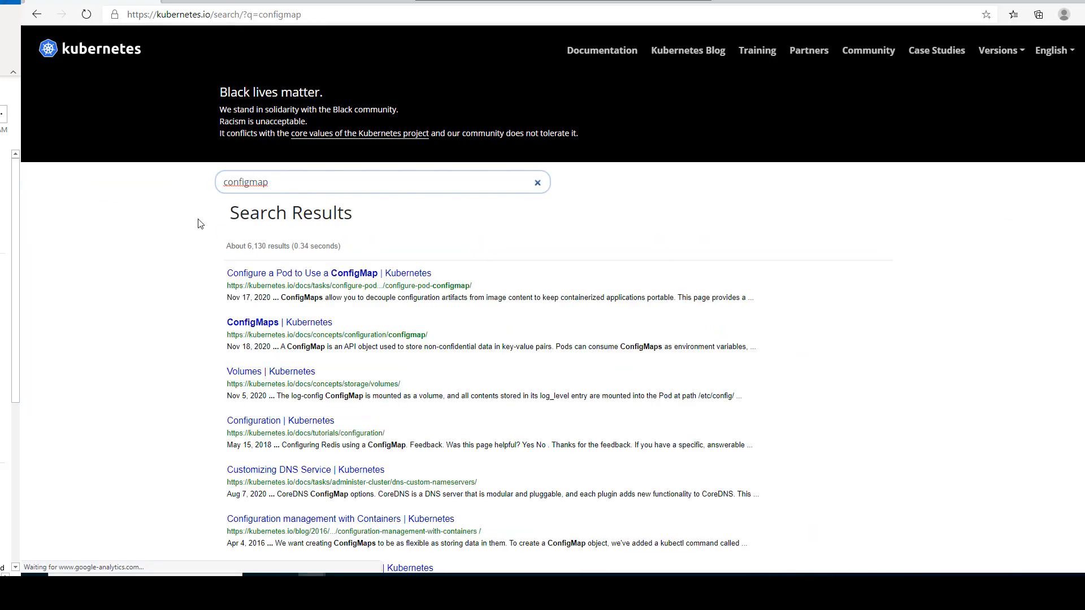
{"action": "left_click", "coordinate": [301, 272]}
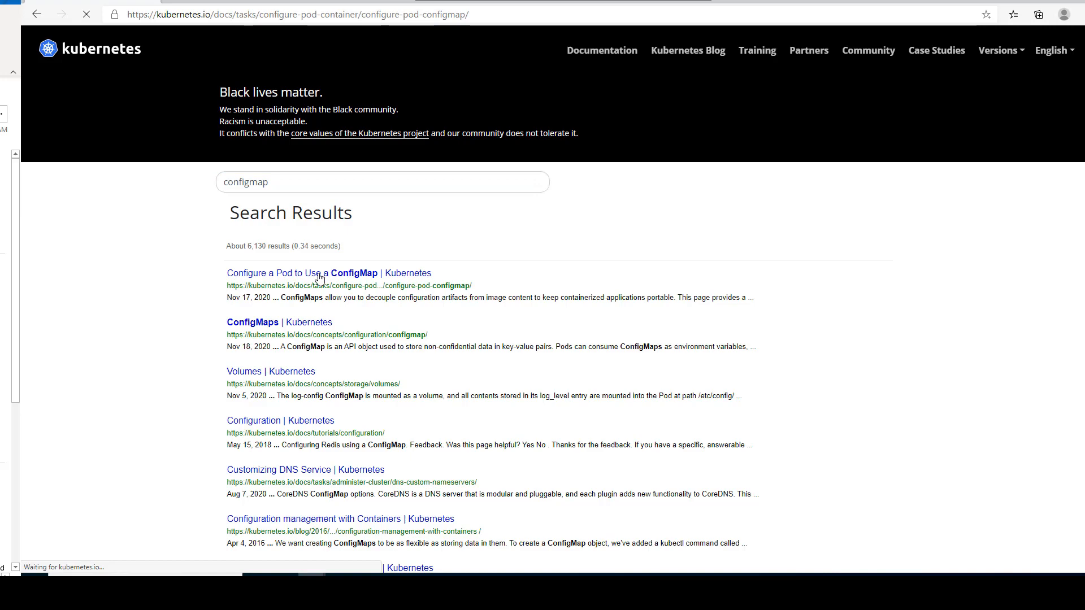
{"action": "left_click", "coordinate": [301, 272]}
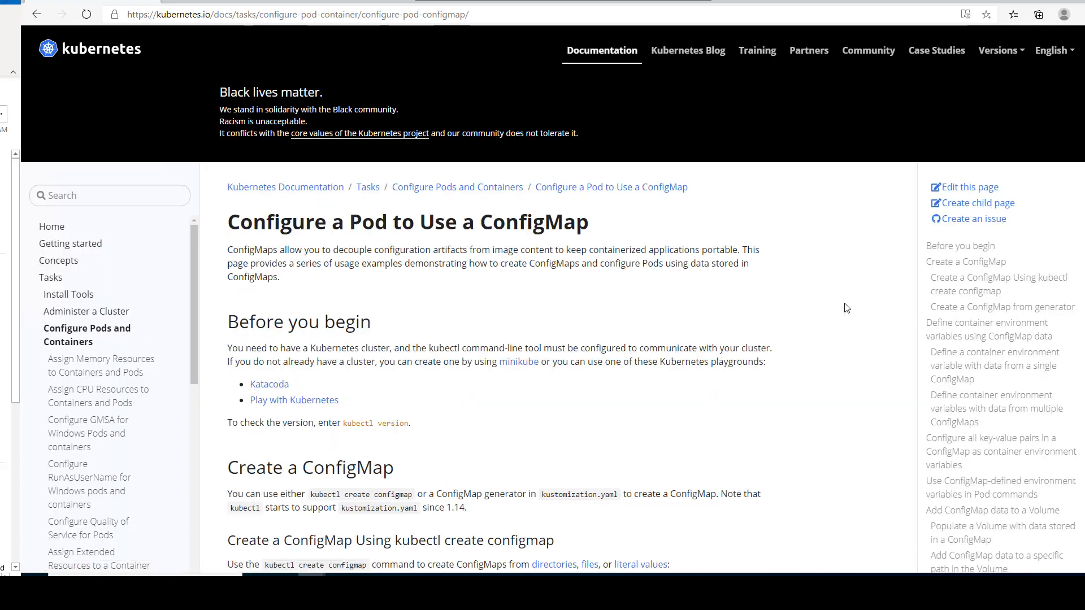
{"action": "mouse_move", "coordinate": [815, 307]}
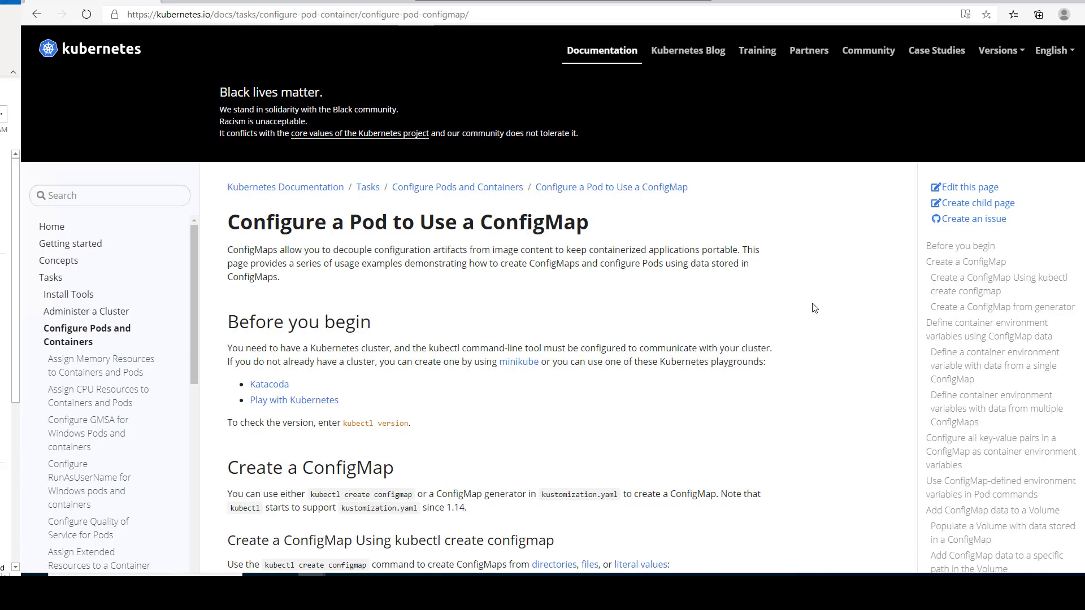
{"action": "mouse_move", "coordinate": [1000, 307]}
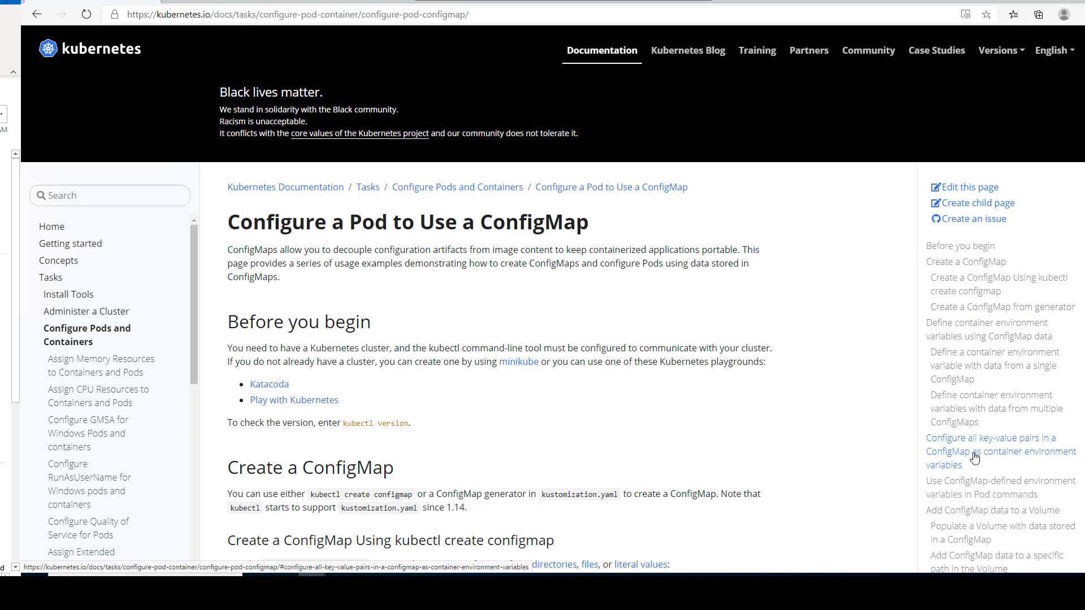
{"action": "mouse_move", "coordinate": [1028, 451]}
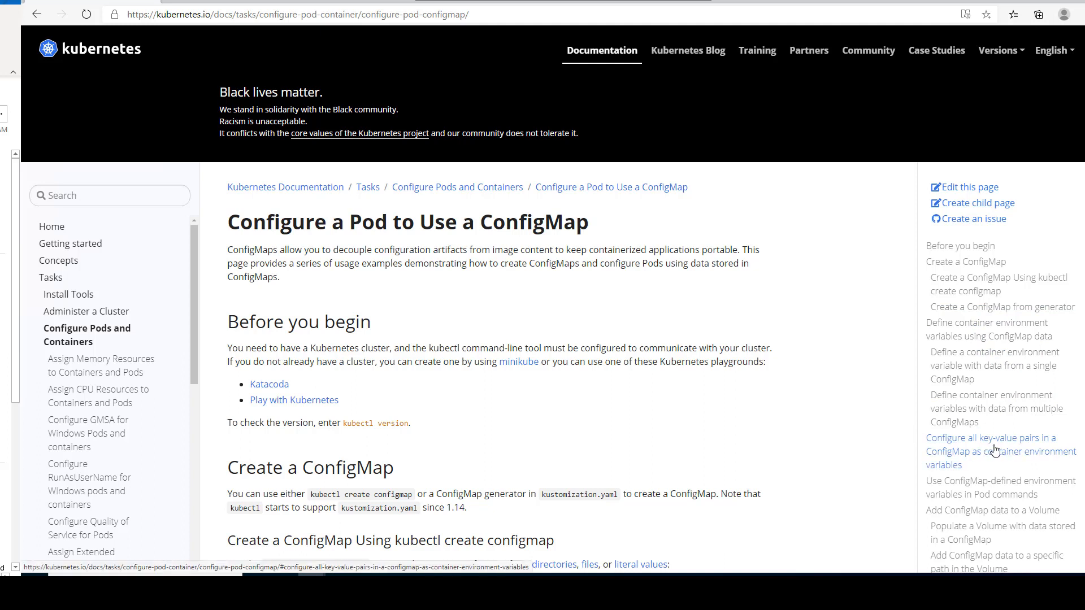
{"action": "mouse_move", "coordinate": [991, 456]}
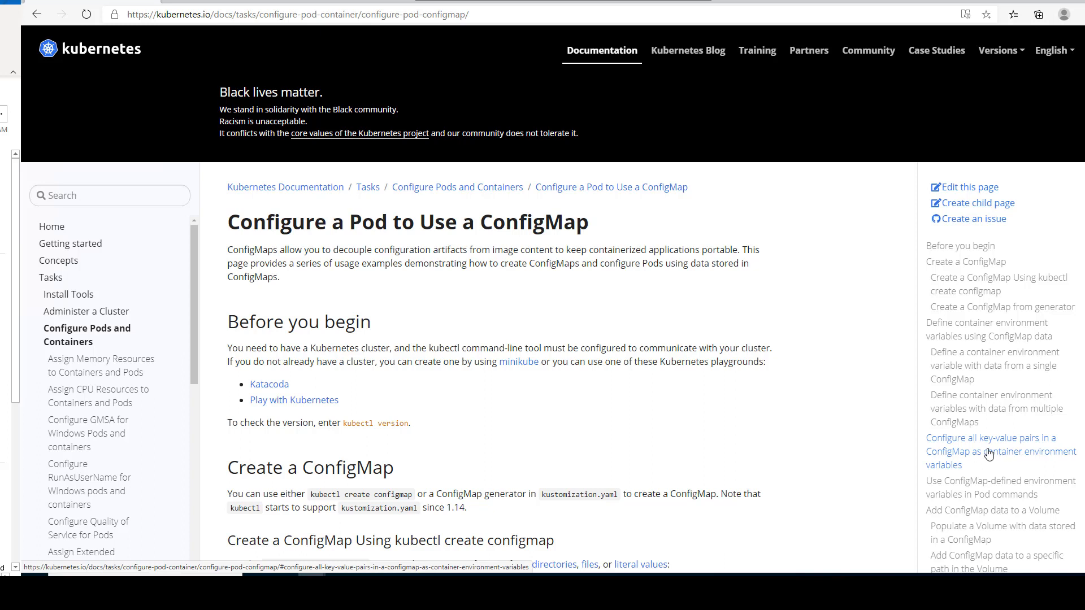
{"action": "mouse_move", "coordinate": [991, 408]}
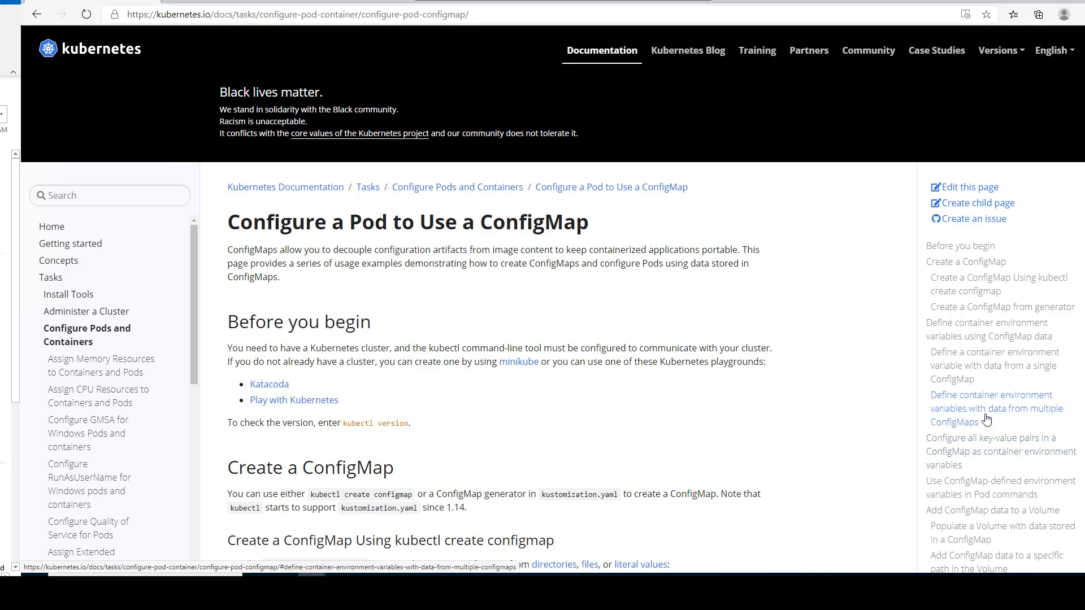
Jump to the section on configuring all ConfigMap key-value pairs as environment variables via envFrom.
{"action": "left_click", "coordinate": [998, 444]}
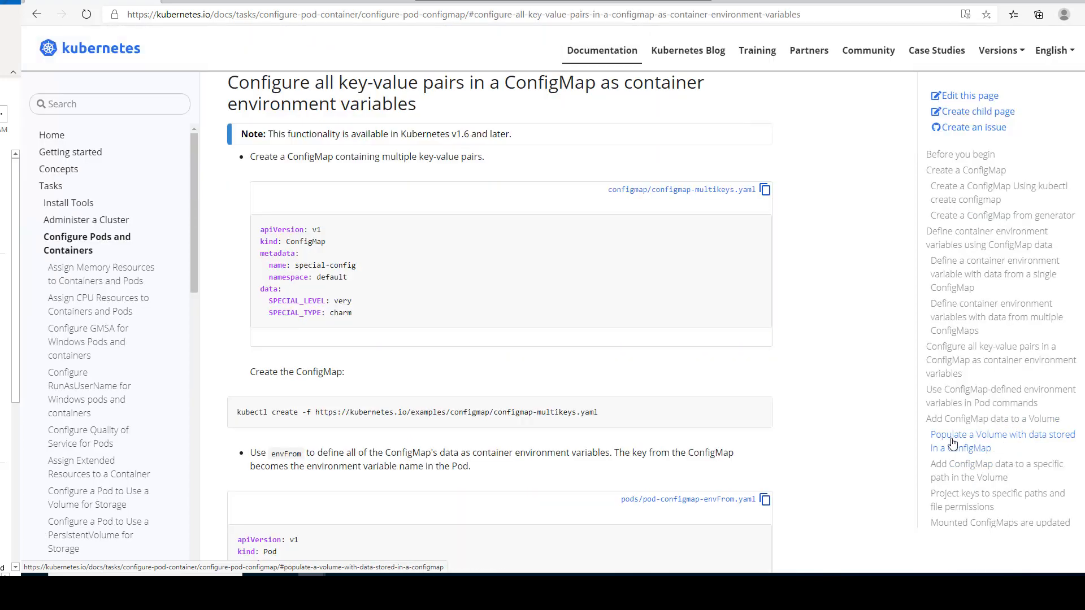
{"action": "scroll", "scroll_direction": "down", "scroll_amount": 3}
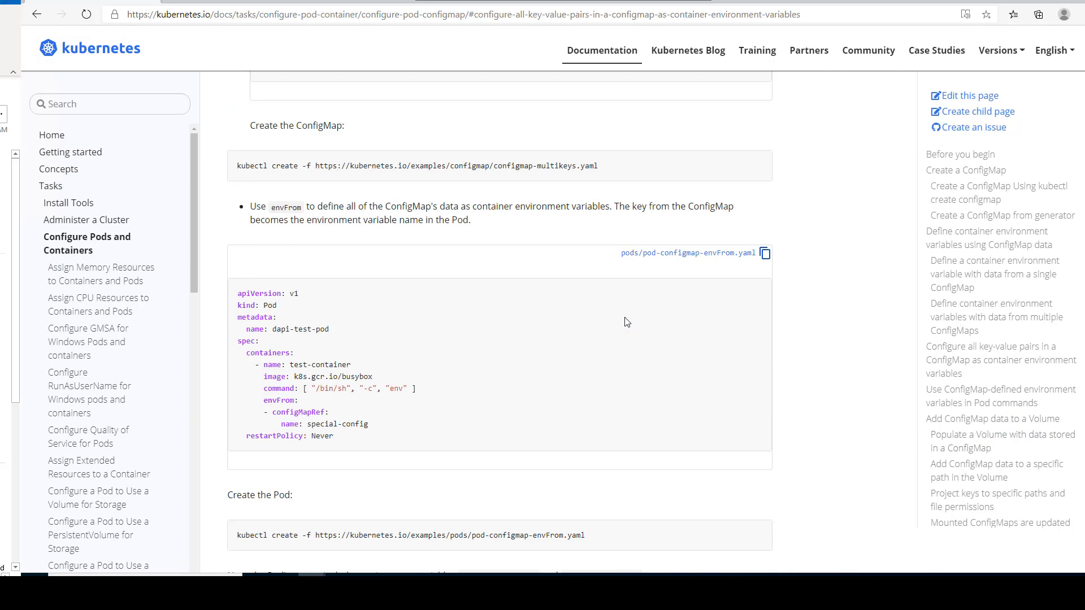
{"action": "scroll", "scroll_direction": "down", "scroll_amount": 3}
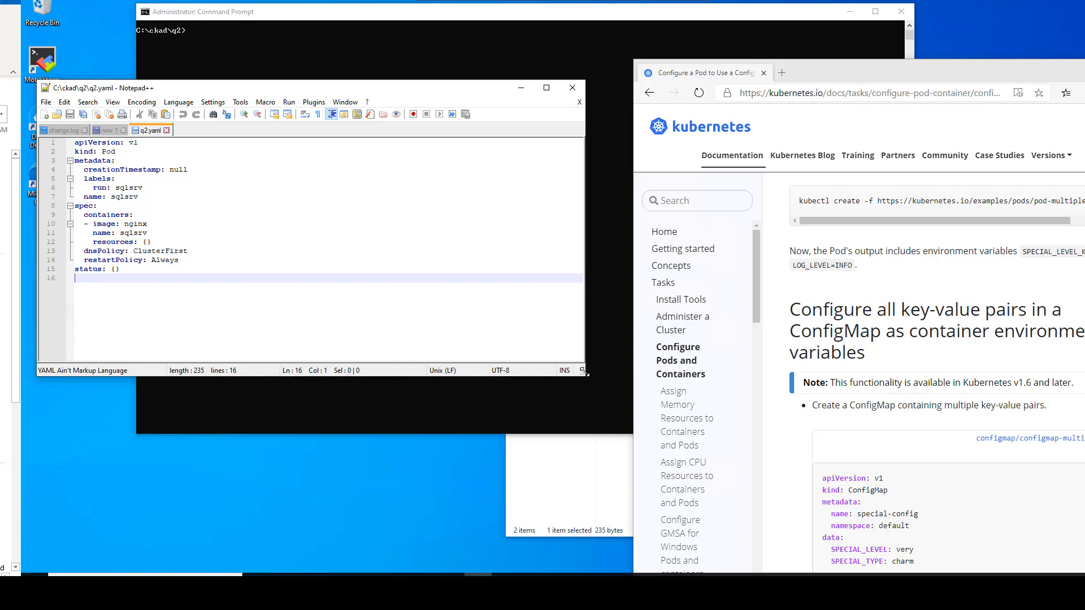
Add an envFrom block with configMapRef name db-config under the nginx container in q2.yaml.
{"action": "scroll", "scroll_direction": "down", "scroll_amount": 3}
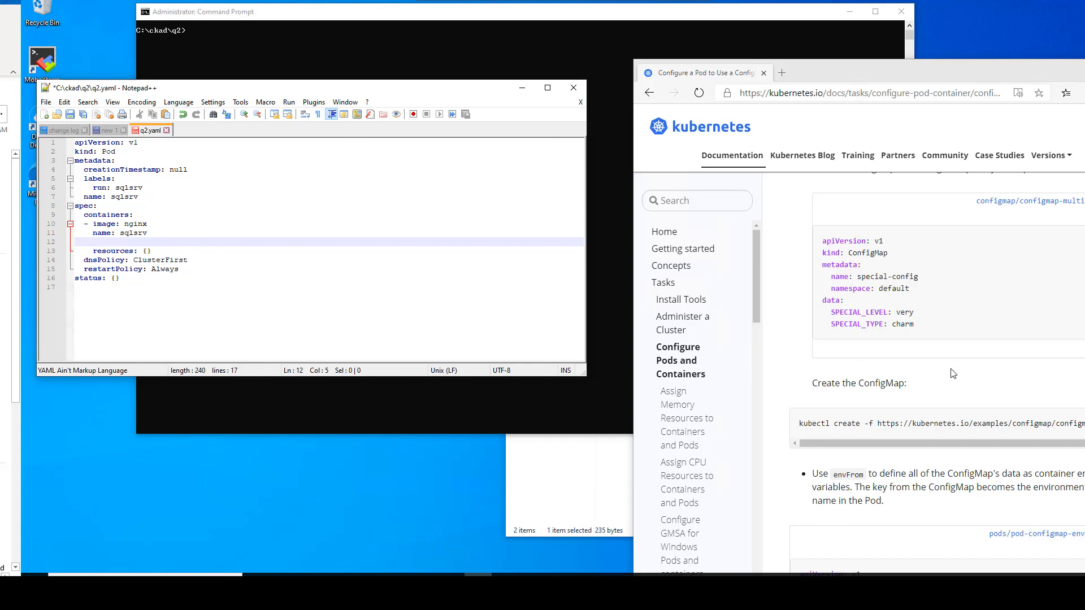
{"action": "scroll", "scroll_direction": "down", "scroll_amount": 3}
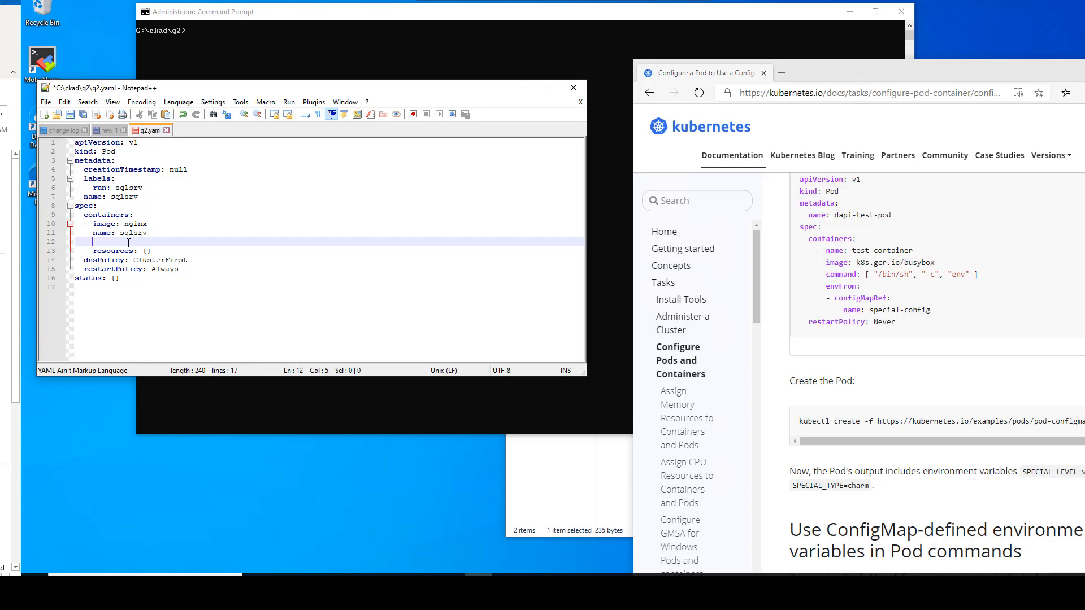
{"action": "type", "text": "env"}
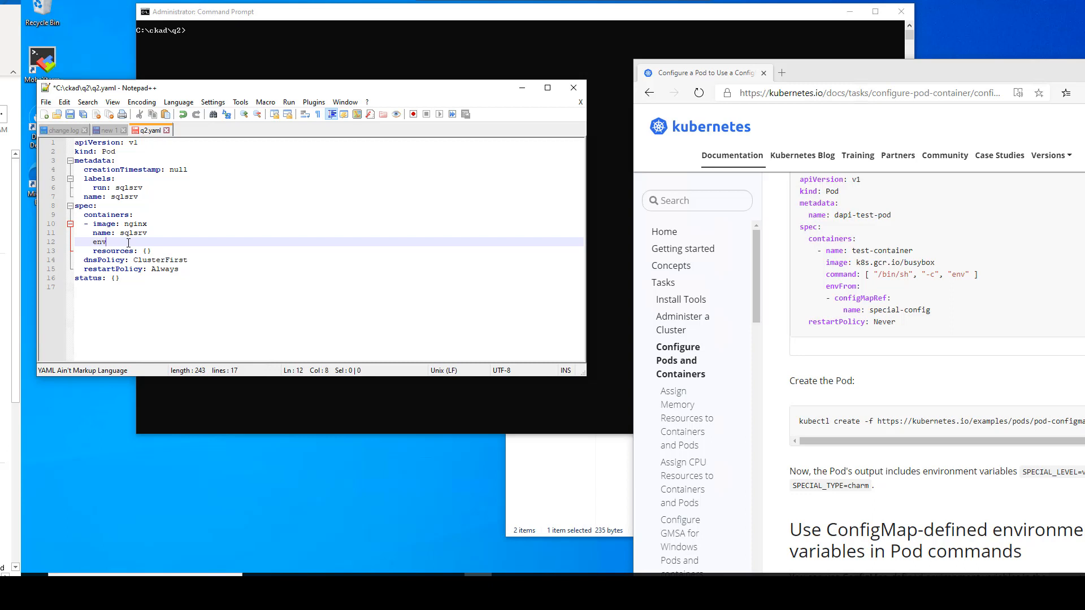
{"action": "type", "text": "From"}
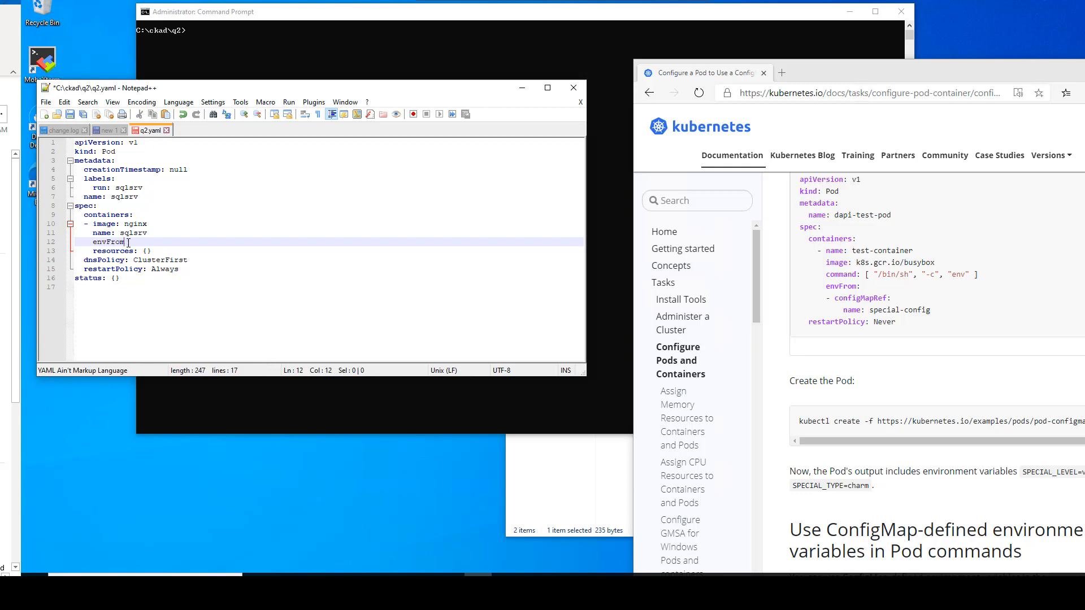
{"action": "key", "text": "enter"}
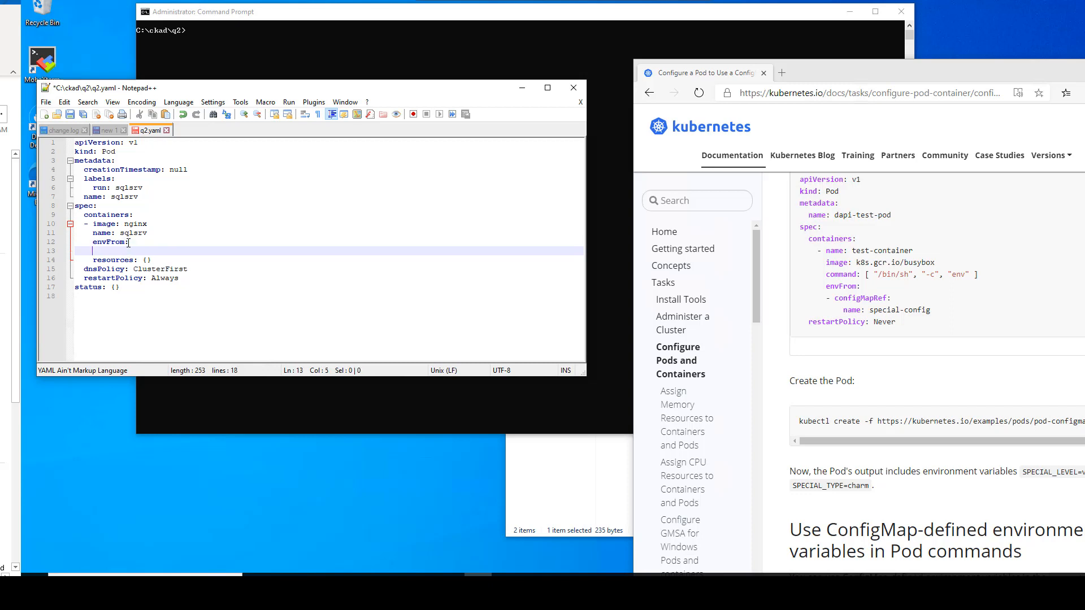
{"action": "type", "text": "-  configMapRef"}
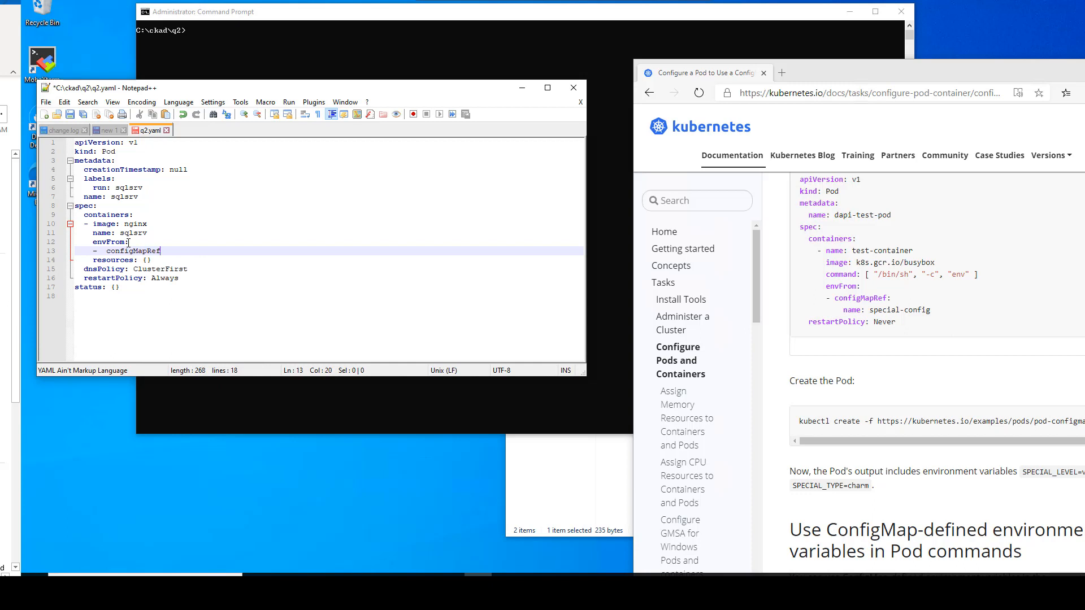
{"action": "type", "text": ":"}
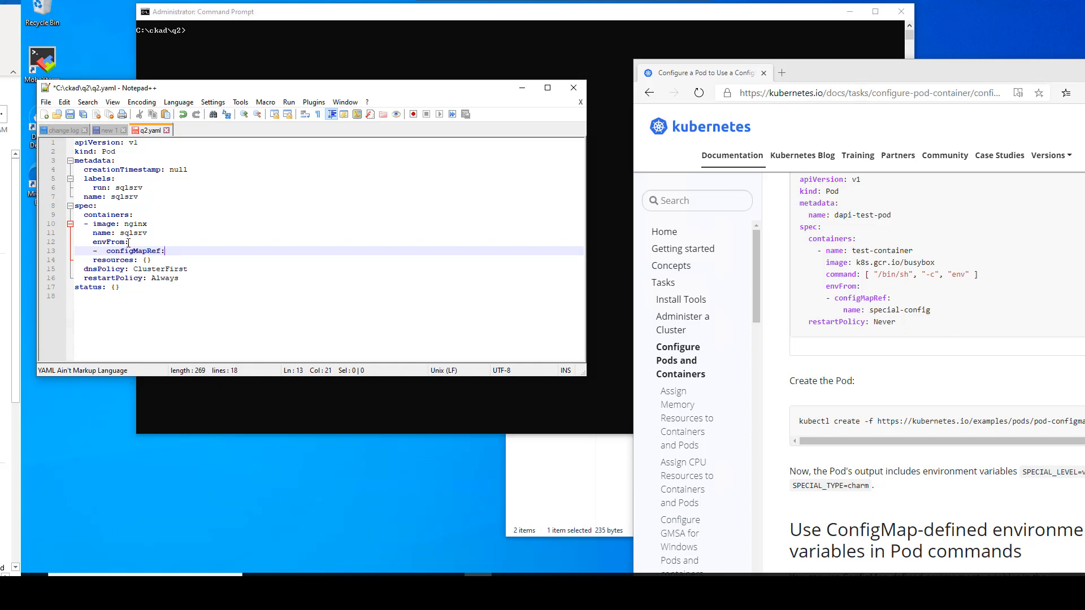
{"action": "key", "text": "enter"}
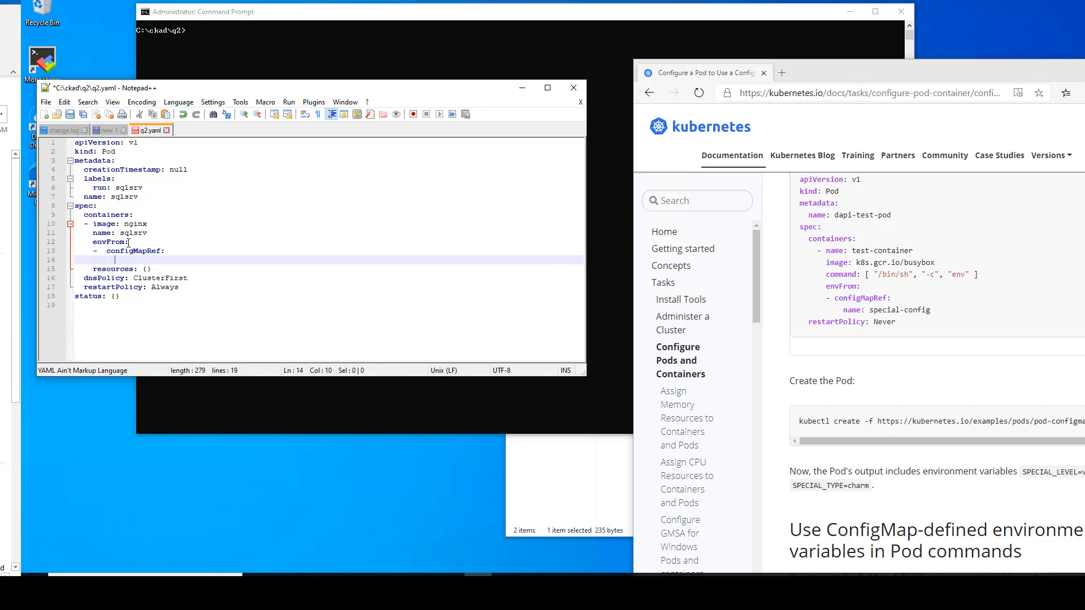
{"action": "key", "text": "Backspace"}
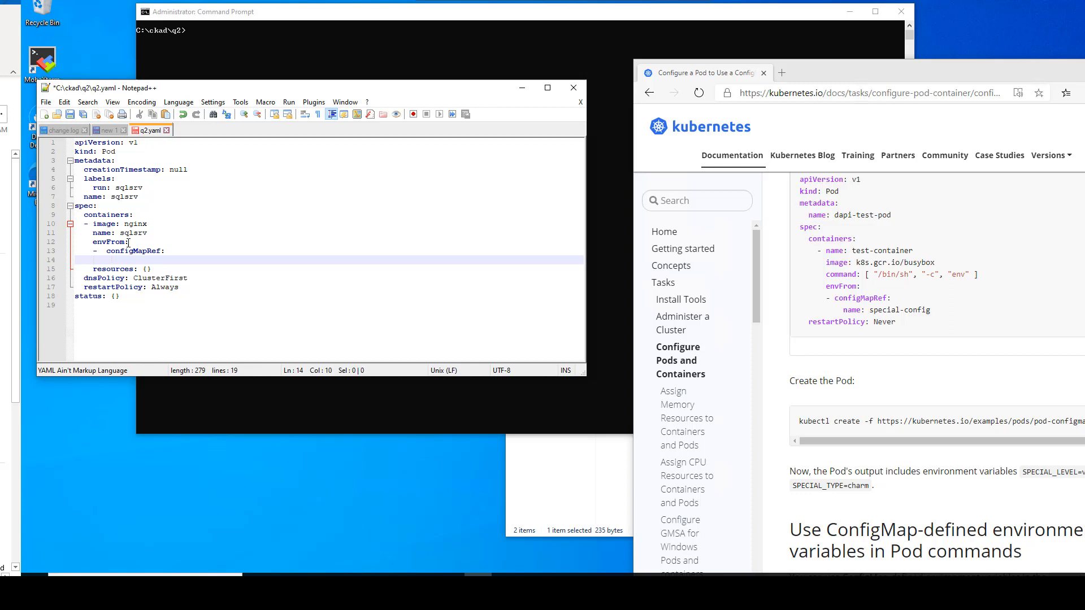
{"action": "type", "text": "name: d"}
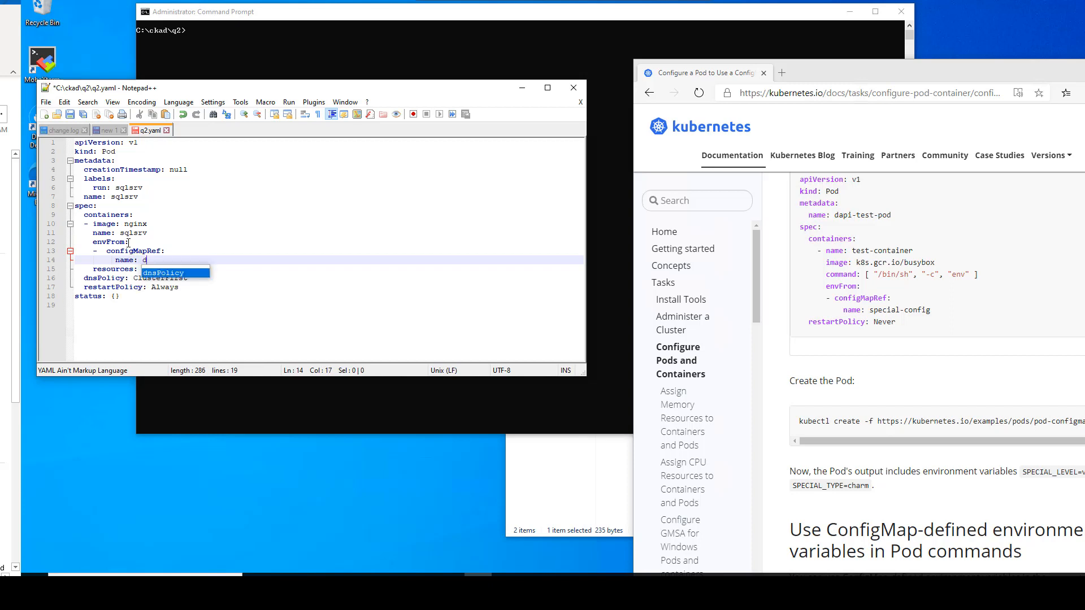
{"action": "type", "text": "b-"}
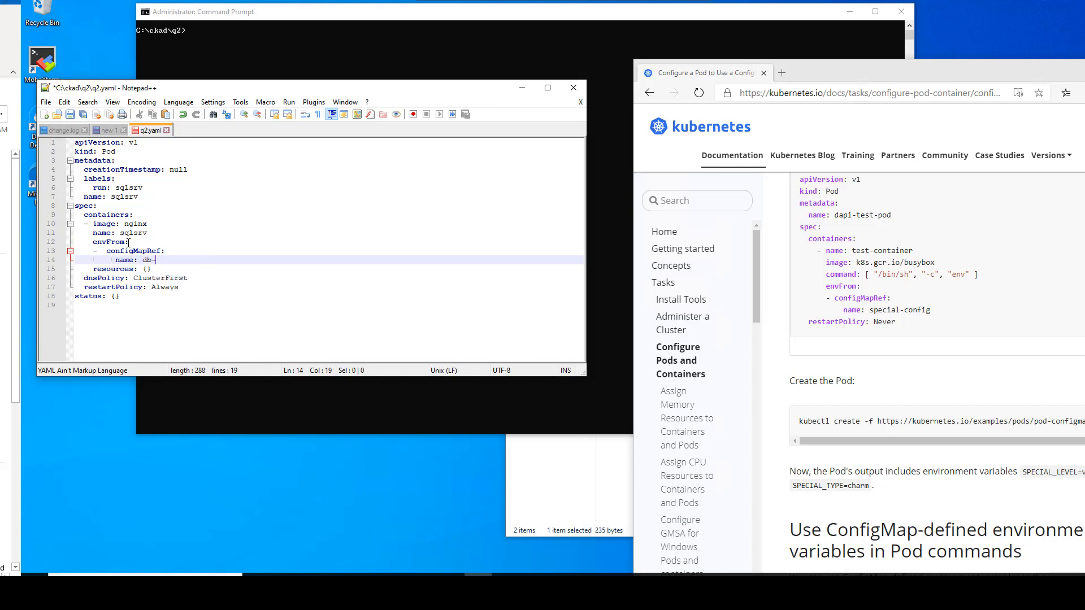
{"action": "type", "text": "config"}
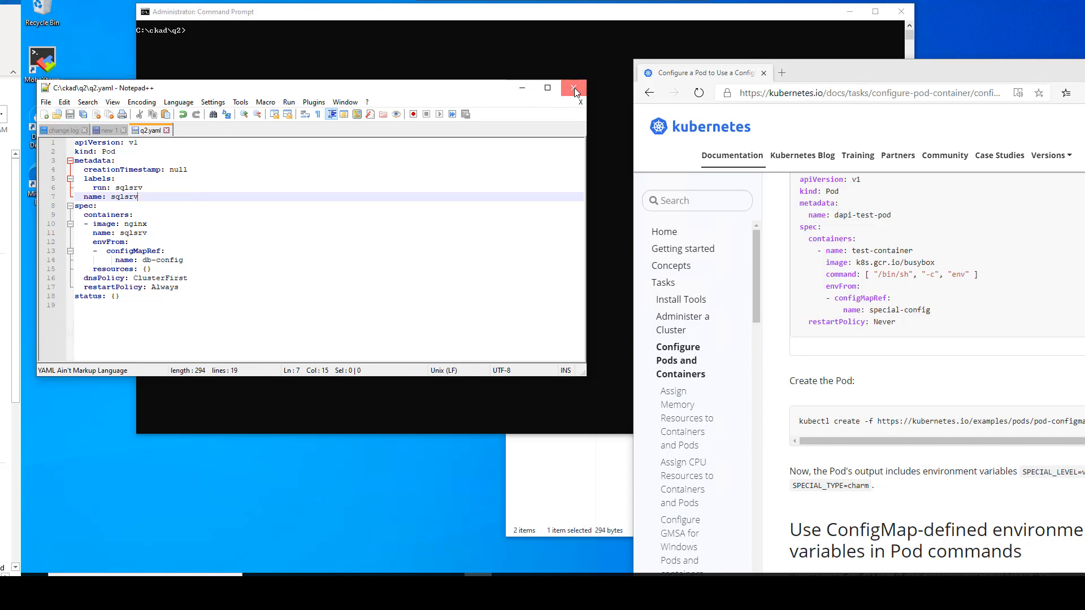
Create the sqlsrv pod with kubectl create -f q2.yaml, correcting the kubeclt typo.
{"action": "left_click", "coordinate": [573, 88]}
{"action": "type", "text": "kubeclt create -"}
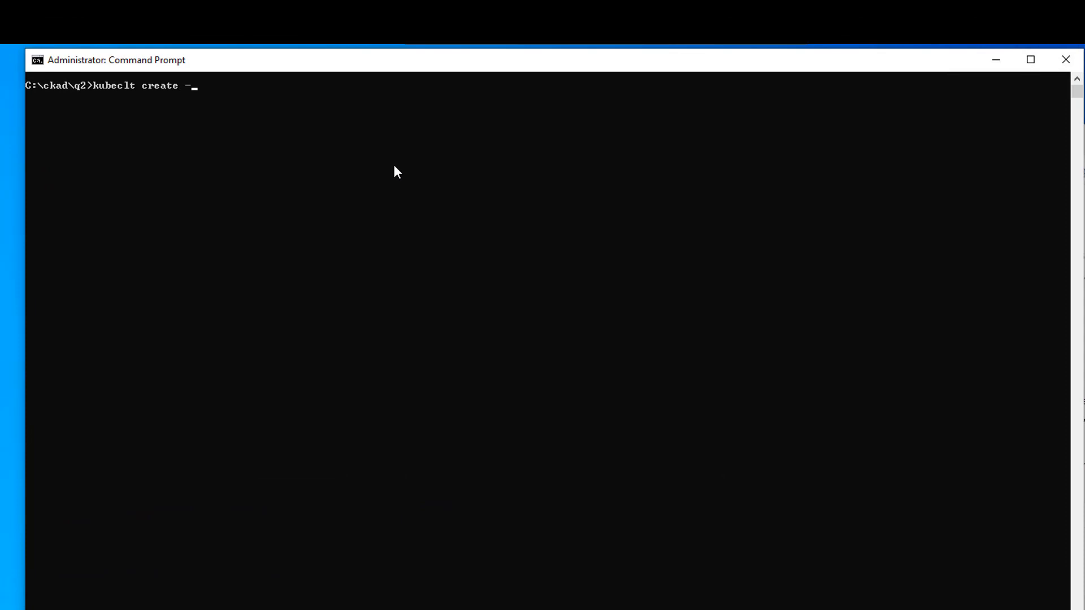
{"action": "type", "text": "f q2"}
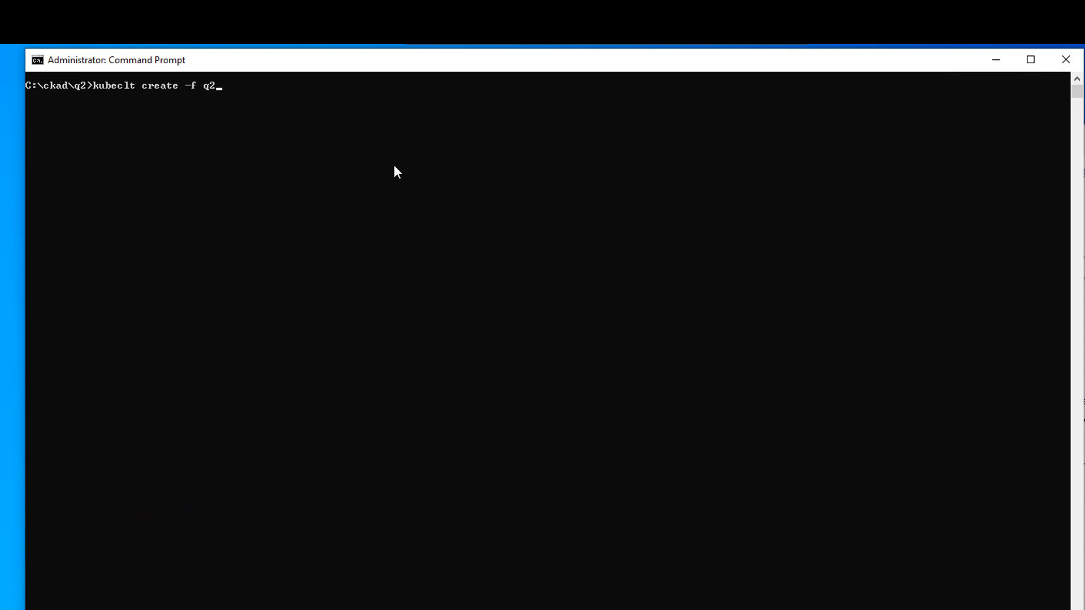
{"action": "type", "text": ".a"}
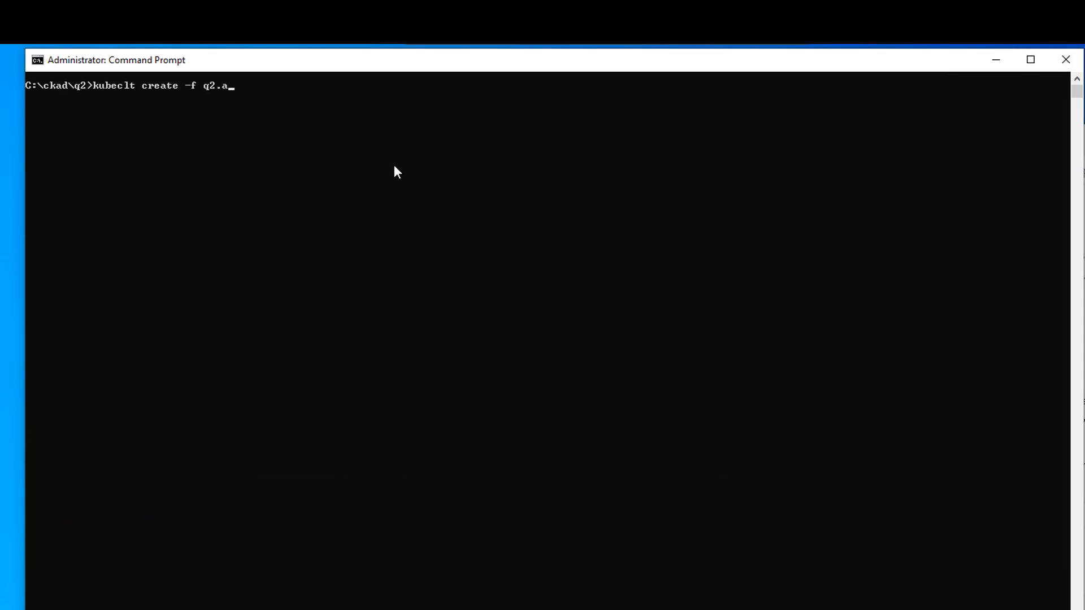
{"action": "key", "text": "Return"}
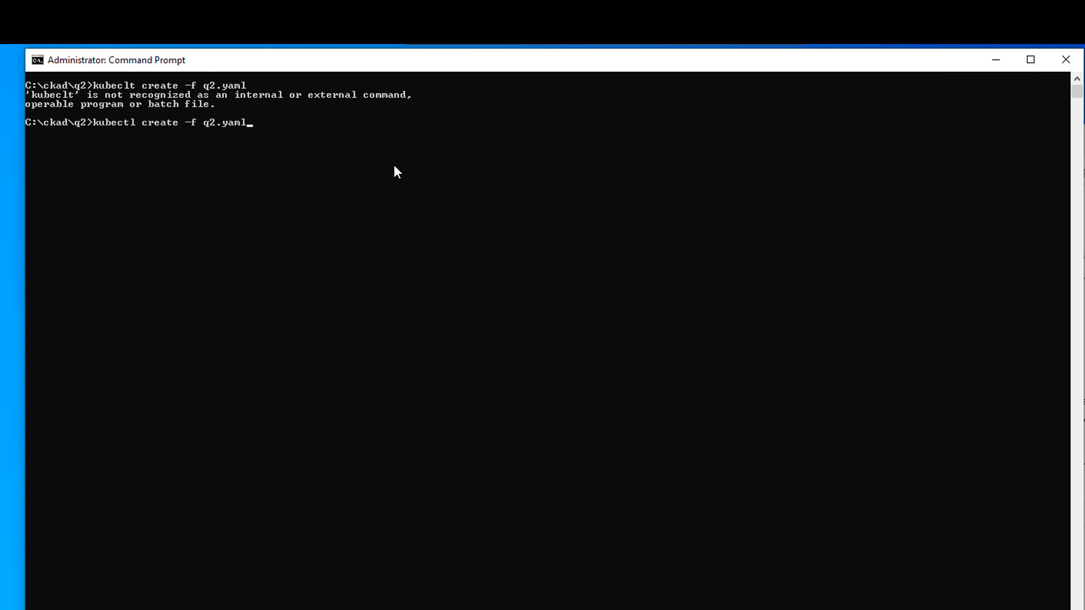
{"action": "key", "text": "Return"}
{"action": "type", "text": "kubeclt get pods"}
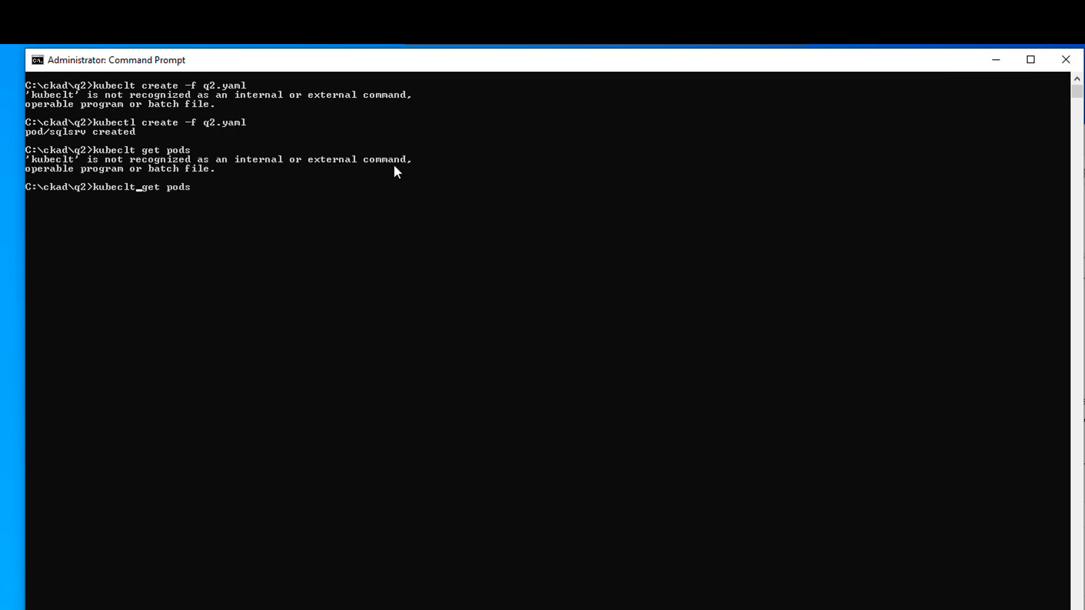
List the pods with kubectl get pods to confirm sqlsrv is Running 1/1.
{"action": "type", "text": "o"}
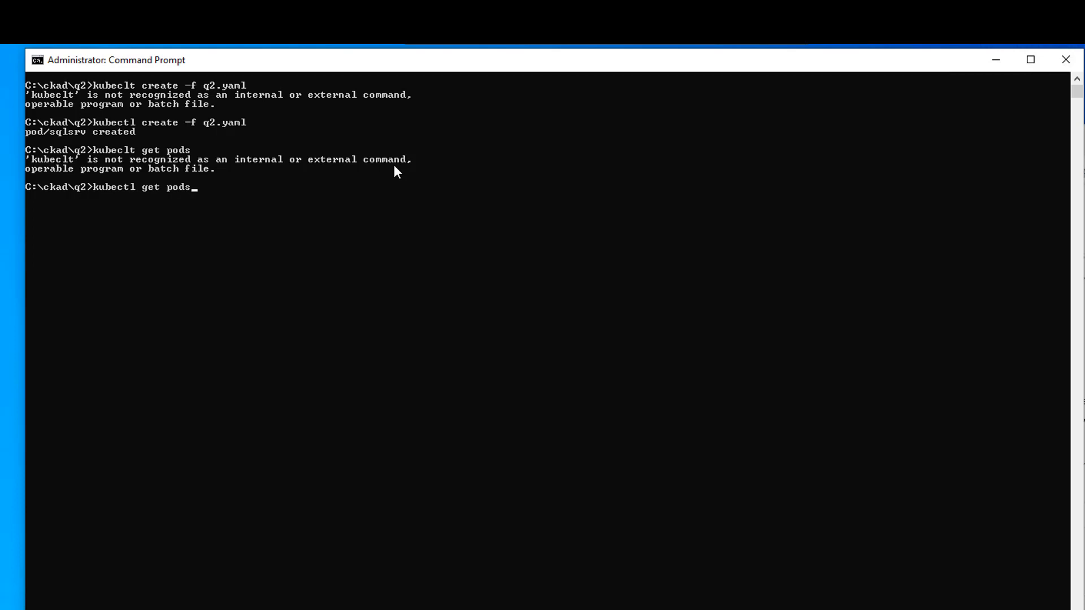
{"action": "key", "text": "Return"}
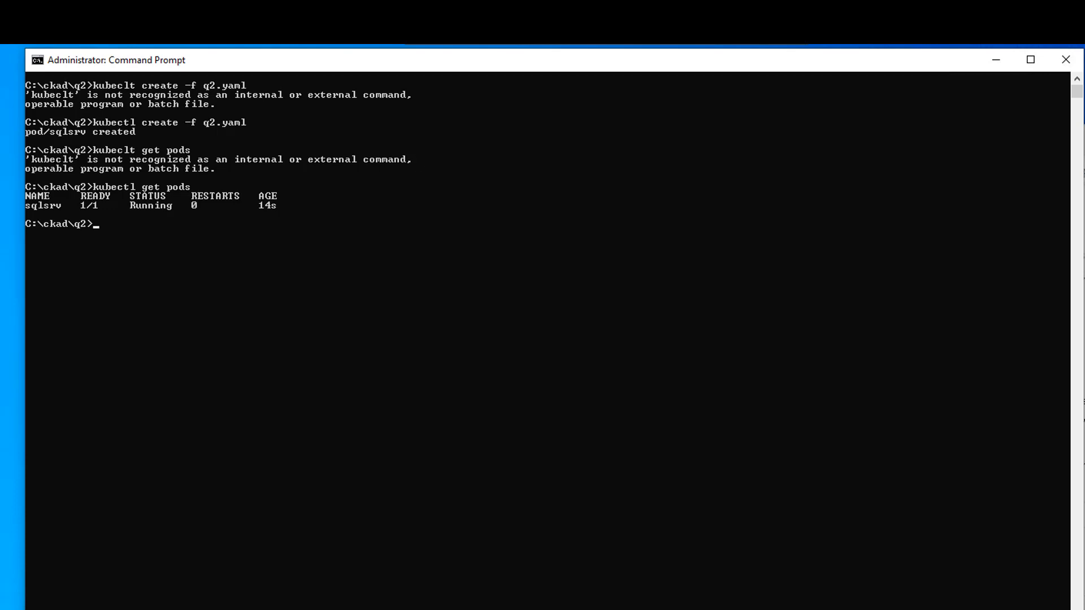
{"action": "left_click", "coordinate": [1029, 59]}
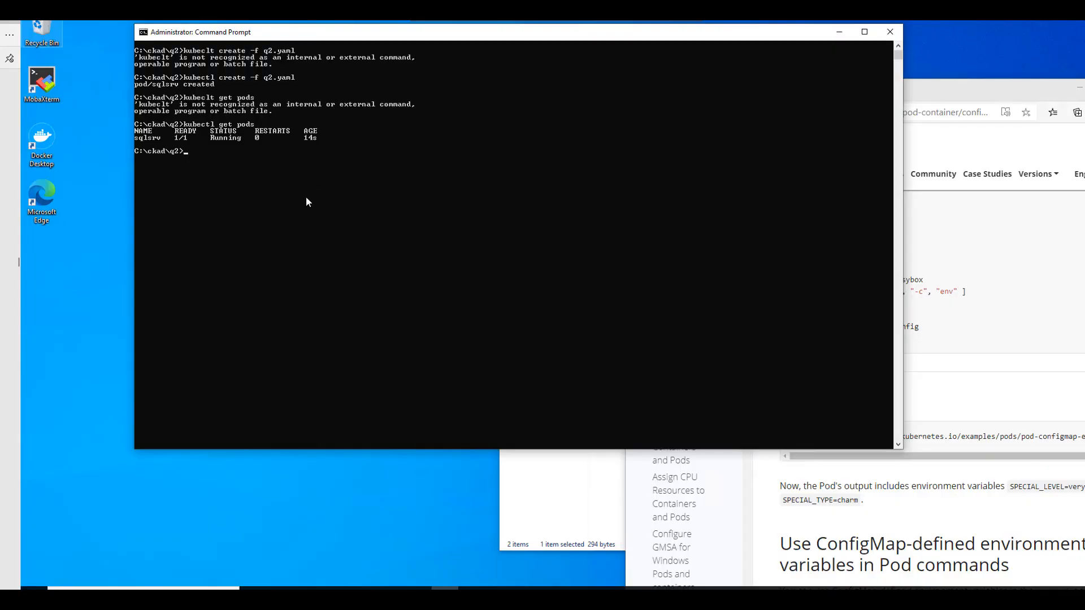
{"action": "mouse_move", "coordinate": [292, 196]}
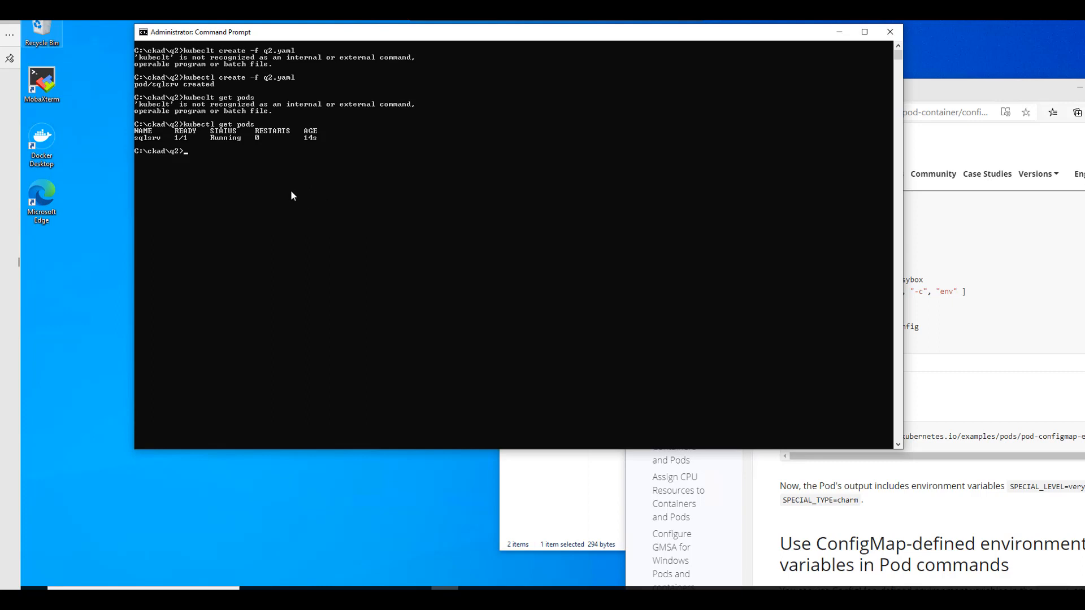
Run kubectl exec sqlsrv -it -- bash/sh, which fails with a no-such-file error.
{"action": "left_click", "coordinate": [292, 192]}
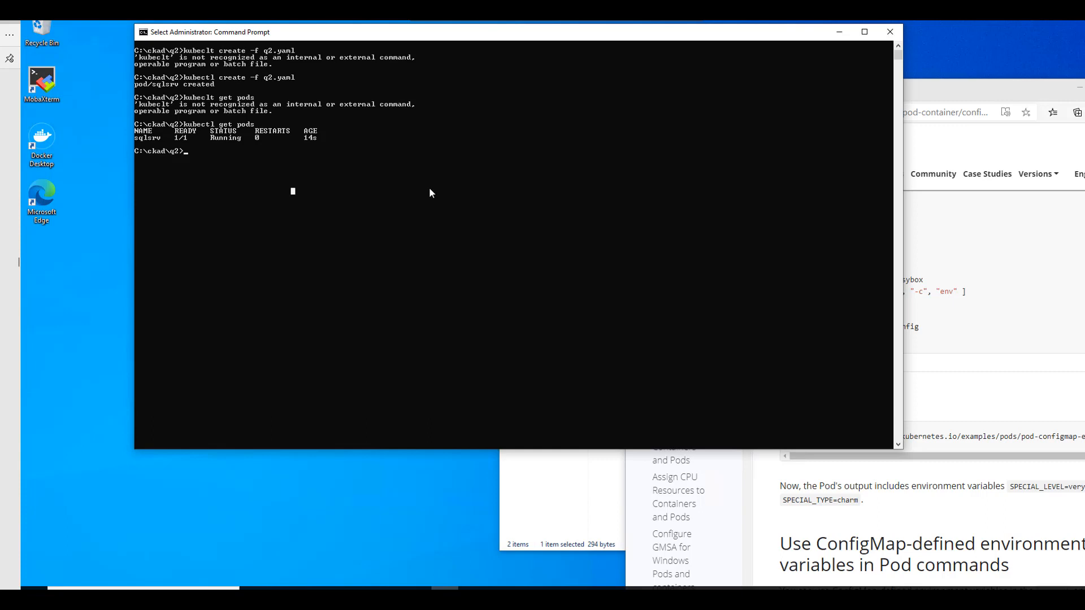
{"action": "mouse_move", "coordinate": [417, 181]}
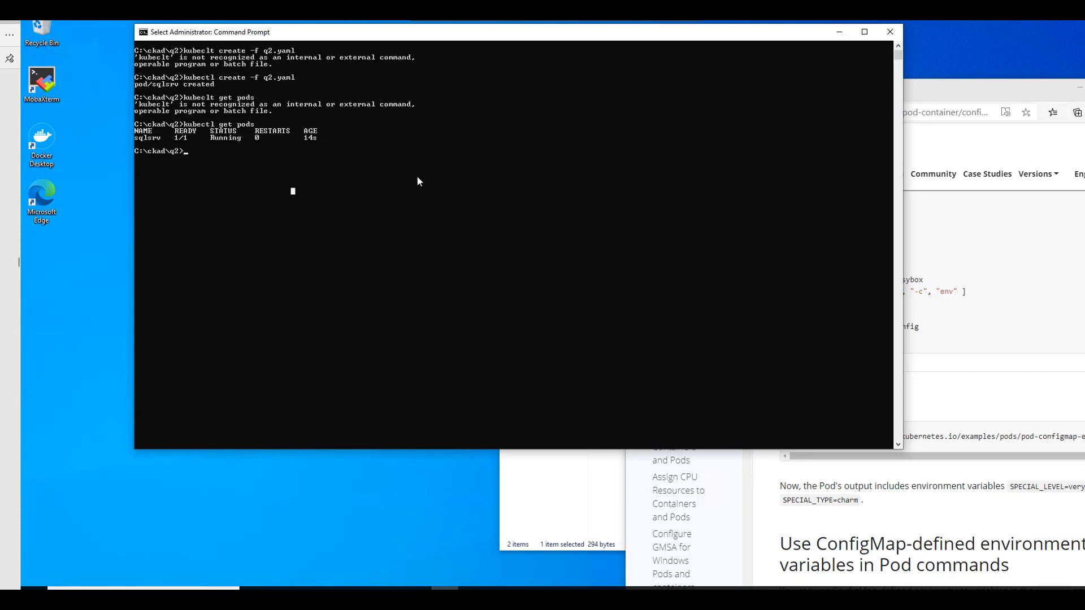
{"action": "type", "text": "kubectl exec"}
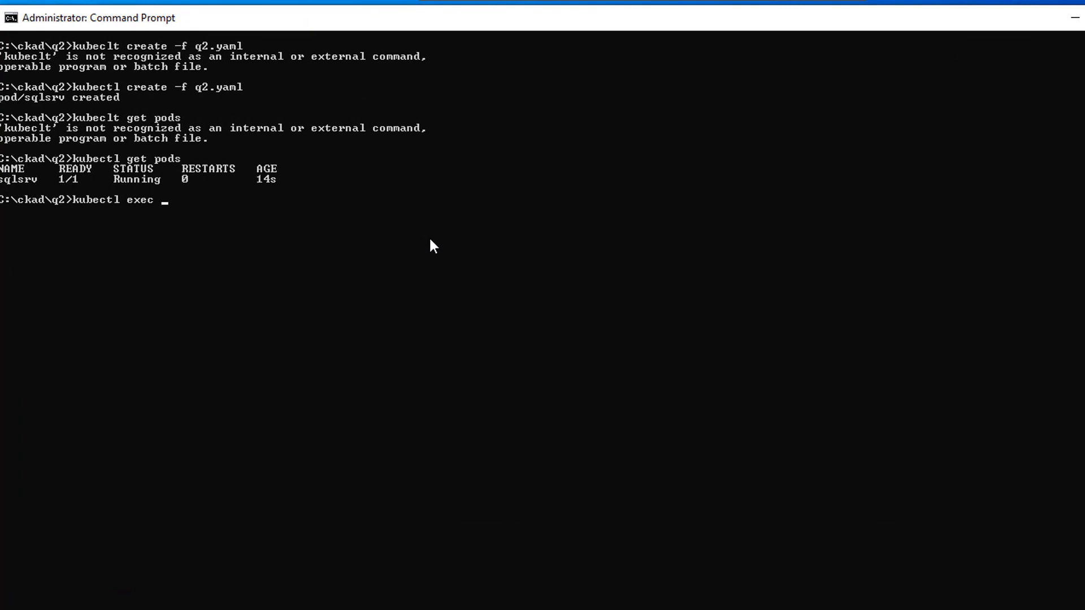
{"action": "type", "text": "sl"}
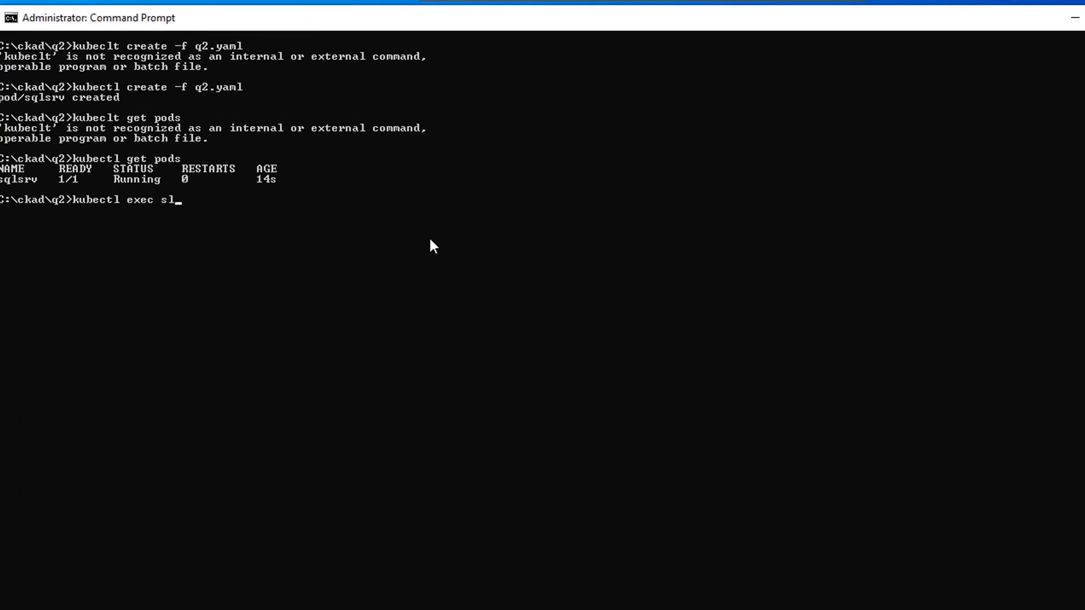
{"action": "key", "text": "Backspace"}
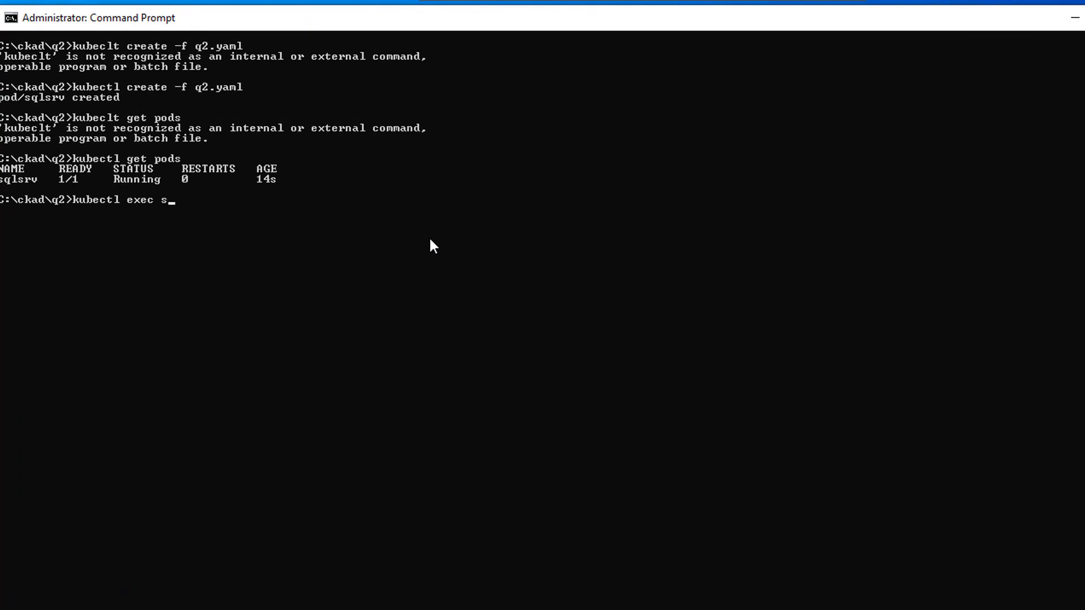
{"action": "type", "text": "qlsr"}
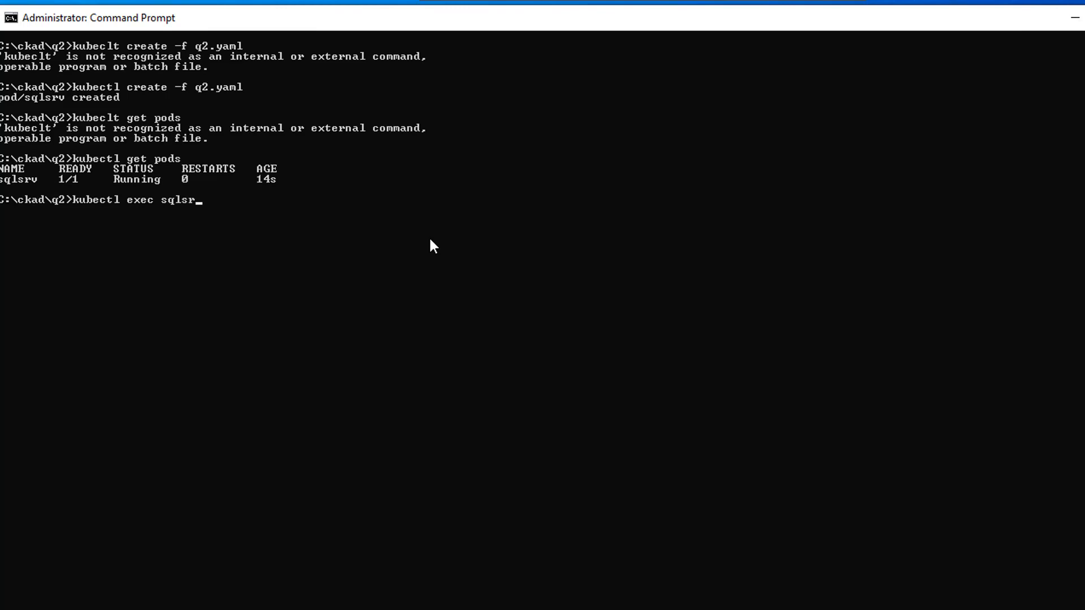
{"action": "type", "text": "v"}
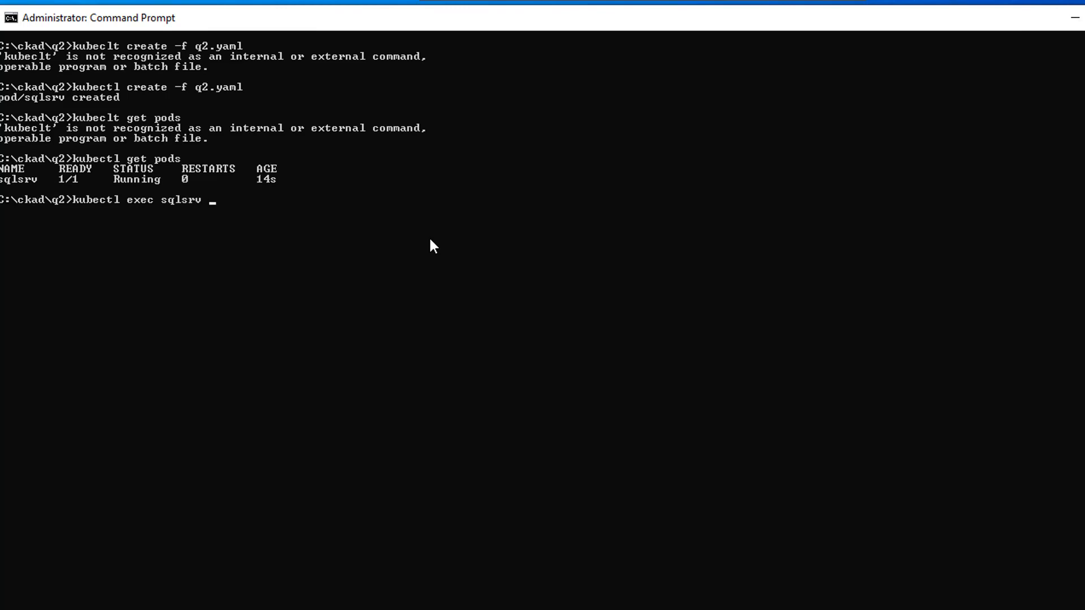
{"action": "type", "text": "-it --"}
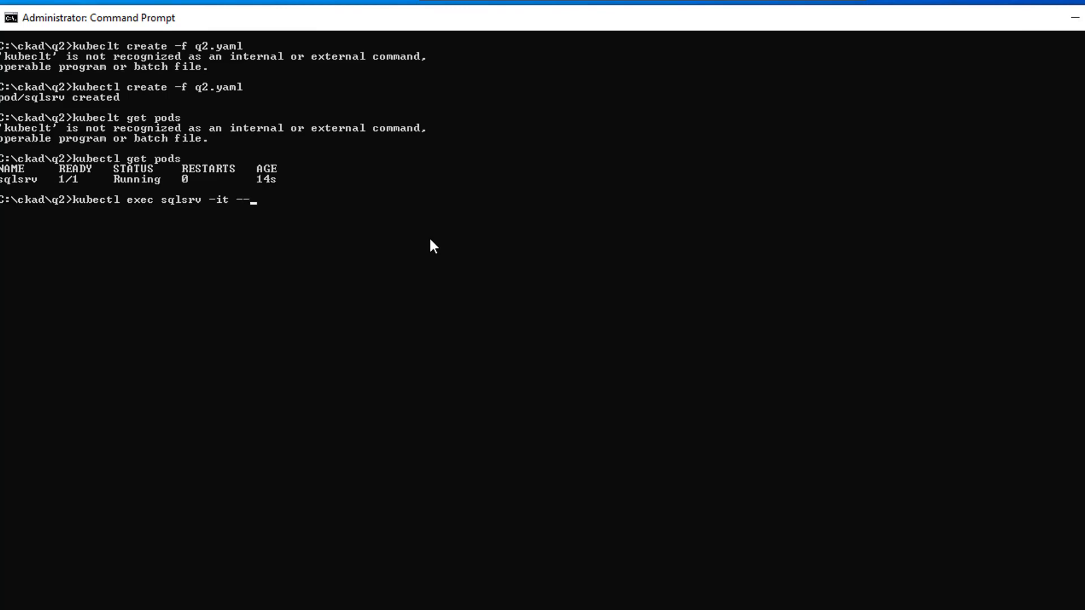
{"action": "type", "text": "bash/s"}
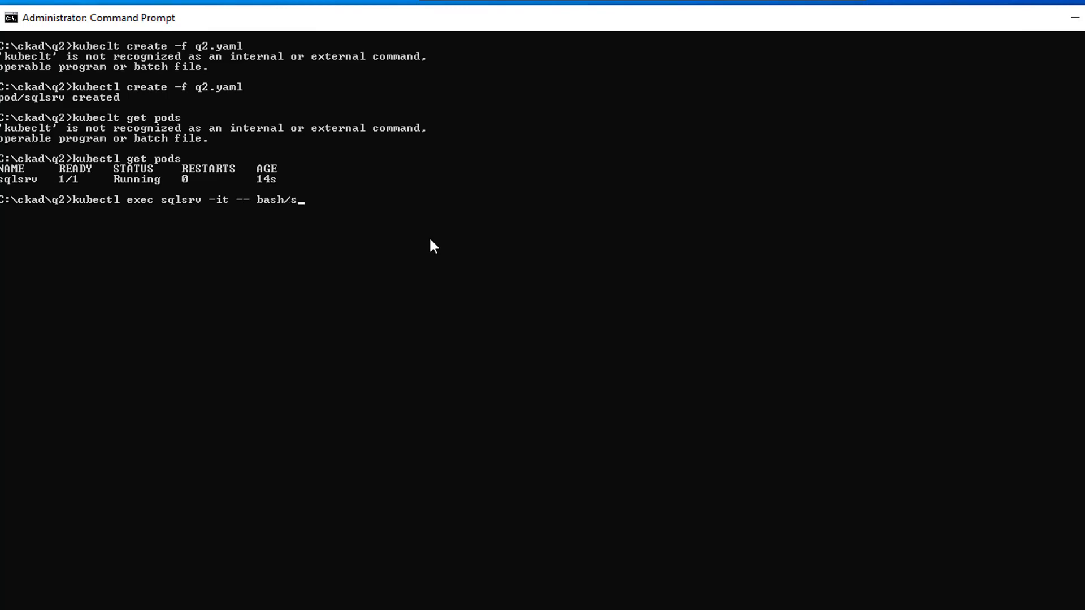
{"action": "key", "text": "Return"}
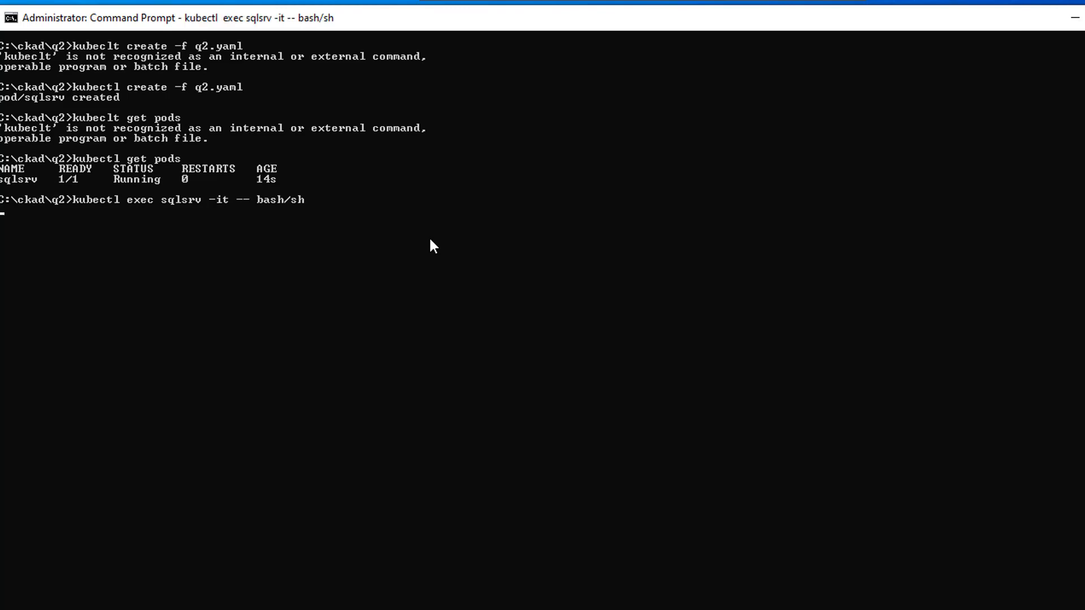
Retype kubectl exec sqlsrv -it -- bash/sh at the prompt for another attempt.
{"action": "key", "text": "Return"}
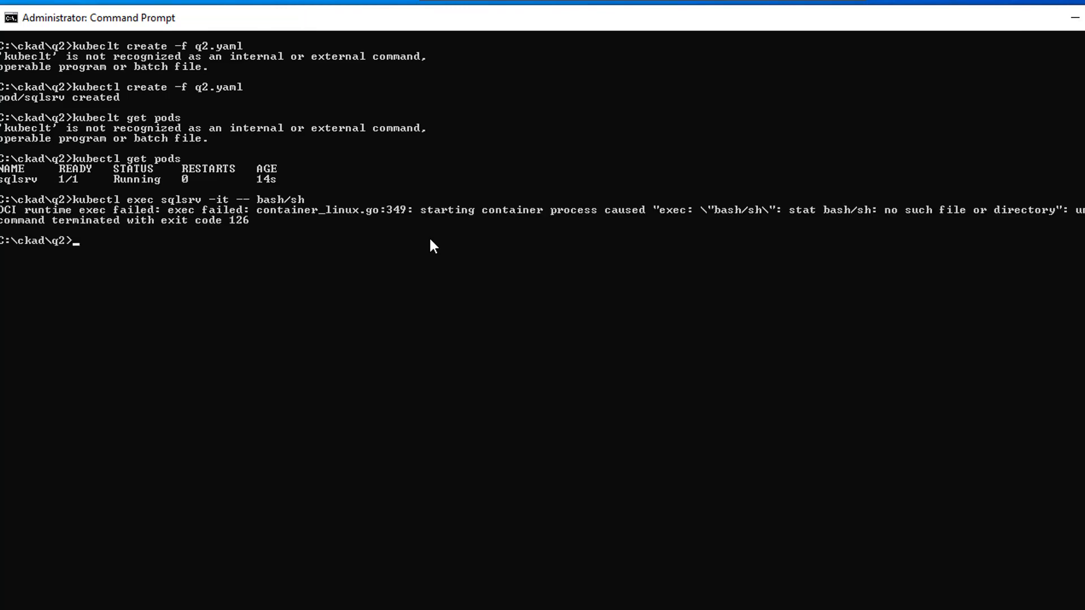
{"action": "type", "text": "kubectl exec sqlsrv -it -- bash/sh"}
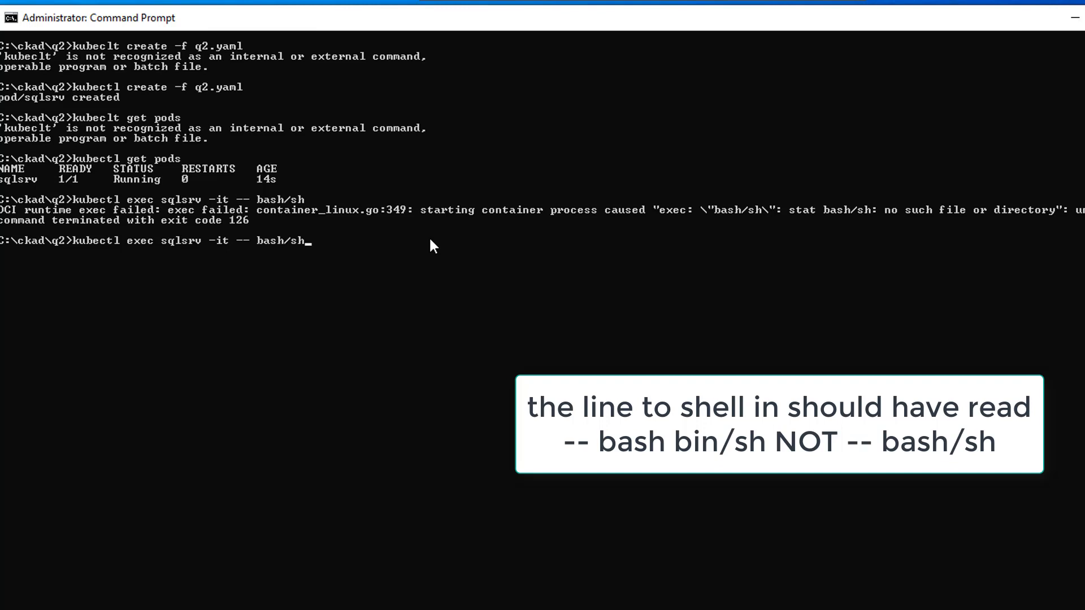
Replace bash/sh with env and run it to print DB_URL=localhost:1433 and DB_USERNAME.
{"action": "key", "text": "Backspace"}
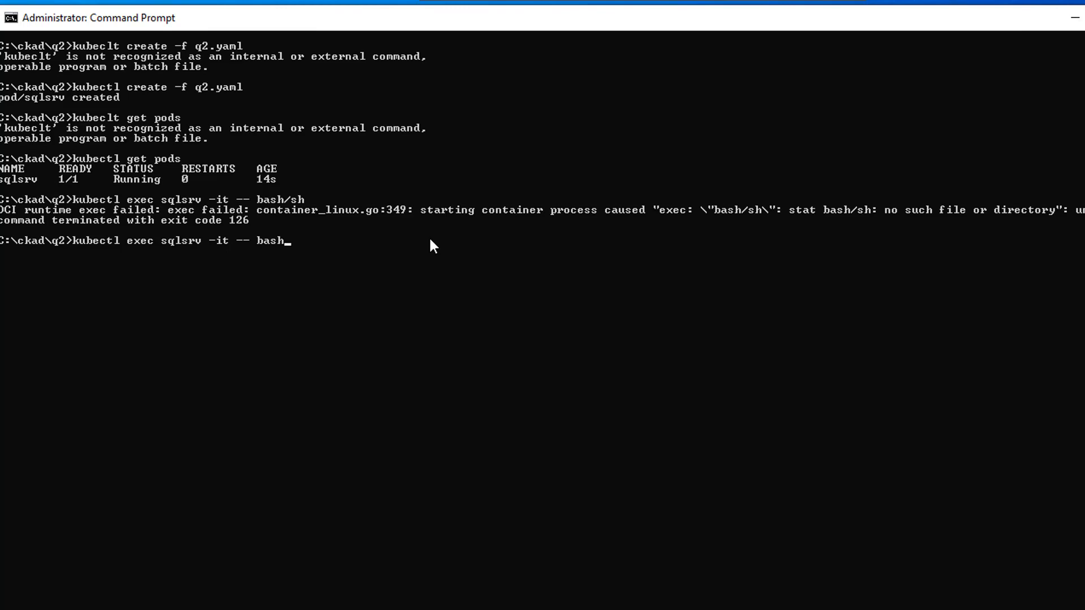
{"action": "key", "text": "Backspace"}
{"action": "type", "text": "env"}
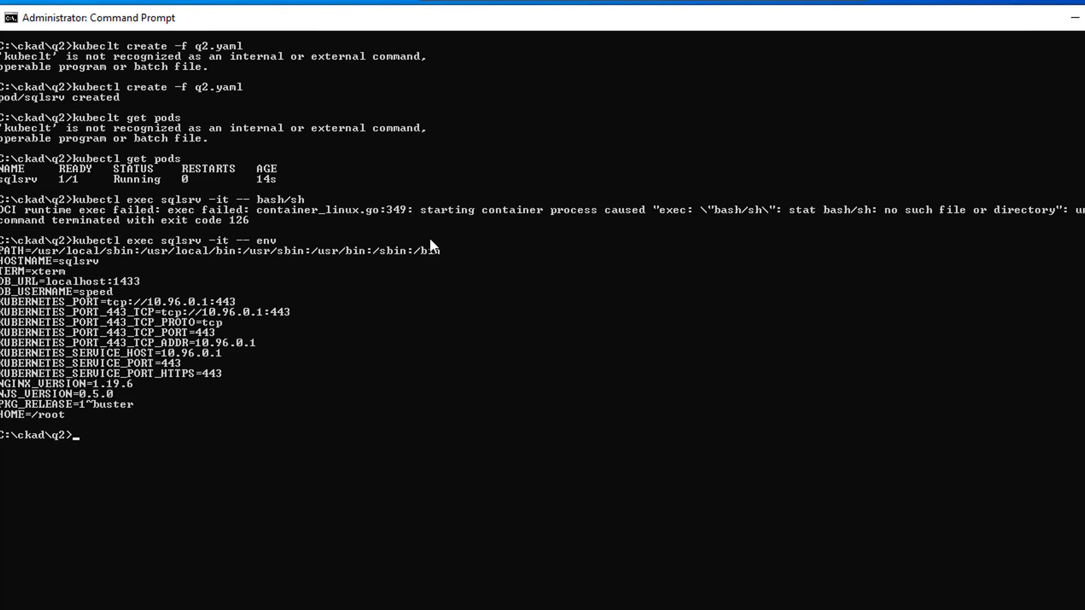
{"action": "mouse_move", "coordinate": [583, 209]}
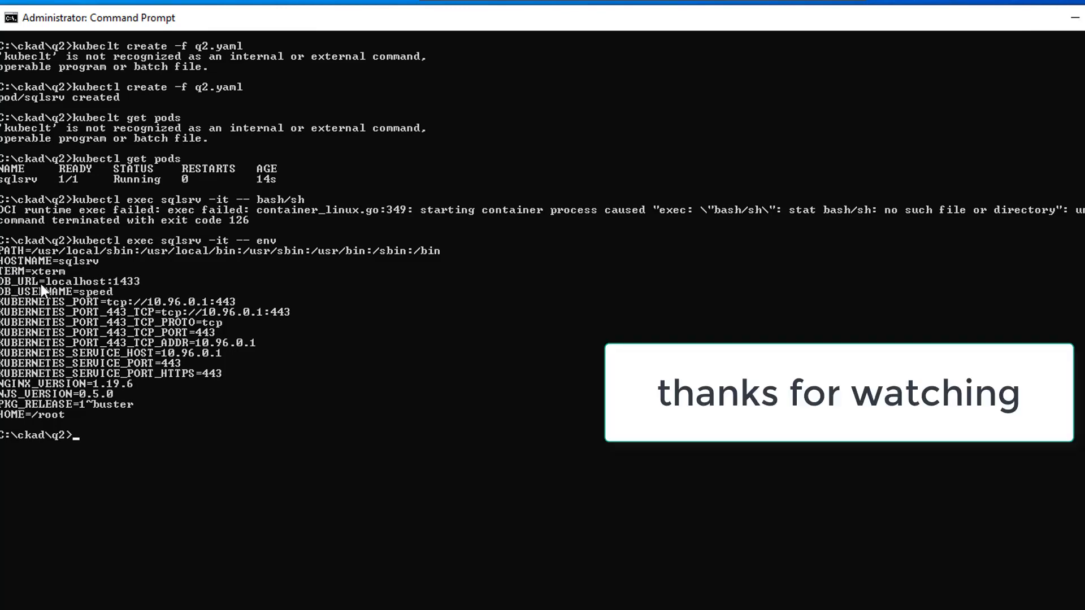
{"action": "mouse_move", "coordinate": [135, 291]}
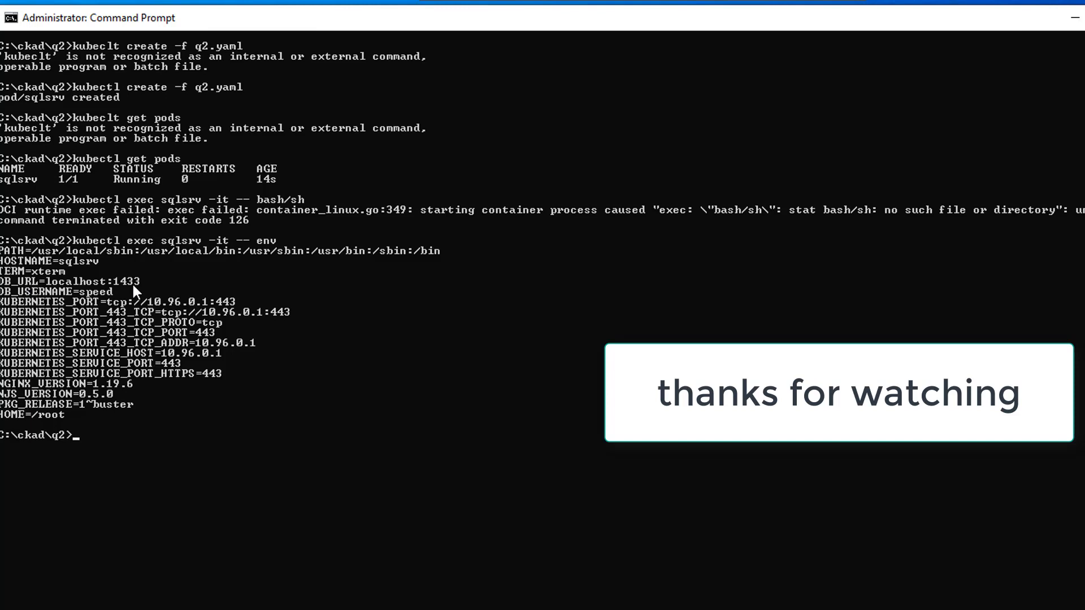
{"action": "mouse_move", "coordinate": [98, 316]}
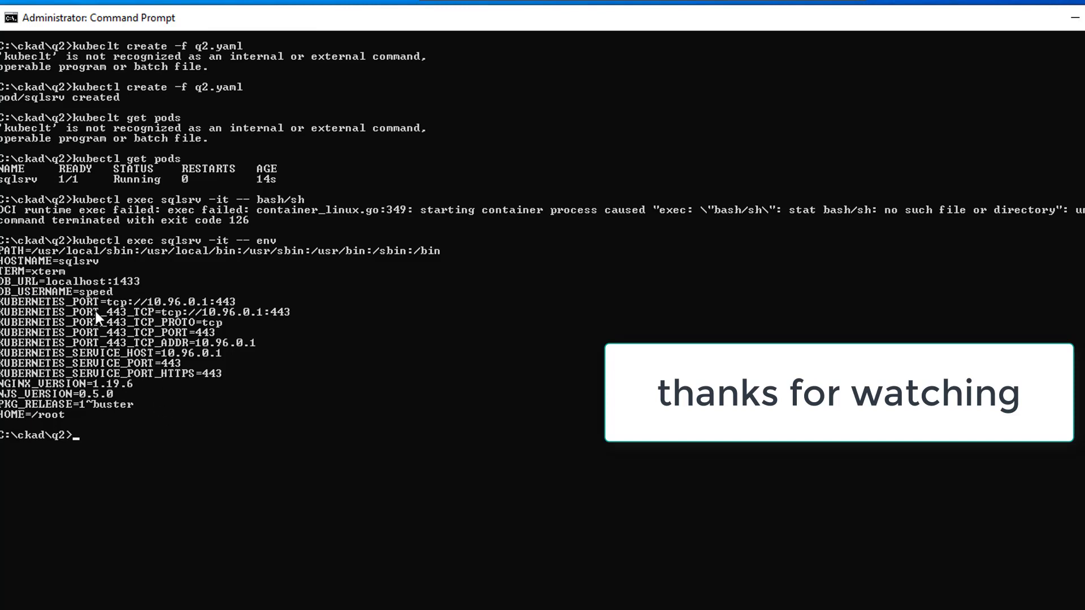